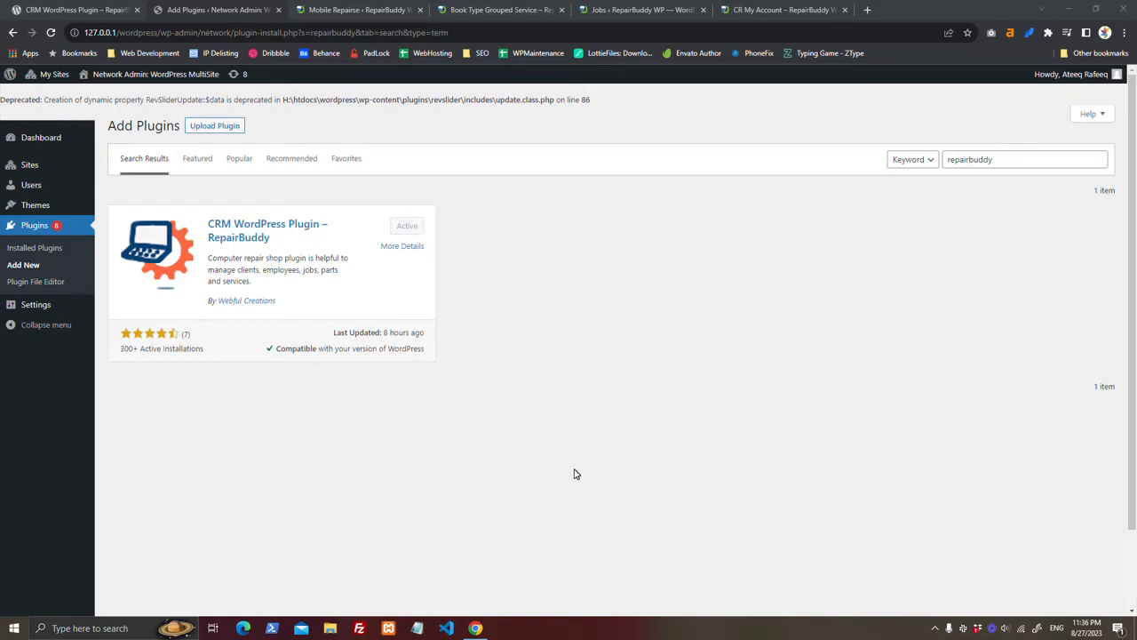
Review the plugin's wordpress.org listing and its version number.
left_click(401, 245)
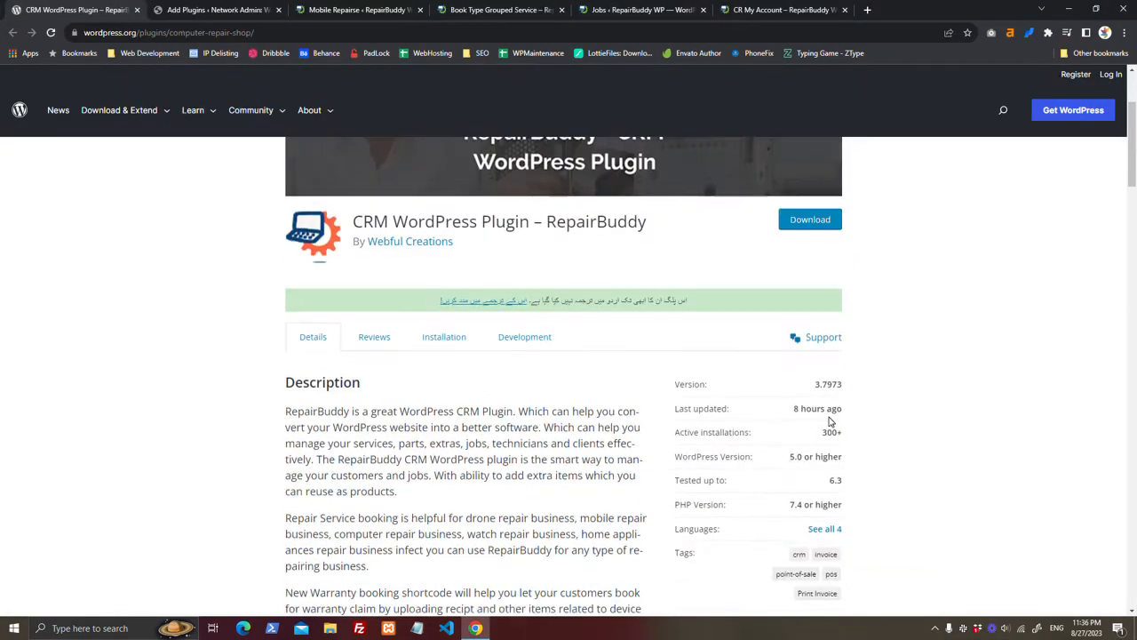
double_click(827, 383)
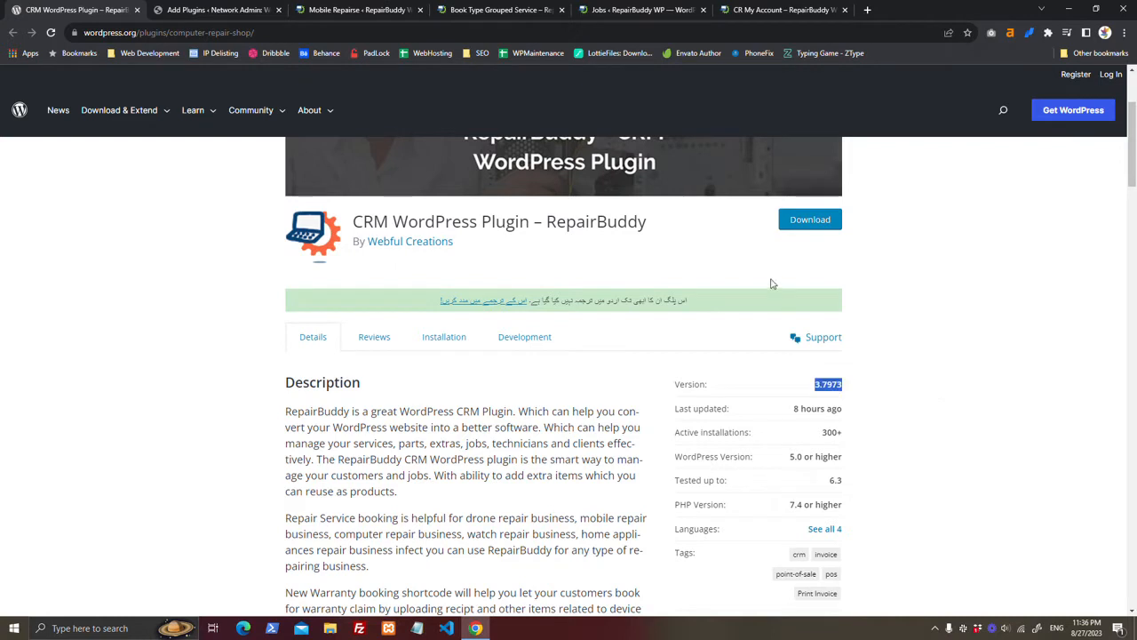
mouse_move(846, 406)
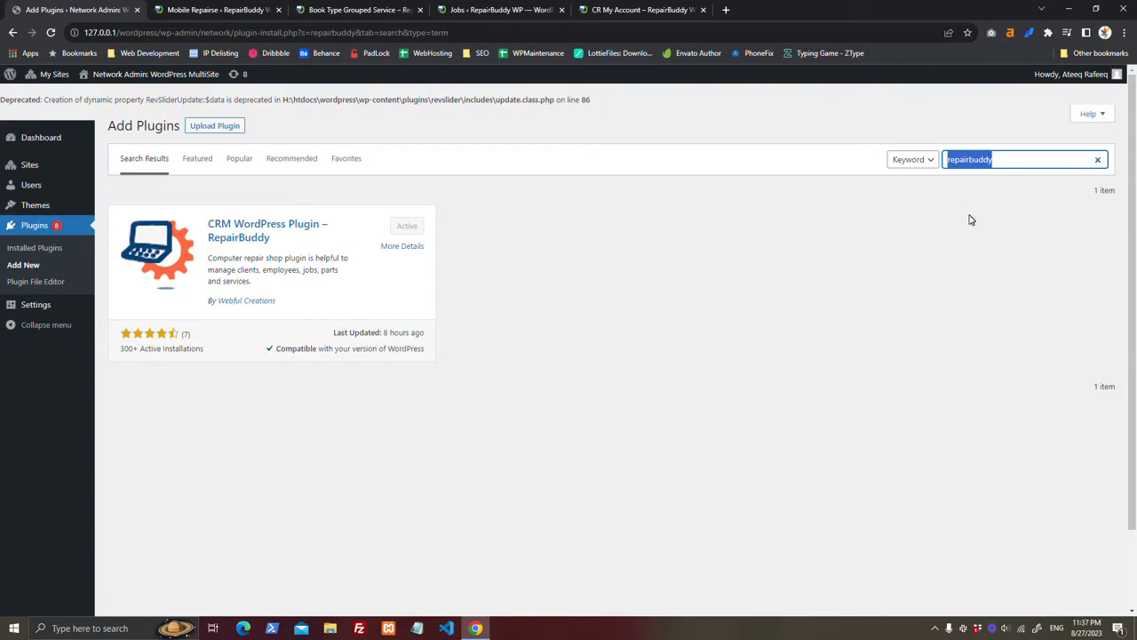
mouse_move(220, 171)
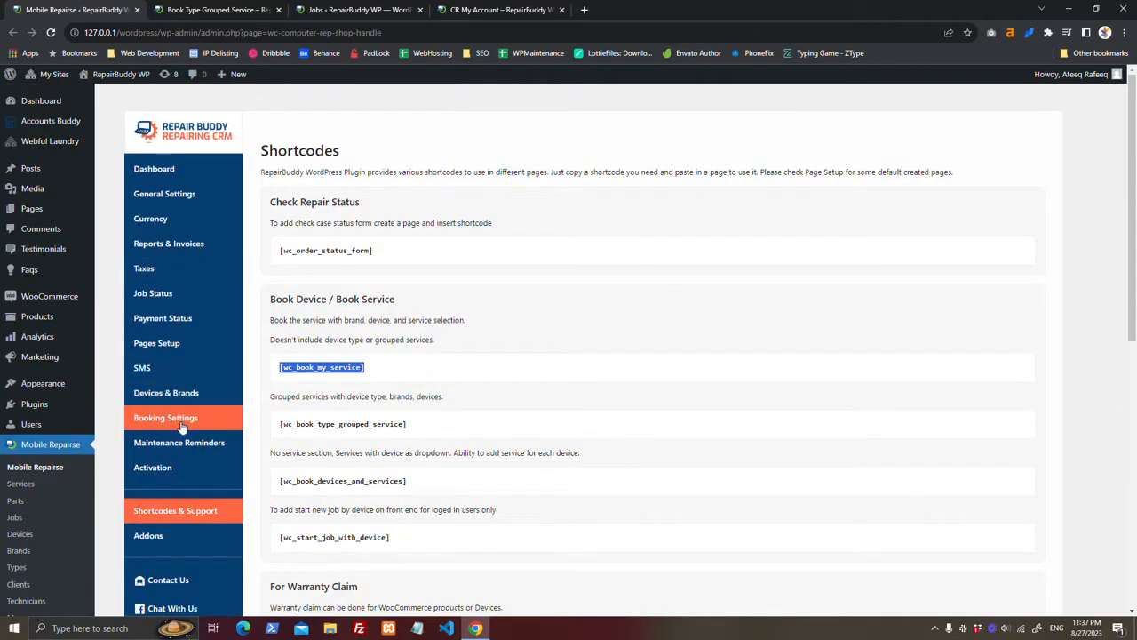
scroll("down", 3)
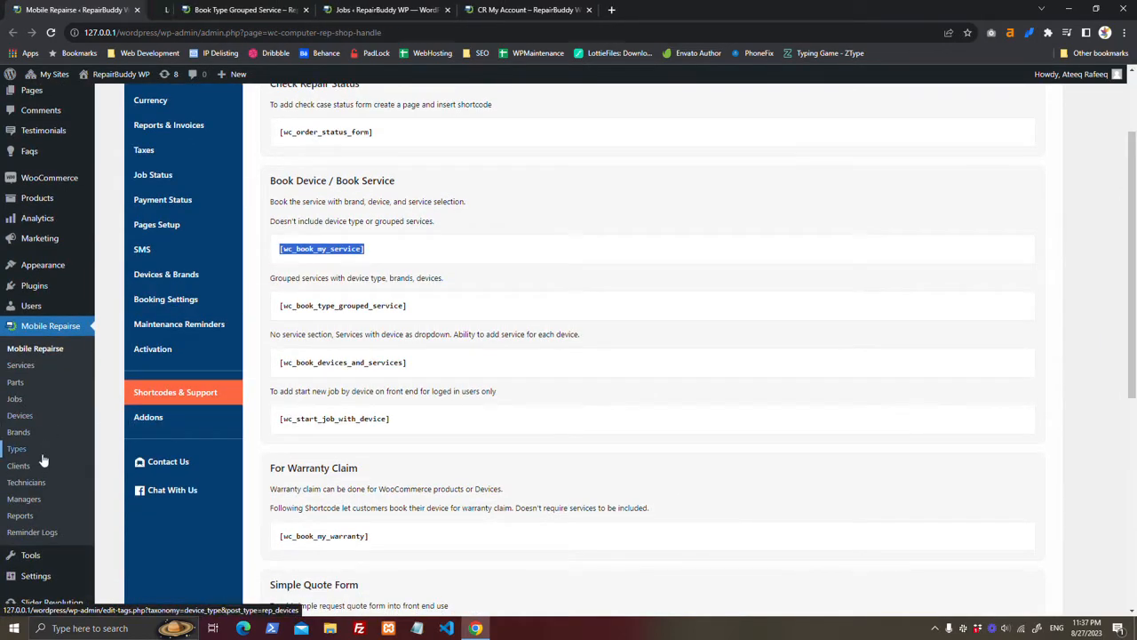
Bring up the device Types and Brands lists alongside the job status list.
left_click(18, 432)
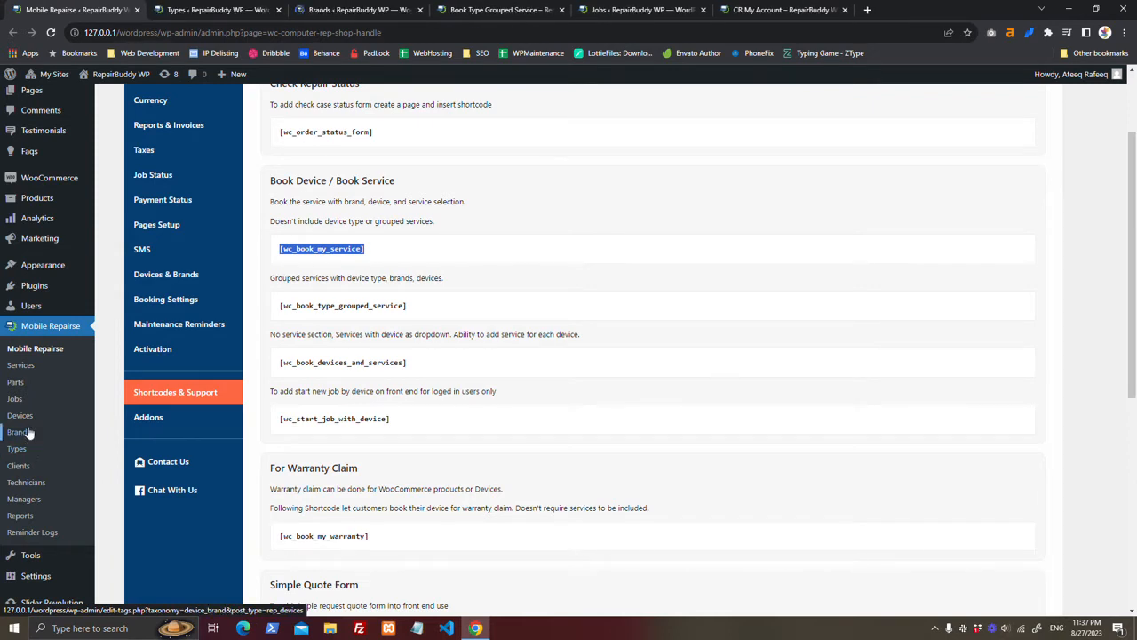
left_click(20, 415)
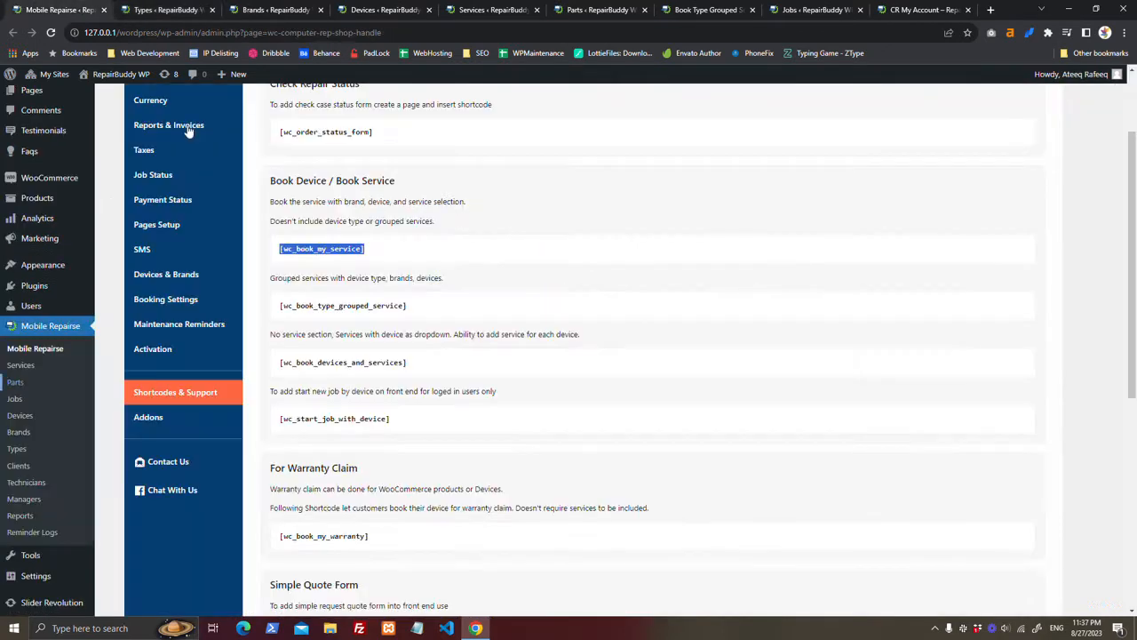
scroll("up", 3)
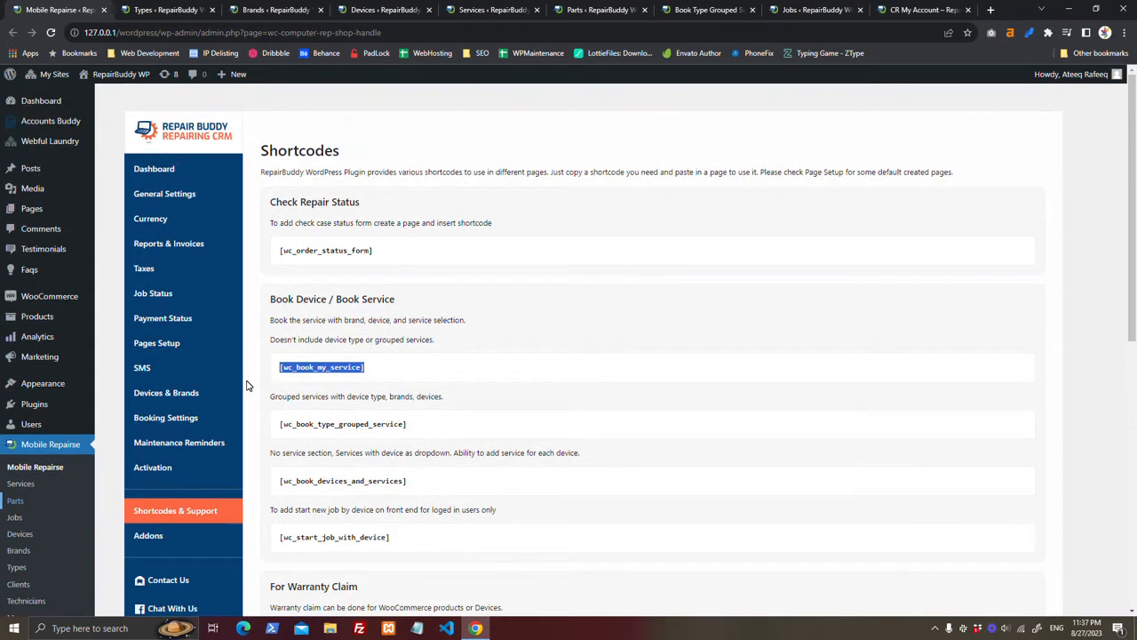
mouse_move(263, 366)
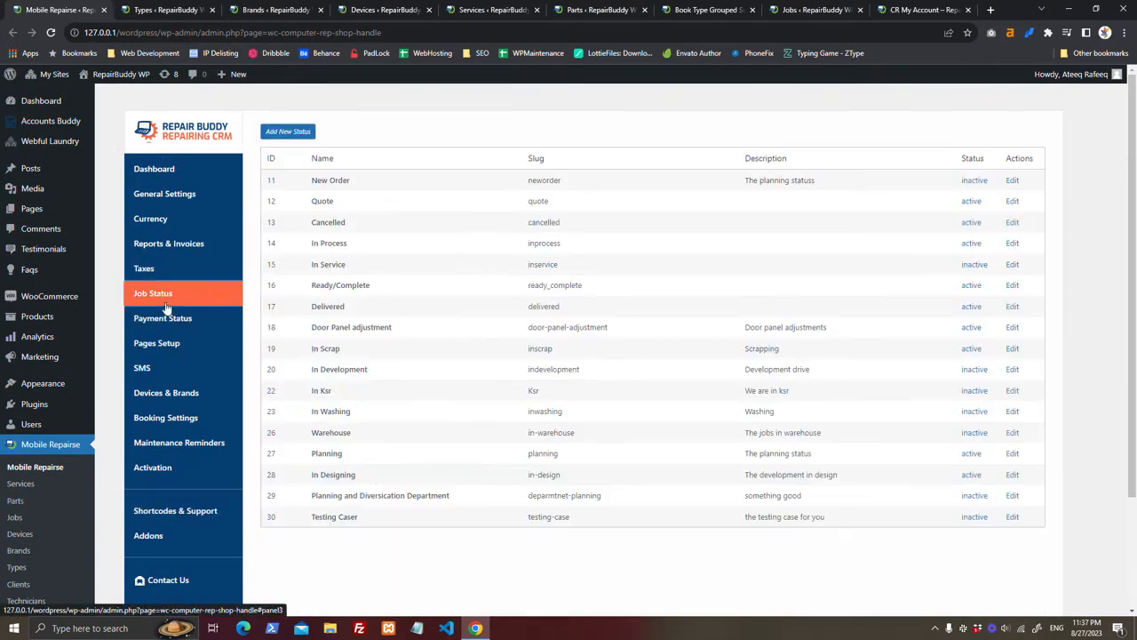
mouse_move(181, 392)
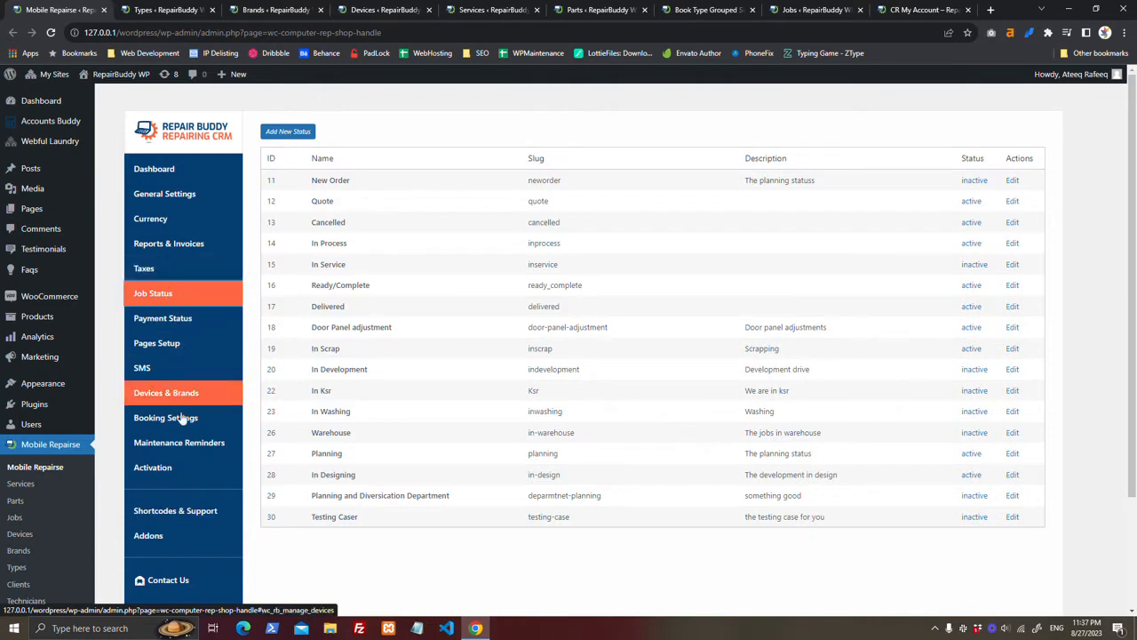
In Devices & Brands settings, relabel the ID/IMEI field as Serial Number.
left_click(167, 393)
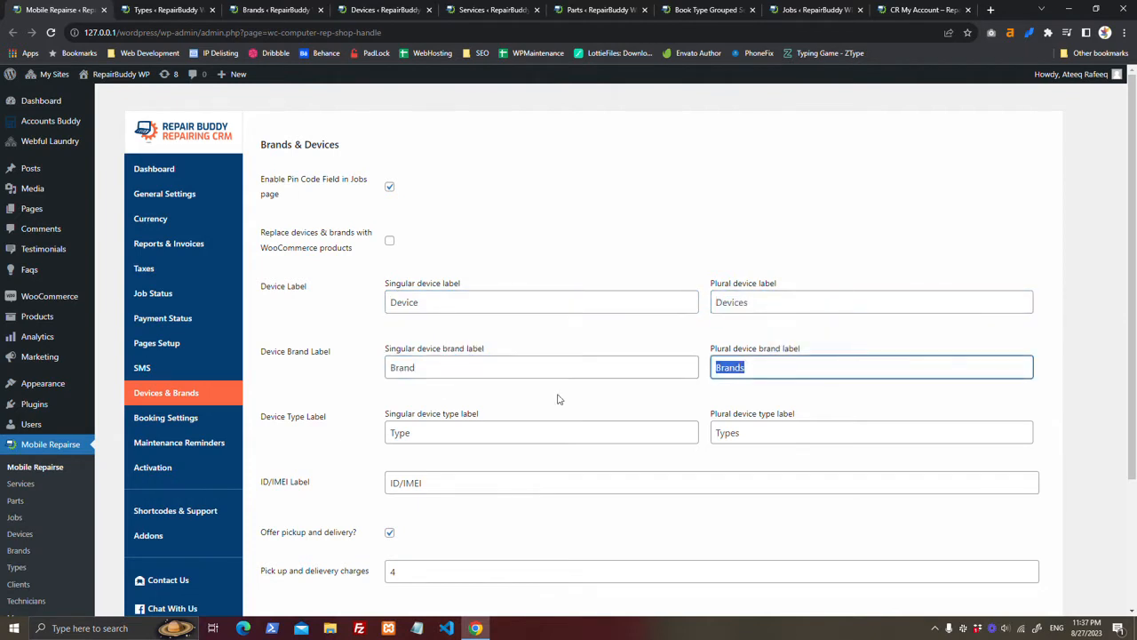
double_click(412, 483)
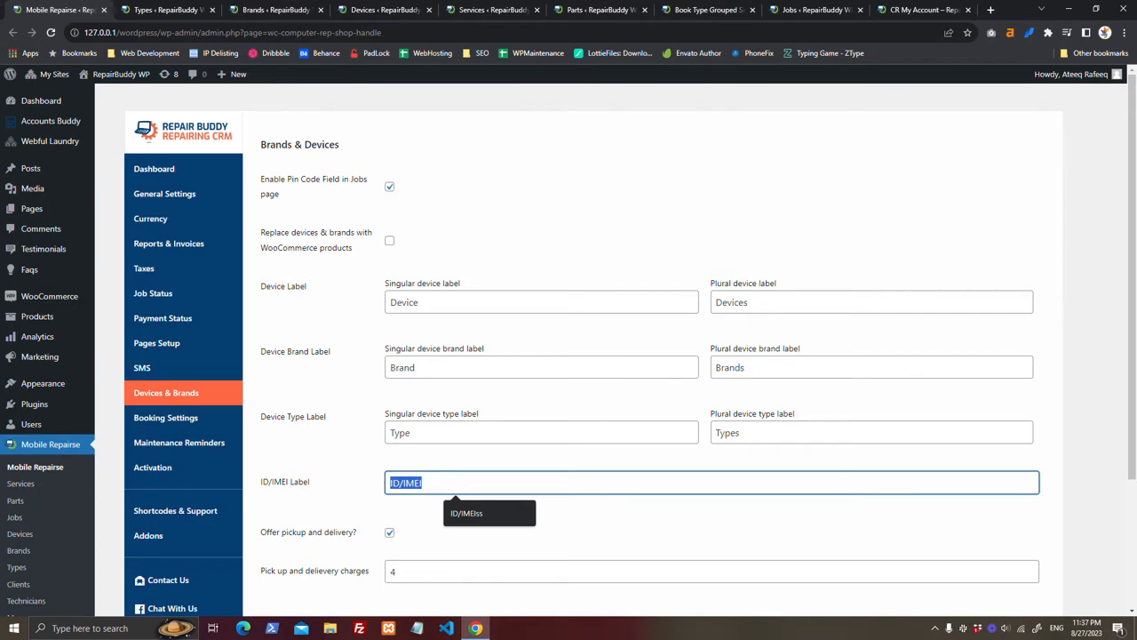
type("Serial")
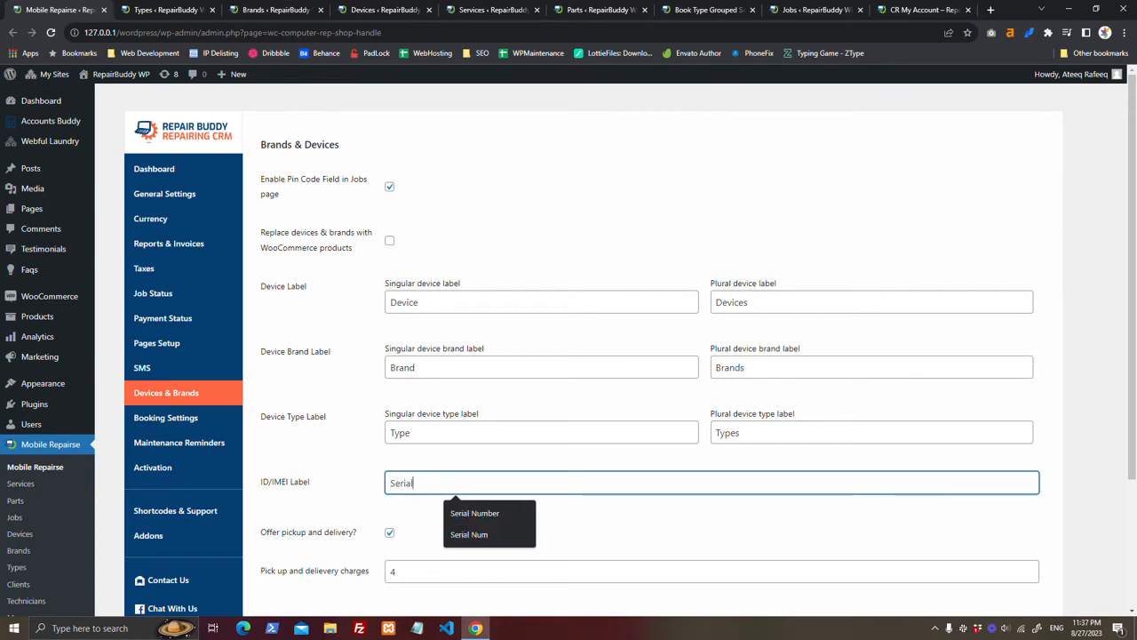
left_click(474, 512)
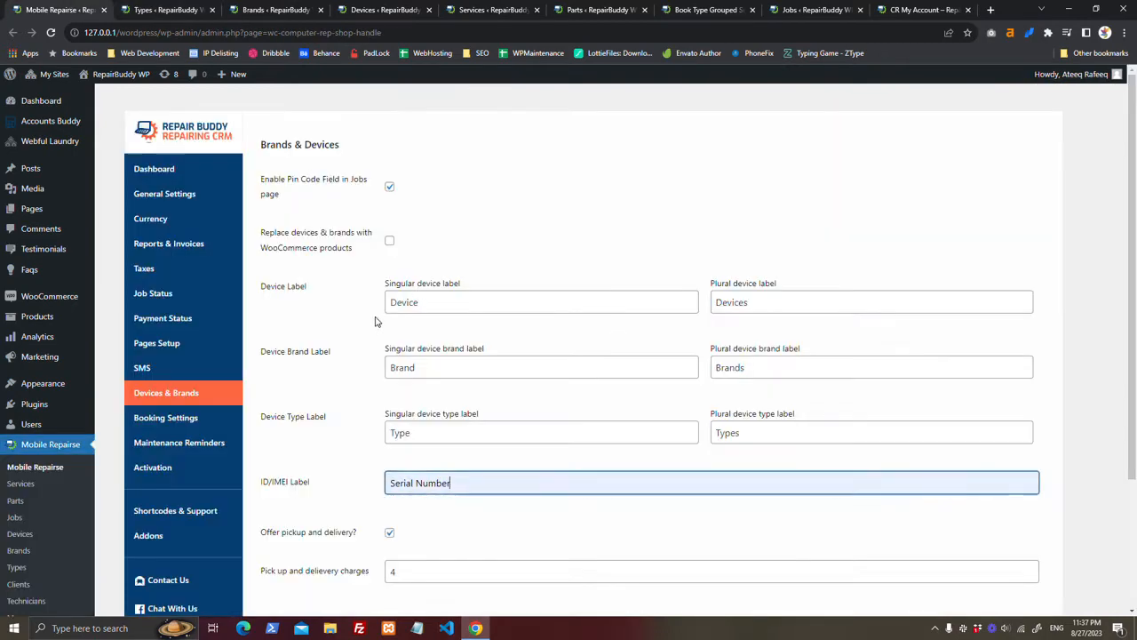
mouse_move(436, 322)
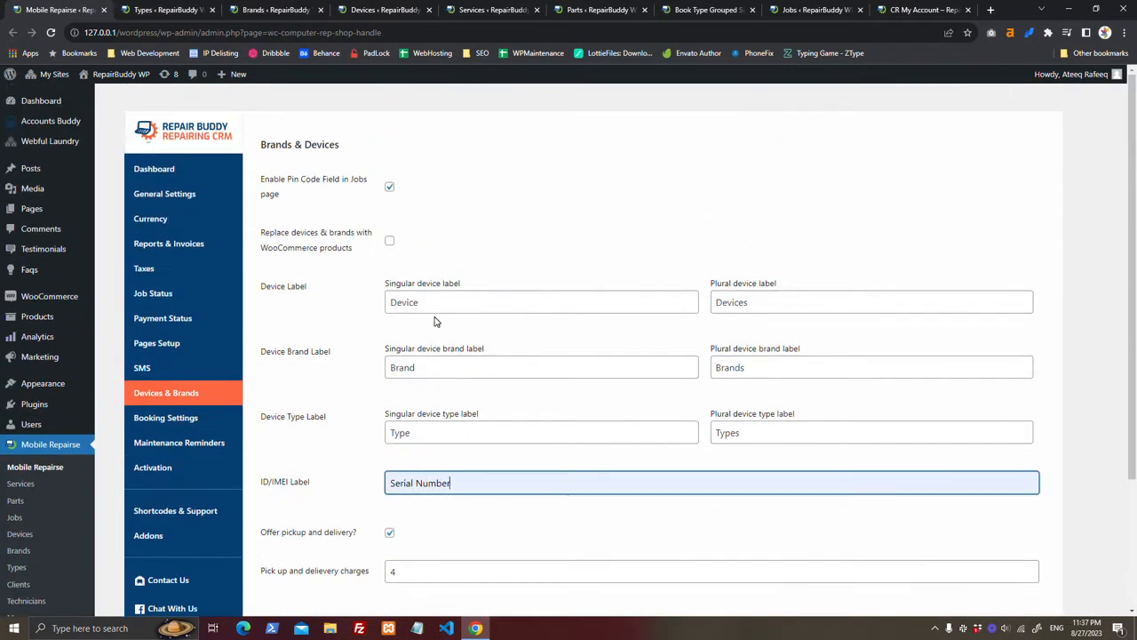
Replace the singular brand label, entering 'Items'.
double_click(402, 365)
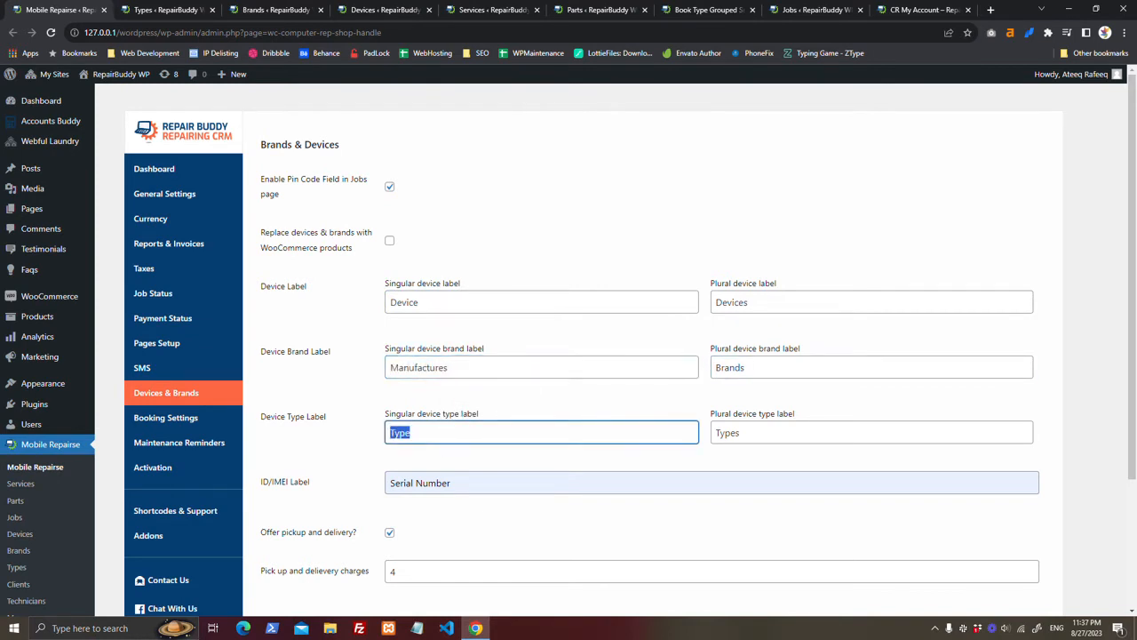
type("Items")
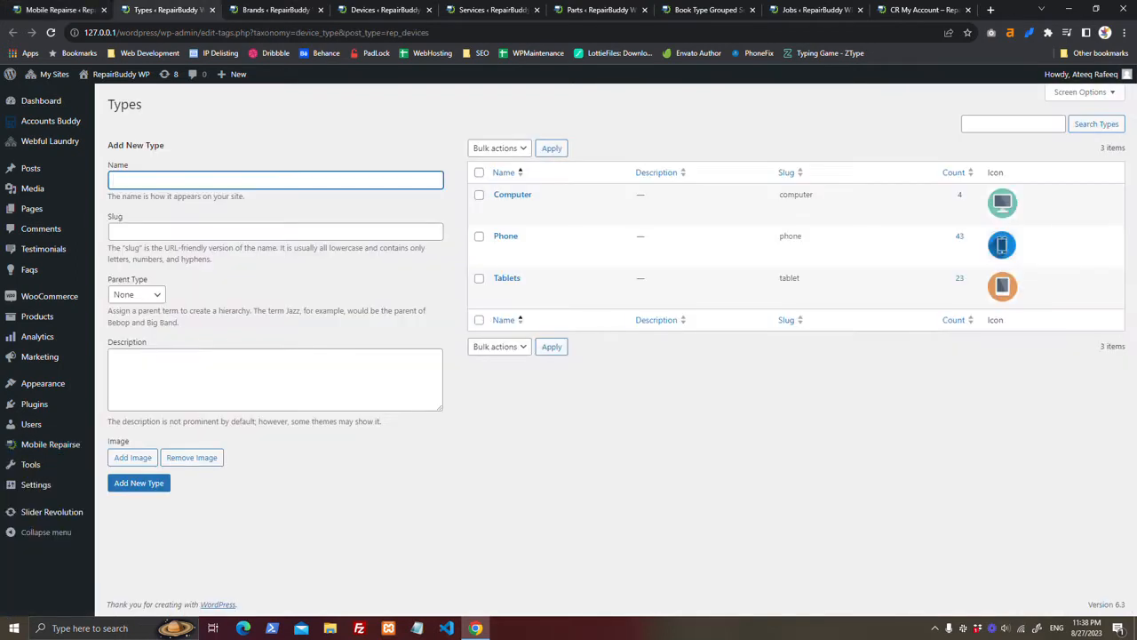
mouse_move(401, 295)
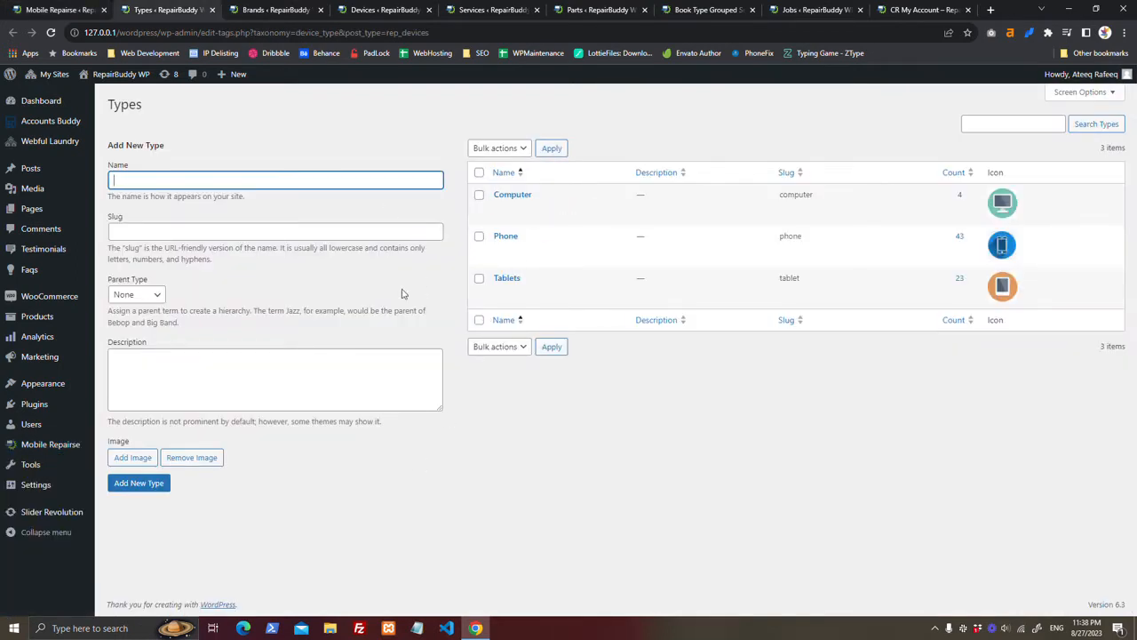
mouse_move(377, 342)
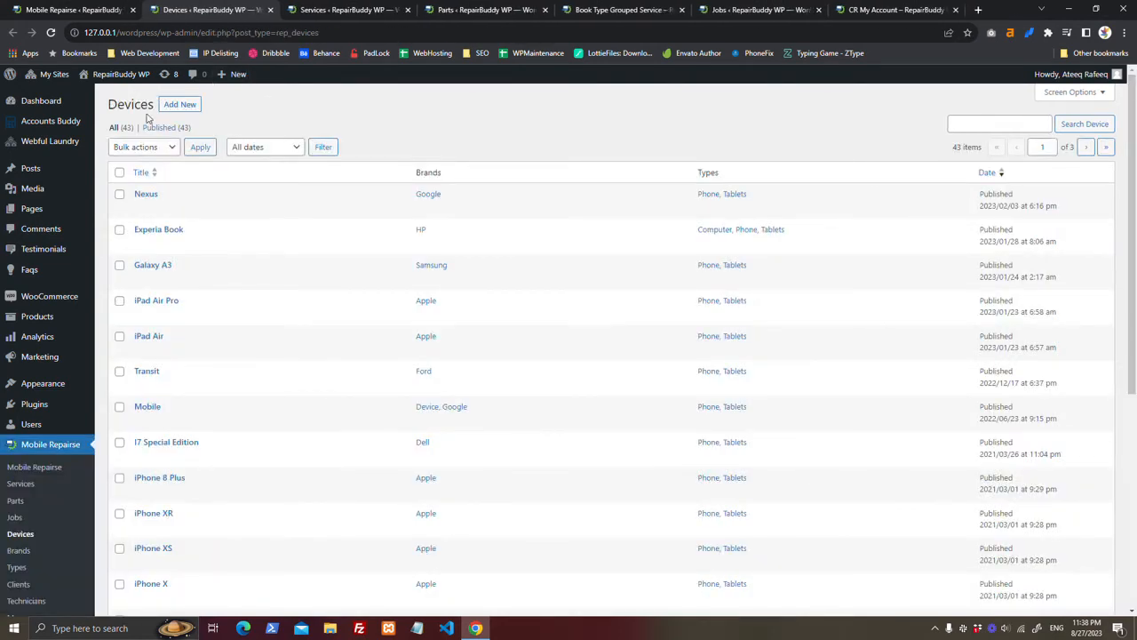
mouse_move(145, 193)
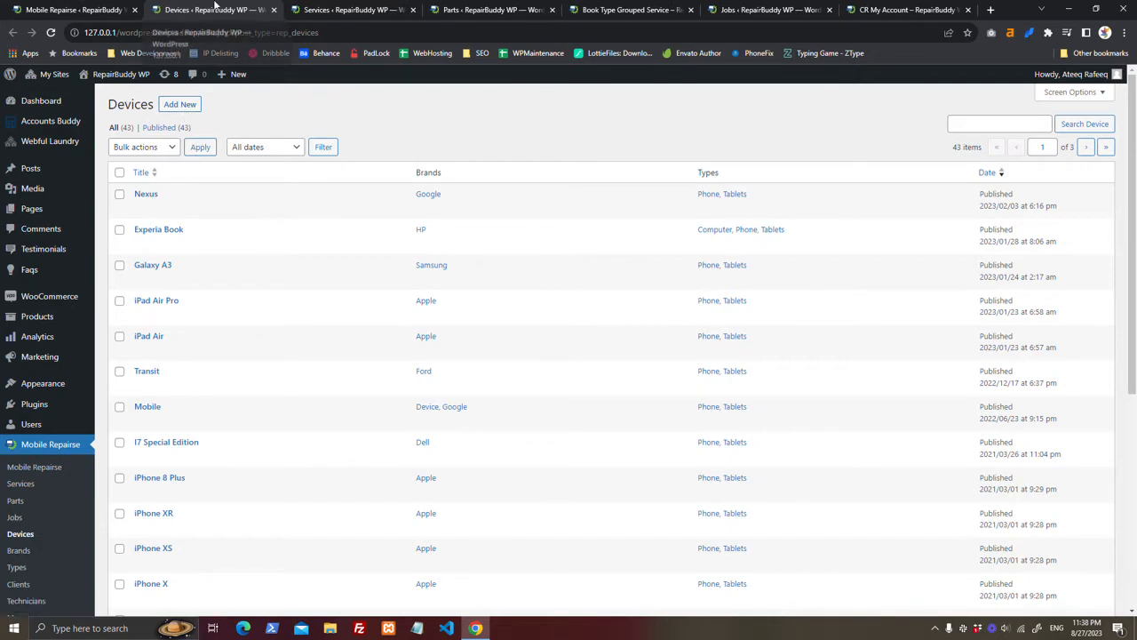
Bring up the Services list and load System Cleanup for editing.
left_click(22, 483)
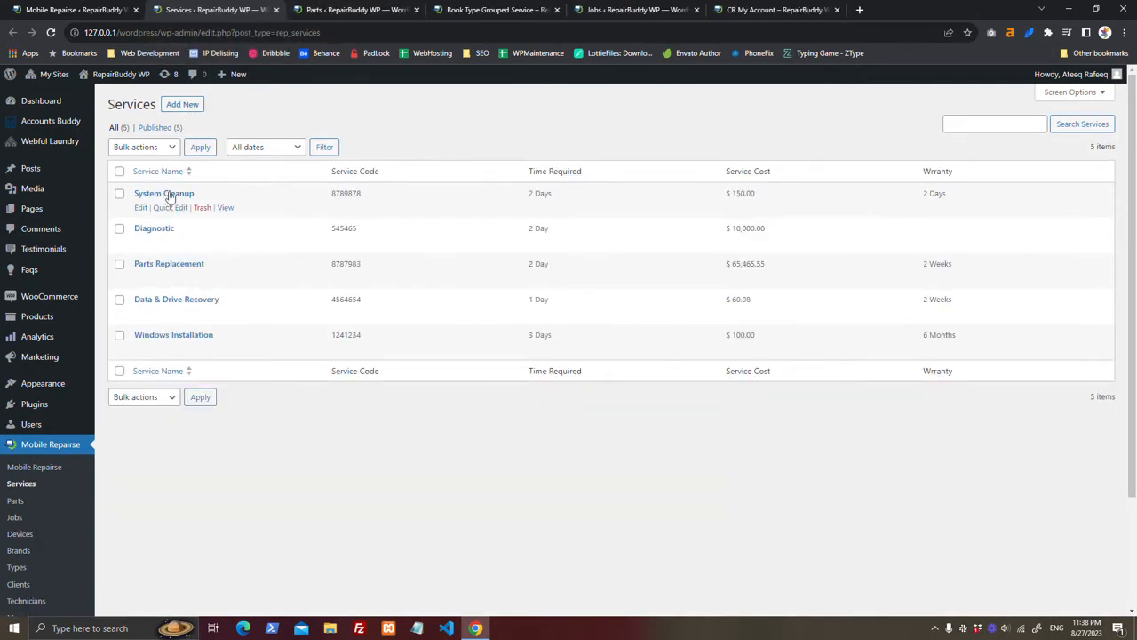
left_click(163, 192)
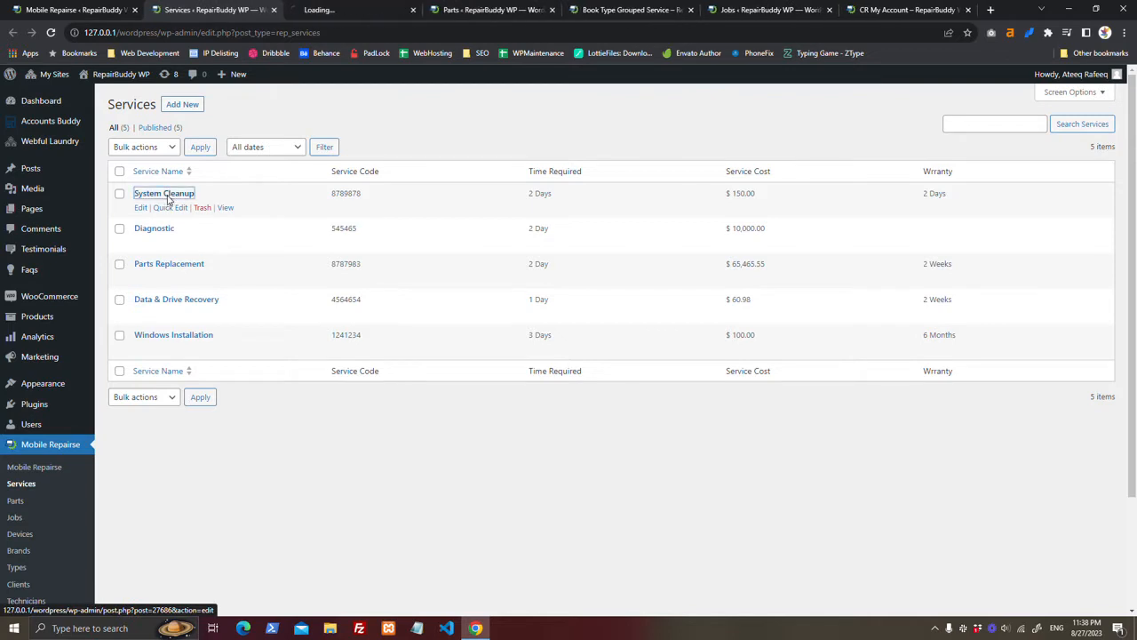
left_click(164, 192)
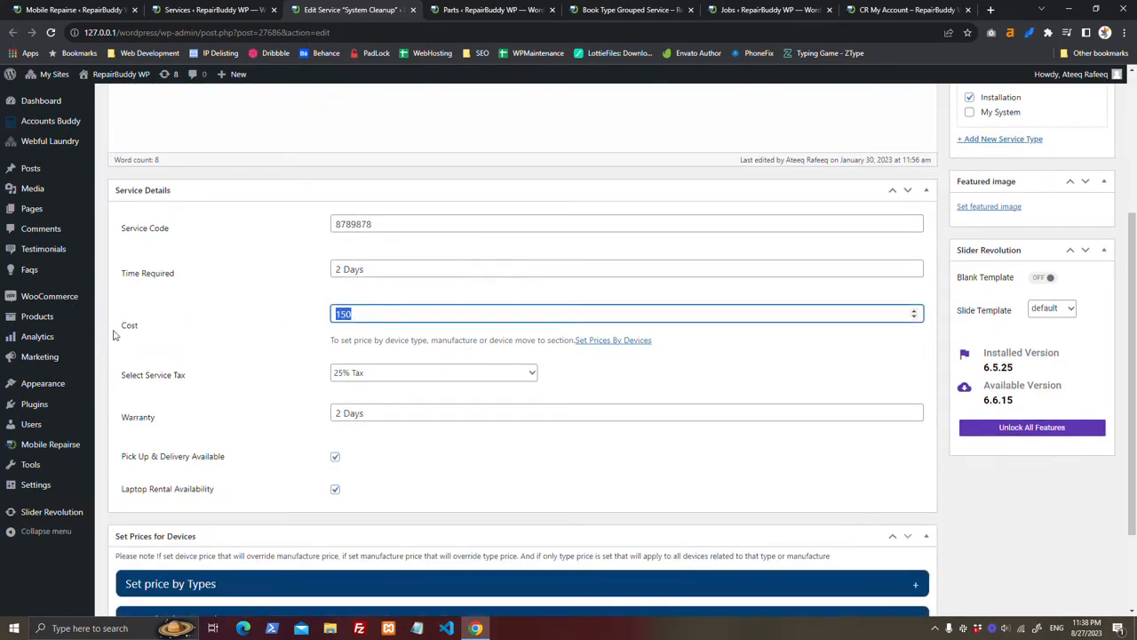
scroll("down", 3)
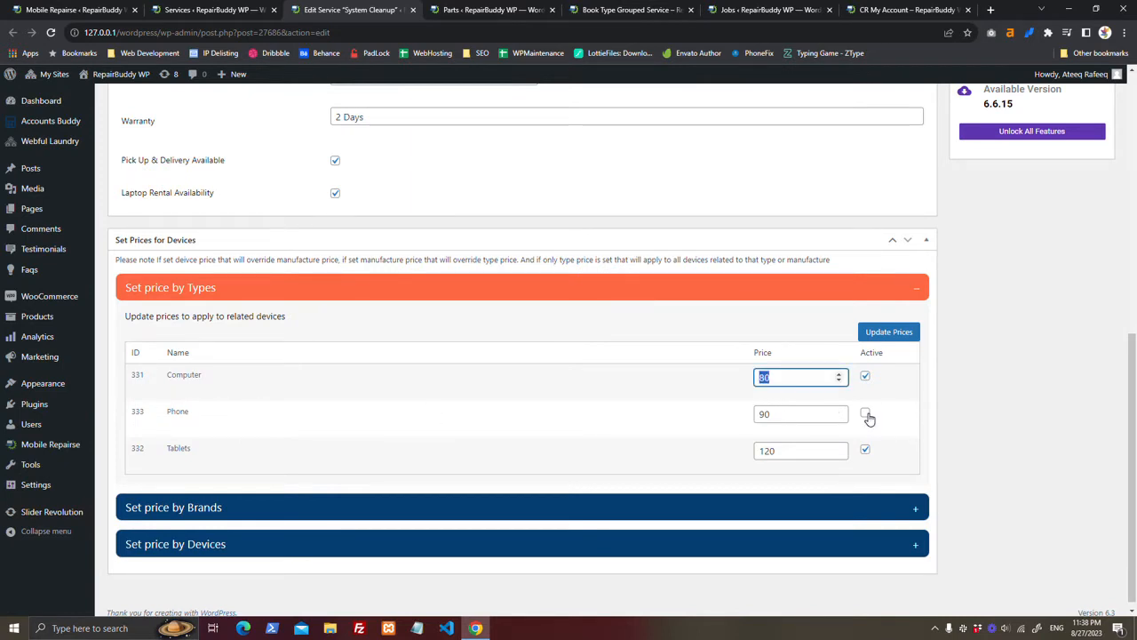
Review System Cleanup's per-device prices, toggling the Phone price active setting, then leave the edit page.
left_click(864, 413)
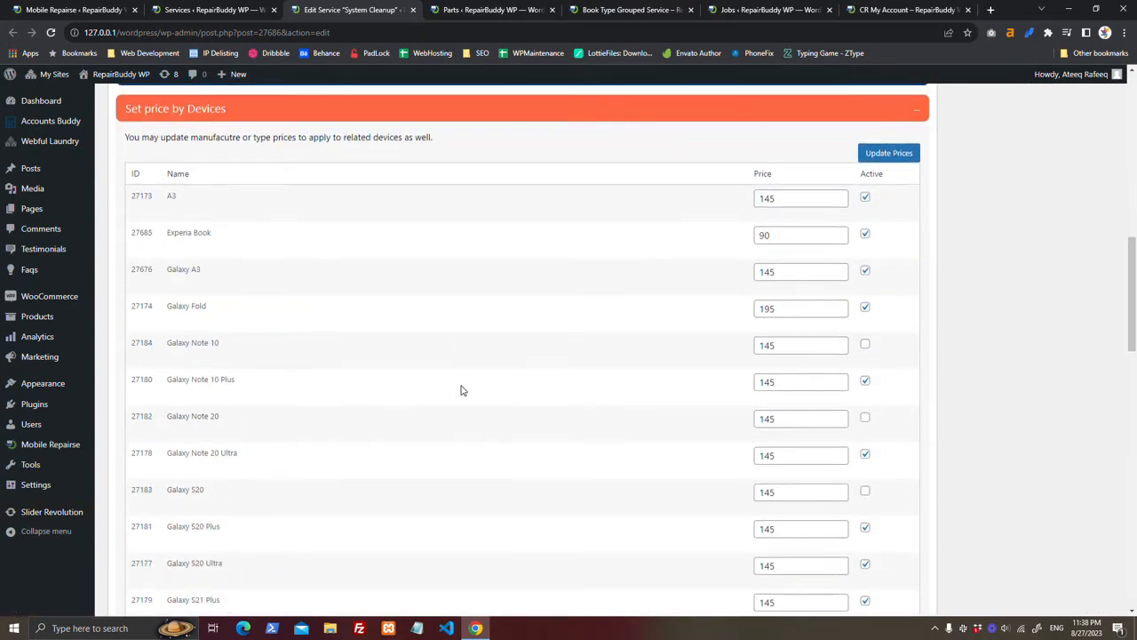
scroll("down", 3)
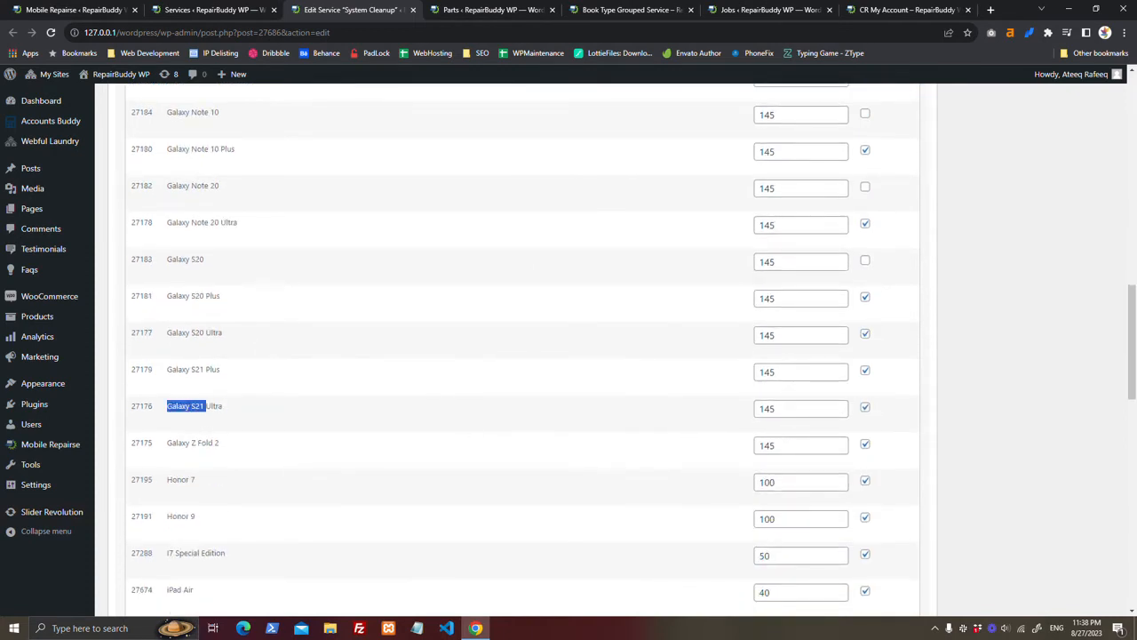
left_click(796, 407)
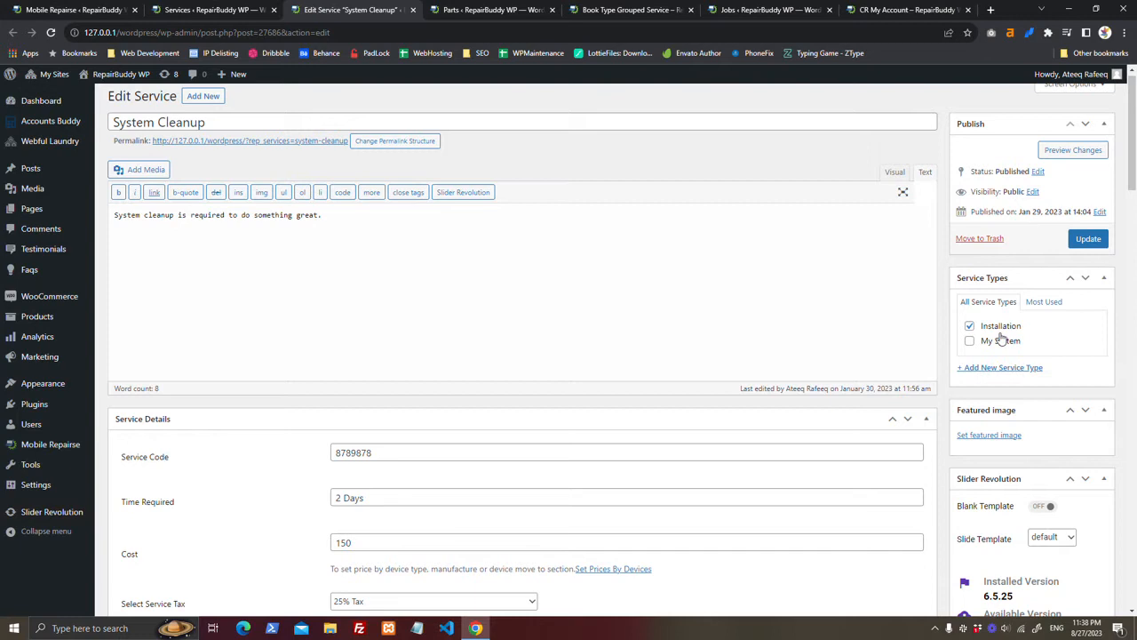
mouse_move(1002, 344)
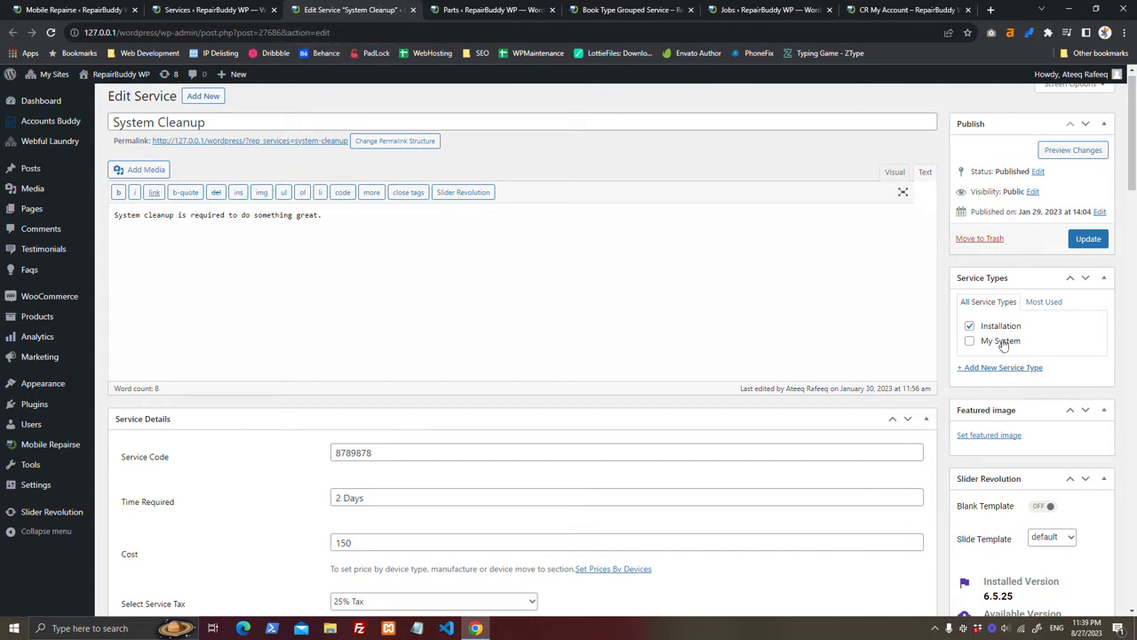
left_click(213, 10)
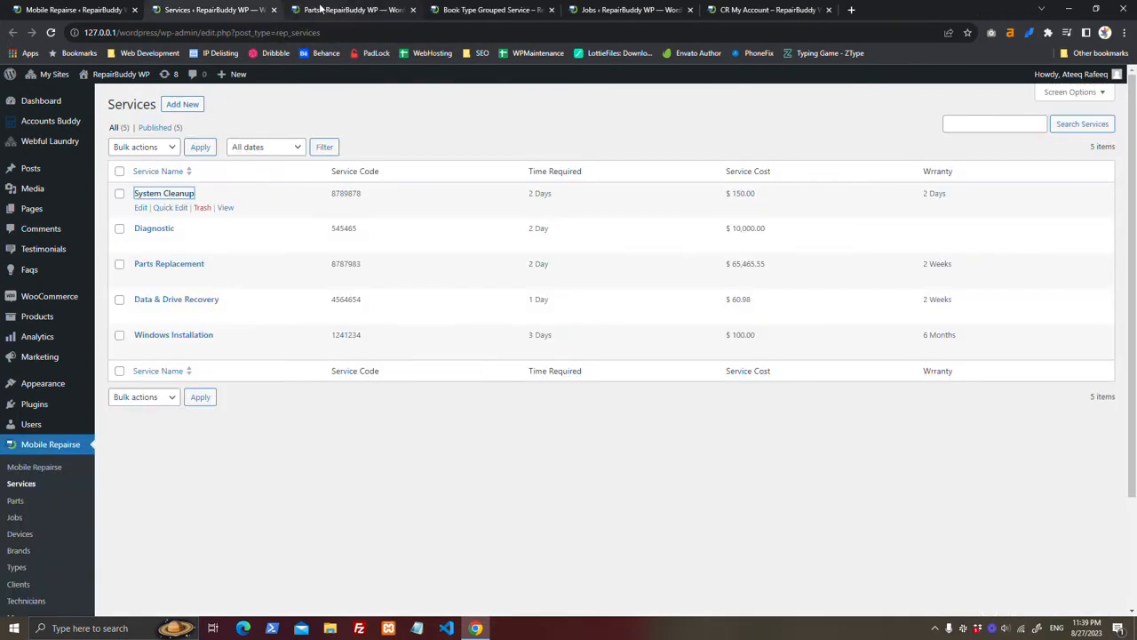
From the Parts list, load the LED Rack Joint part and review its details.
left_click(15, 501)
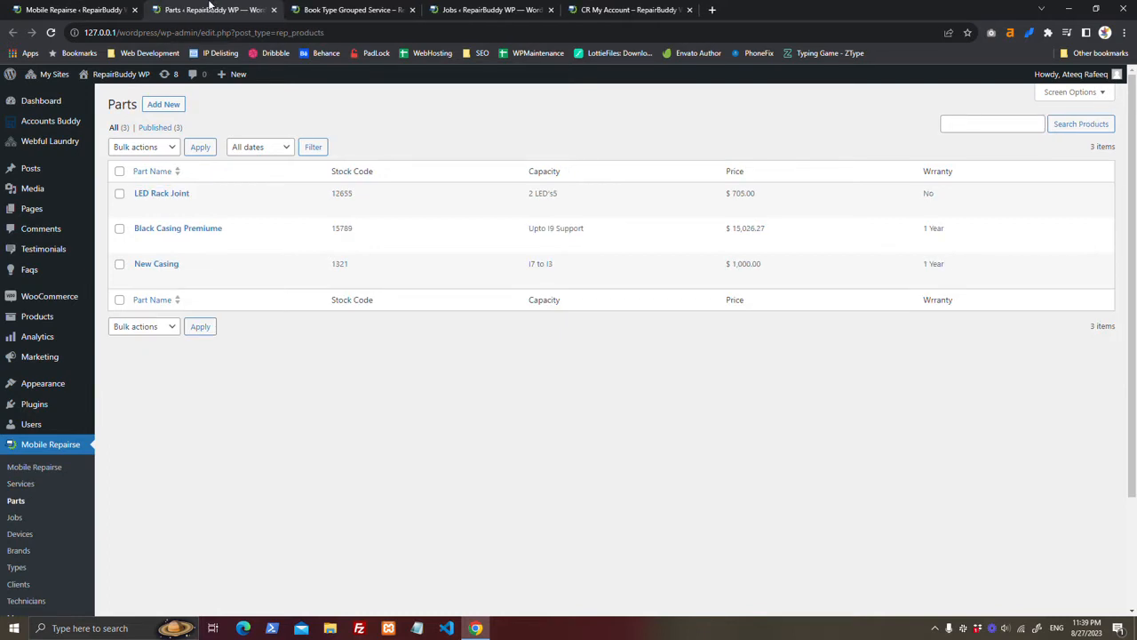
mouse_move(162, 192)
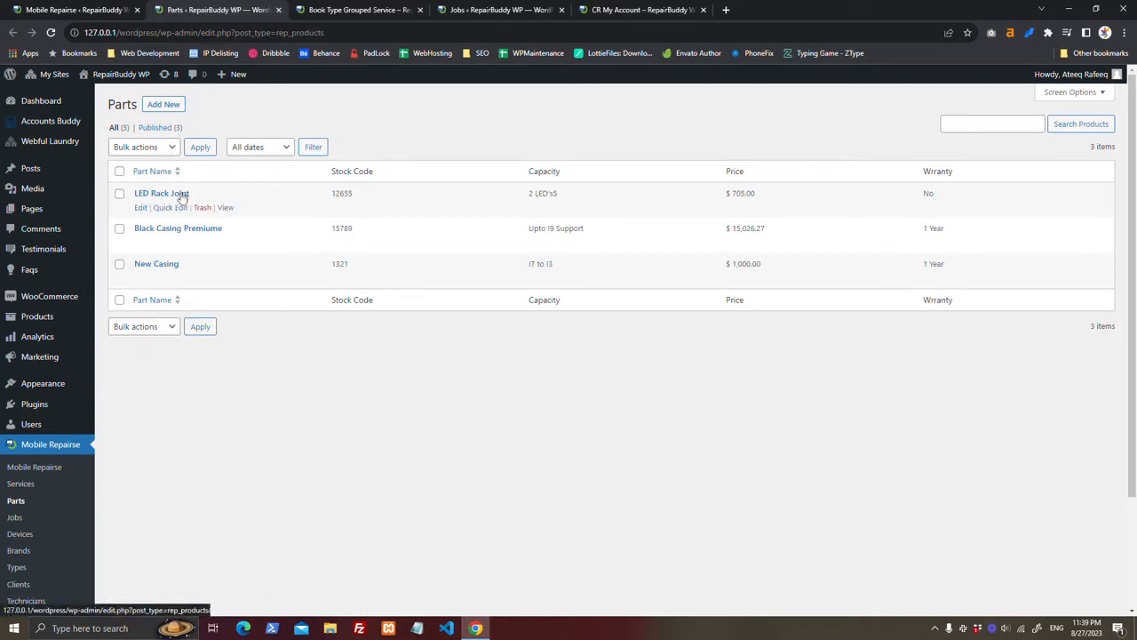
left_click(160, 191)
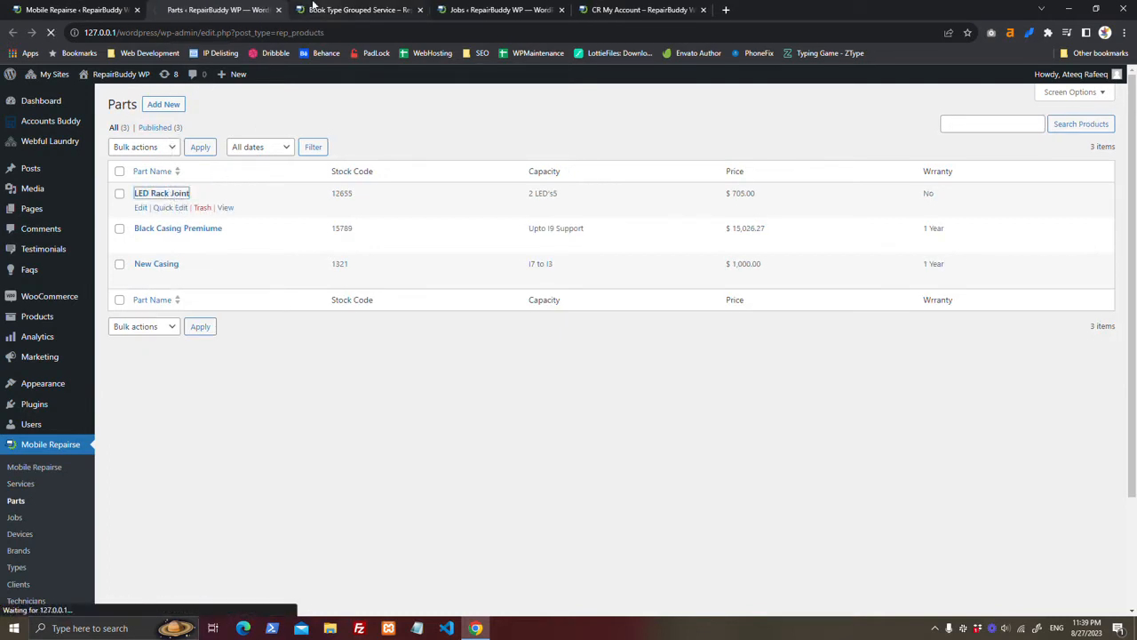
left_click(162, 192)
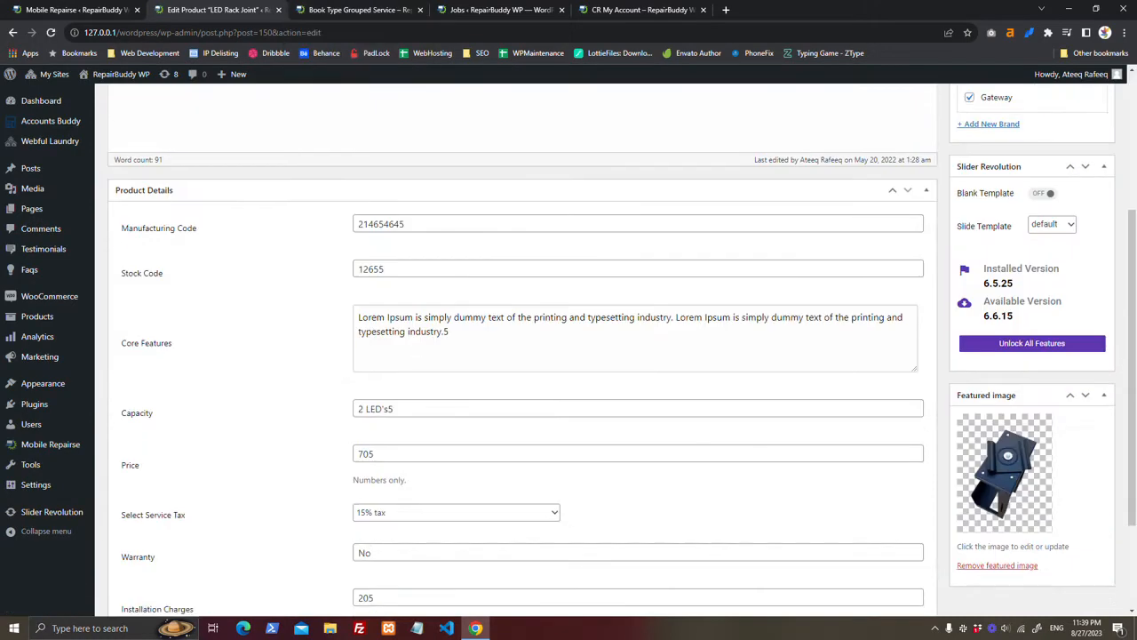
scroll("down", 3)
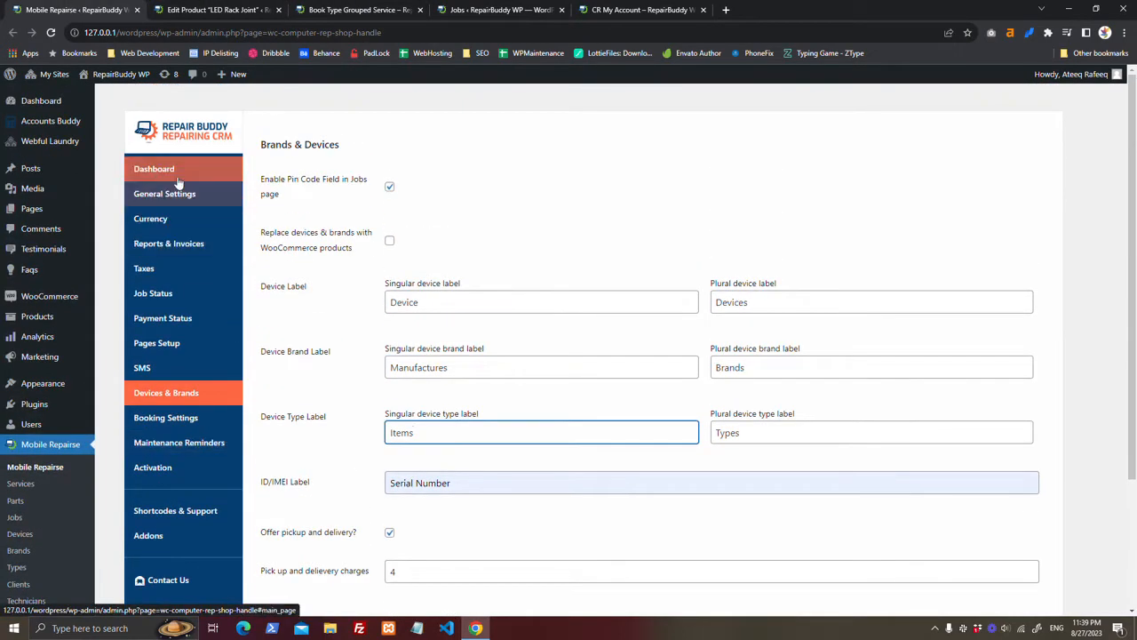
Look through General Settings and the product edit page, reaching the Shortcodes & Support reference.
scroll("down", 3)
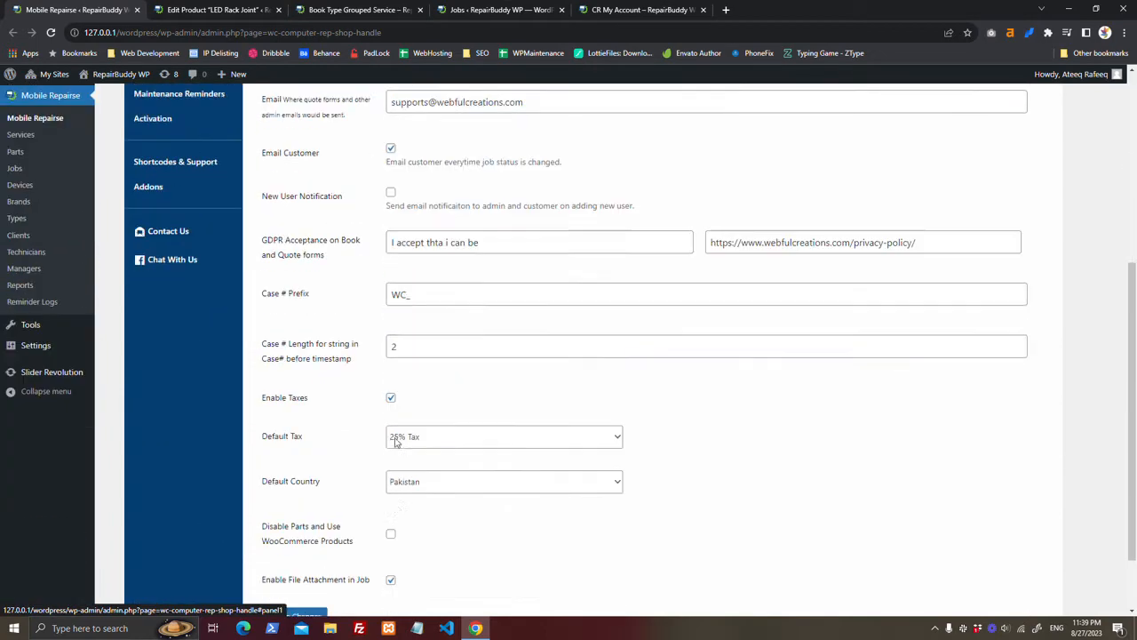
scroll("down", 3)
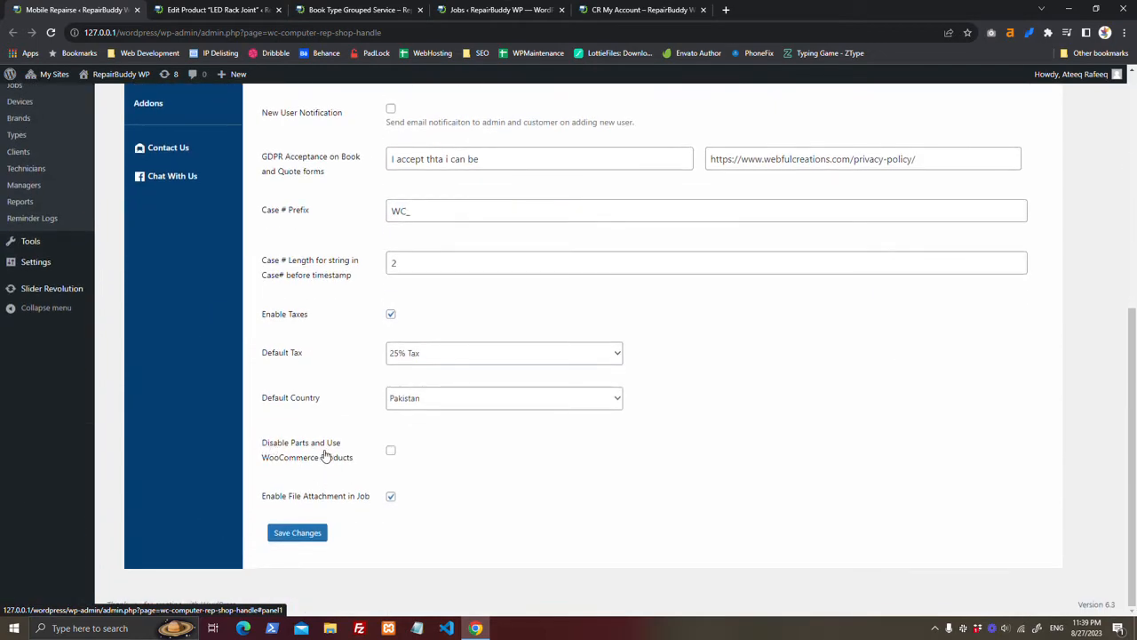
left_click(391, 451)
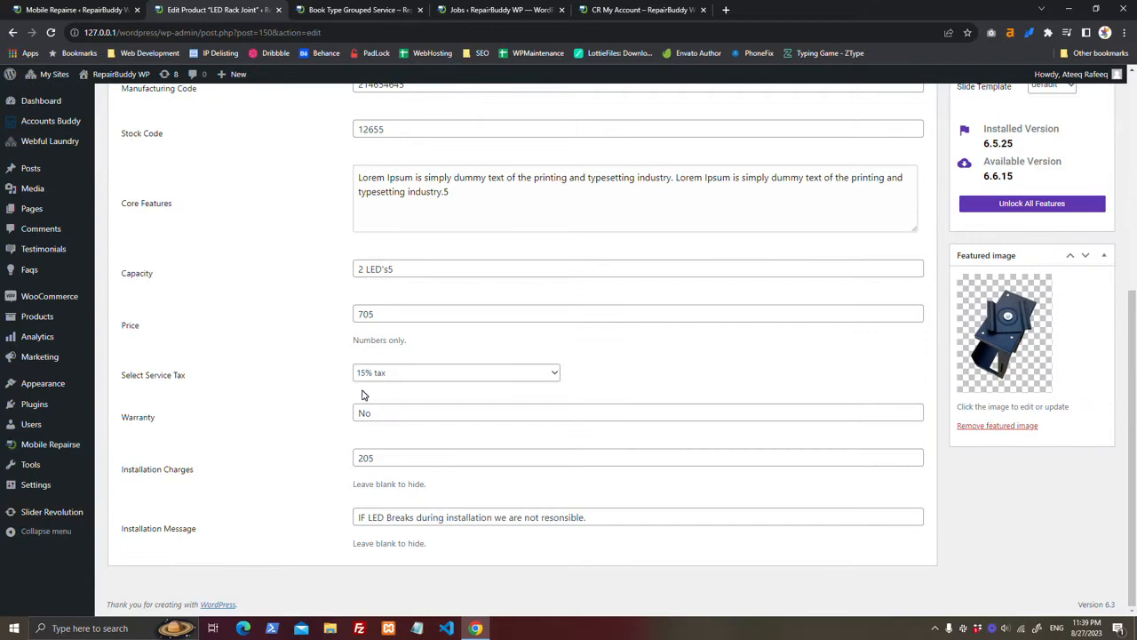
scroll("up", 3)
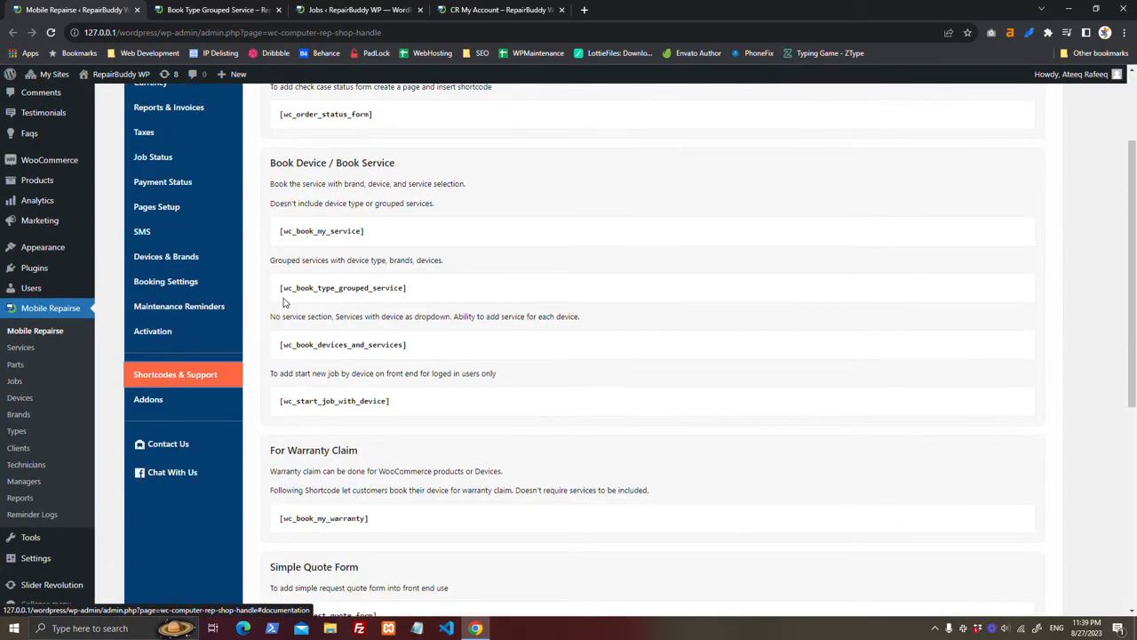
Take the [wc_book_type_grouped_service] shortcode to the front-end booking form and pick a device type, entering 56.
double_click(341, 288)
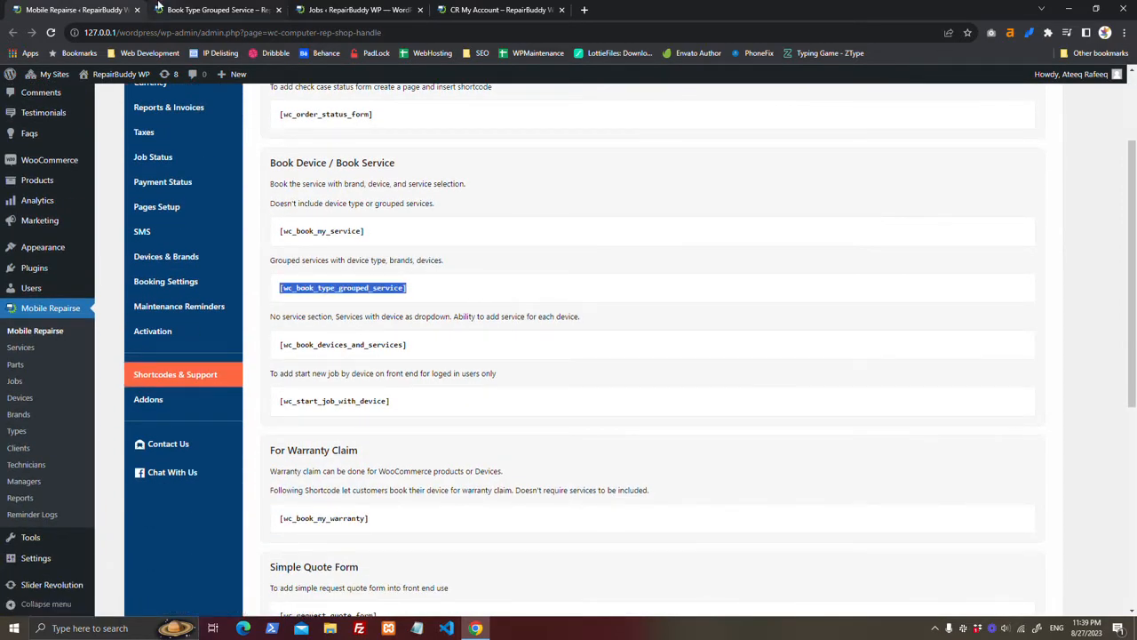
left_click(216, 10)
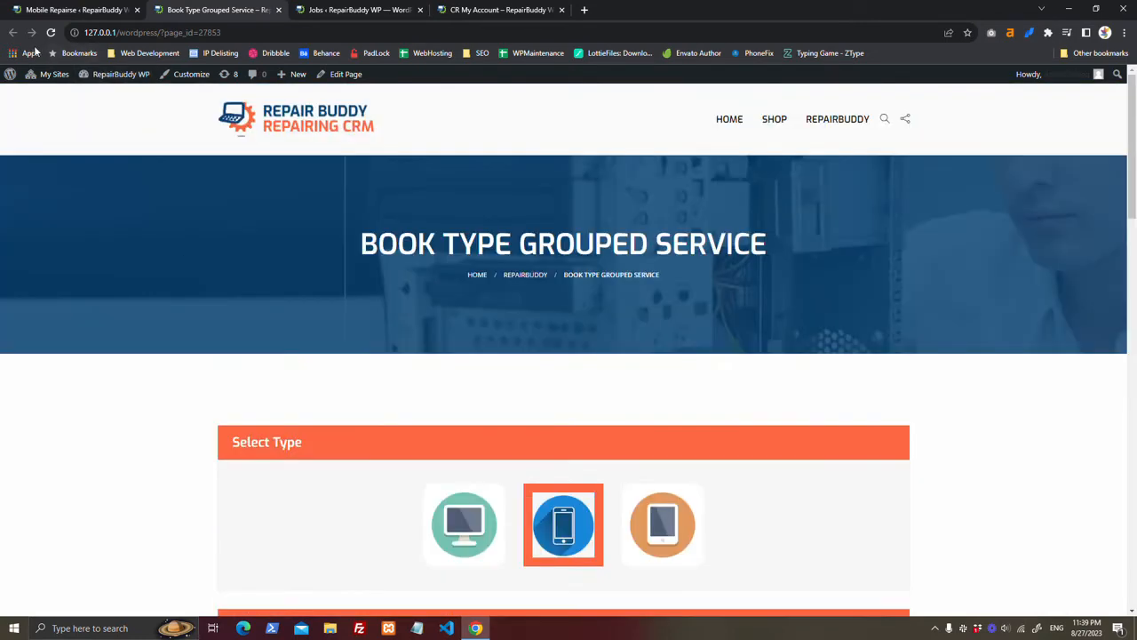
left_click(50, 32)
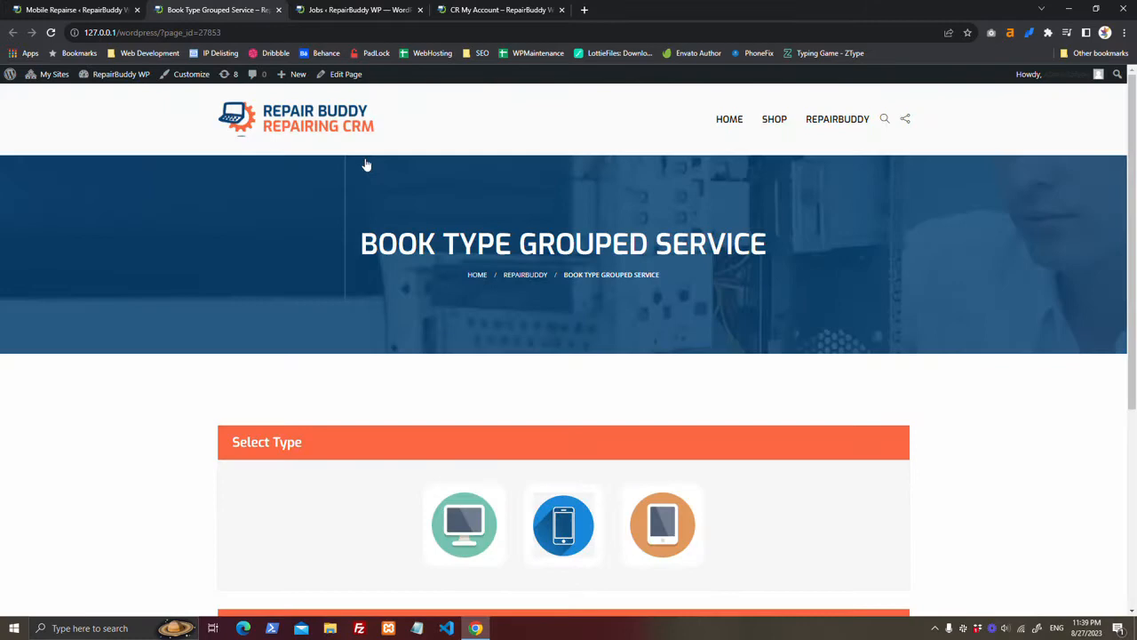
scroll("down", 3)
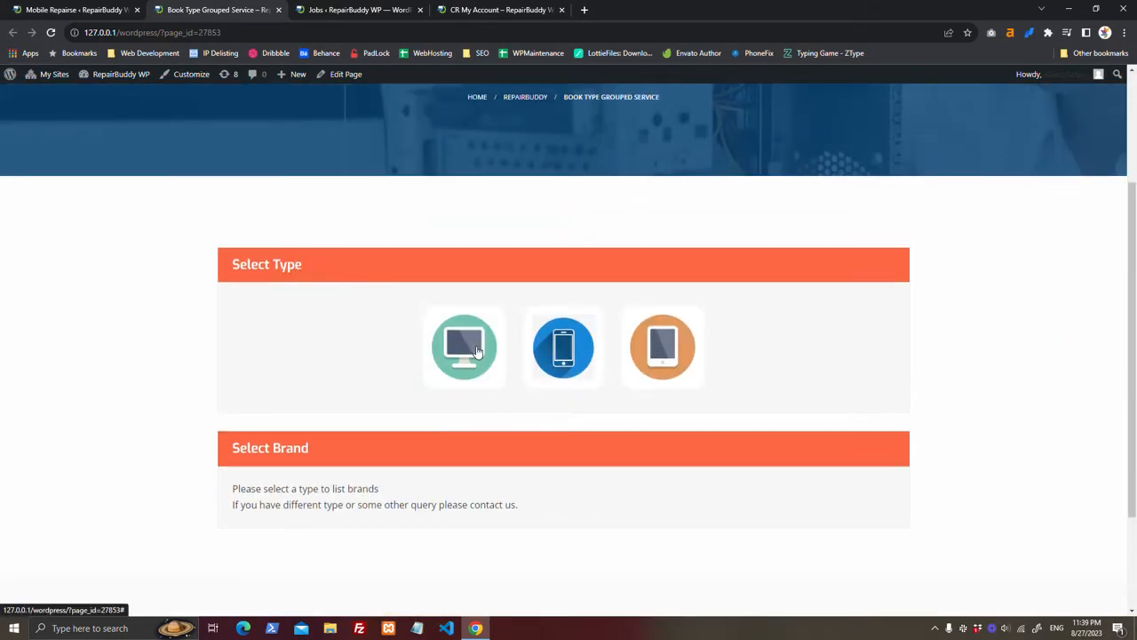
left_click(464, 346)
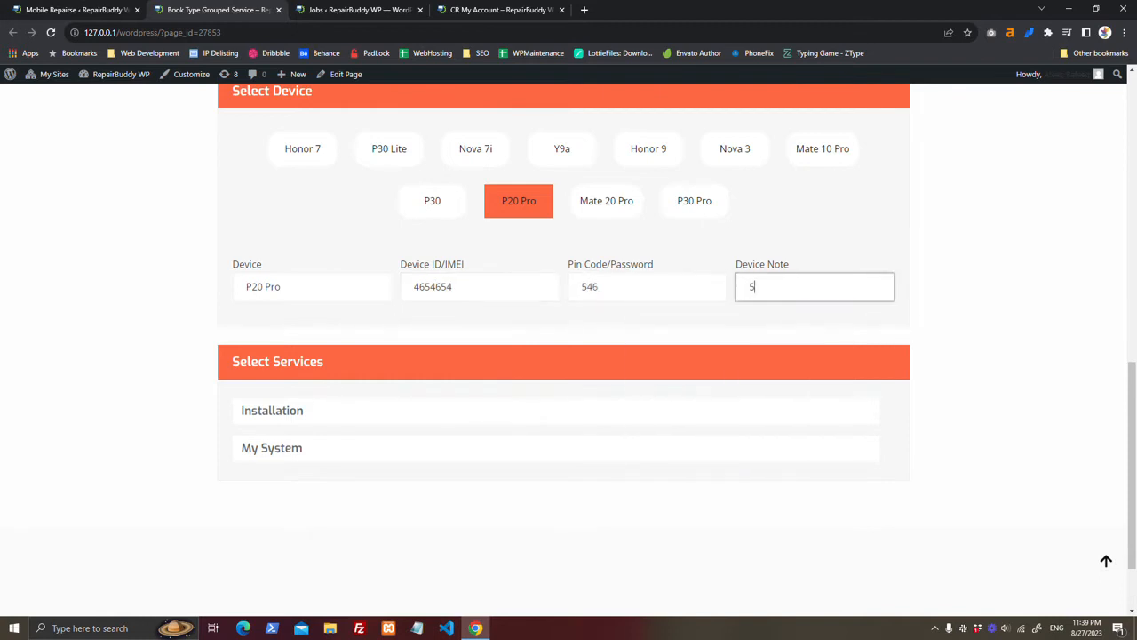
type("56")
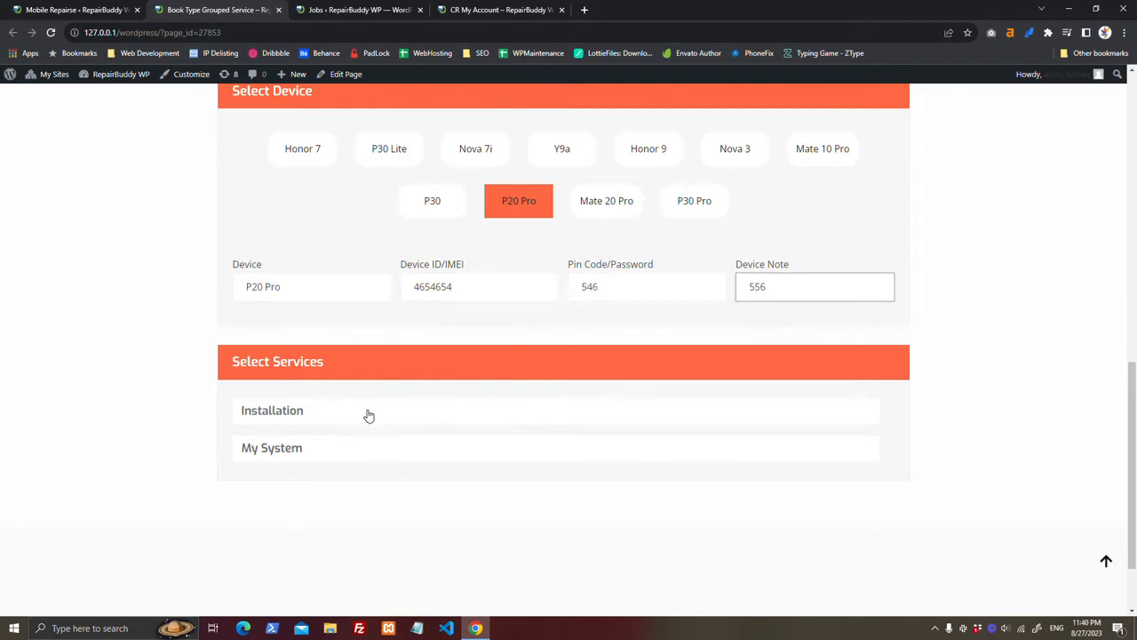
Attach an image file, accept the privacy policy and attempt to submit the request.
scroll("down", 3)
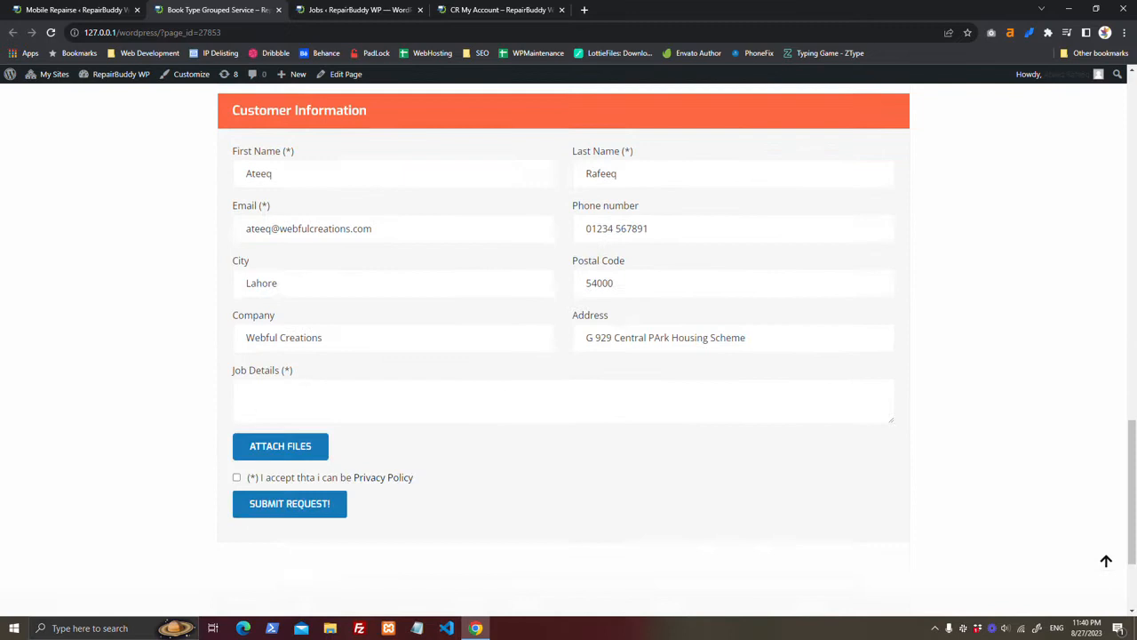
scroll("up", 3)
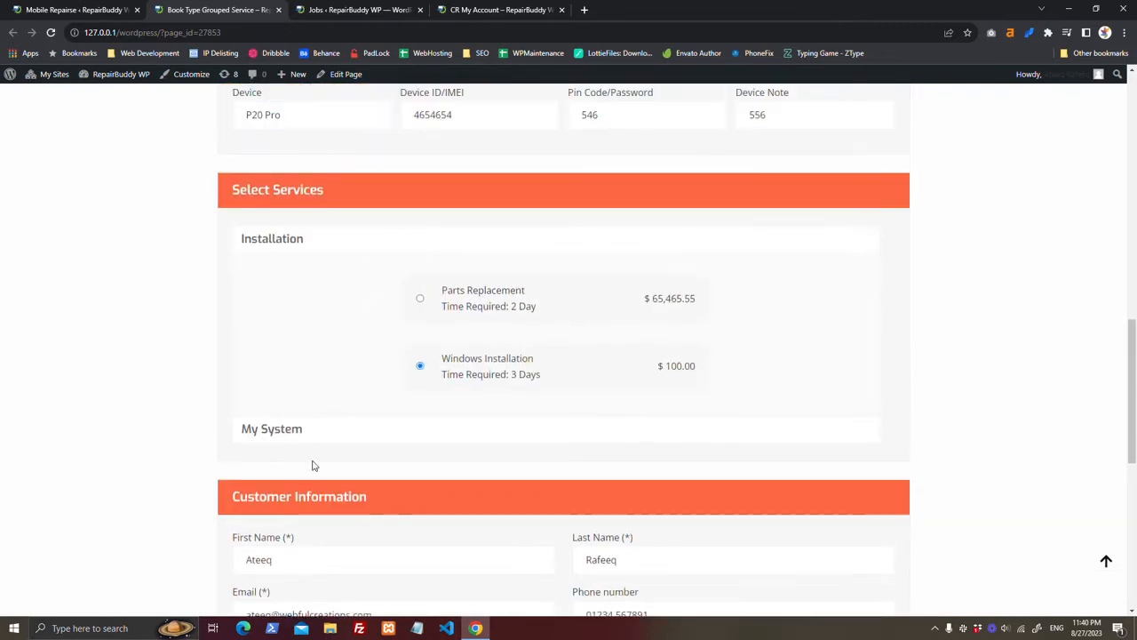
scroll("down", 3)
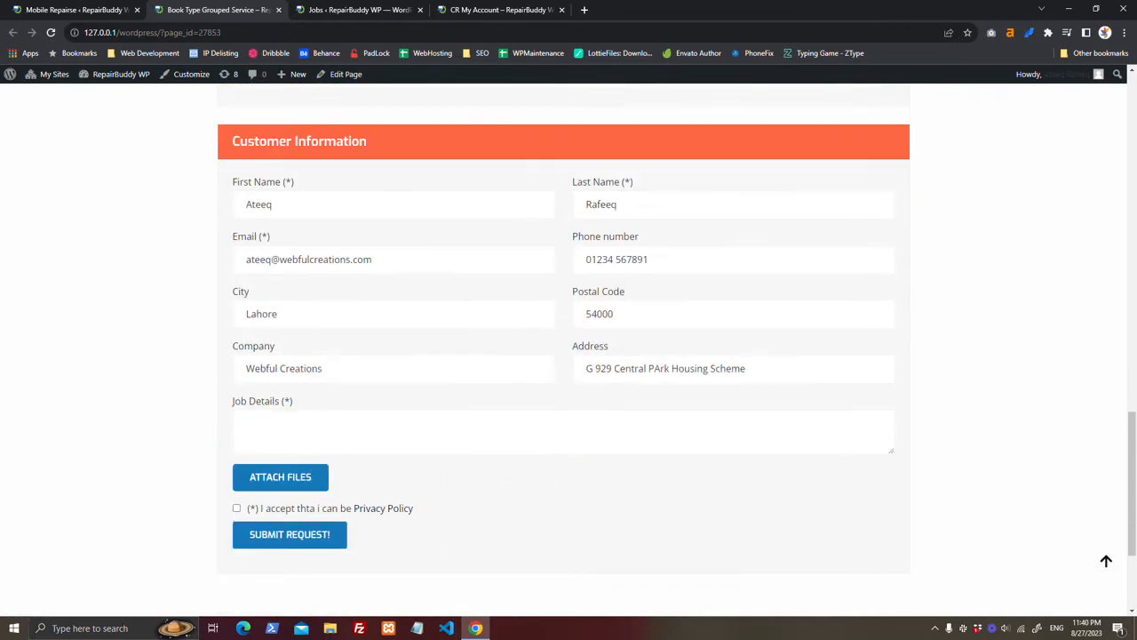
left_click(280, 477)
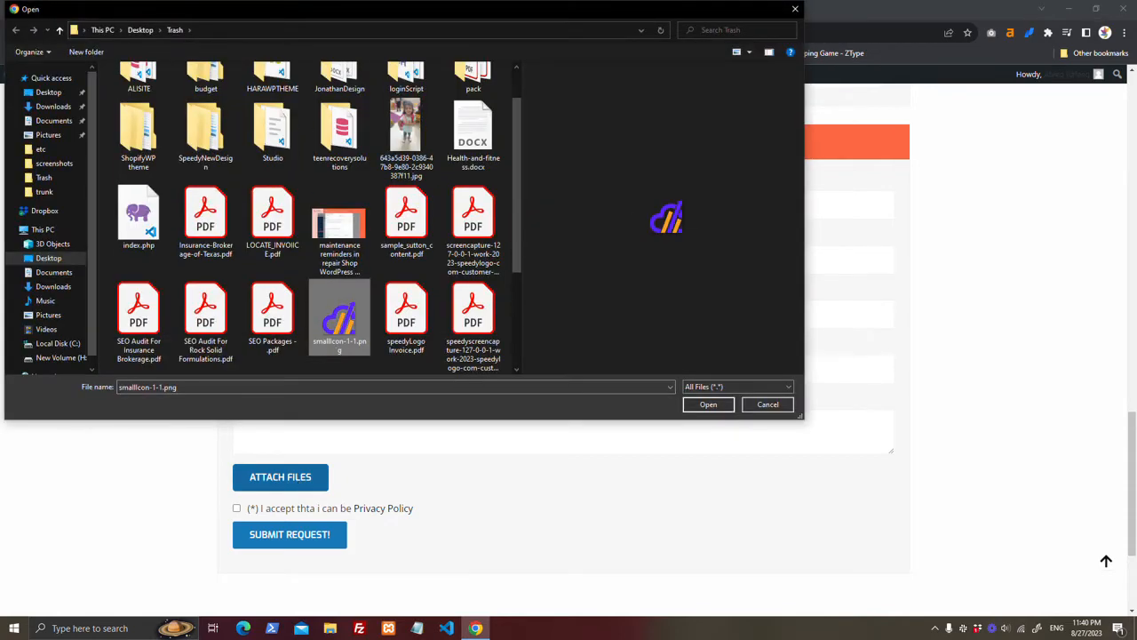
left_click(767, 405)
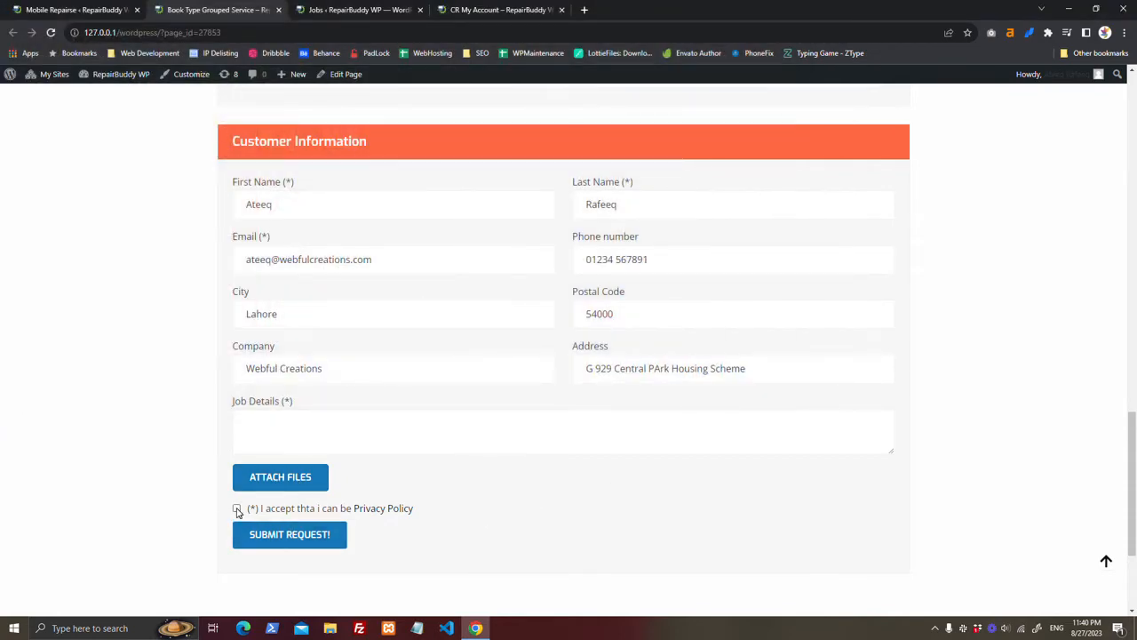
left_click(237, 508)
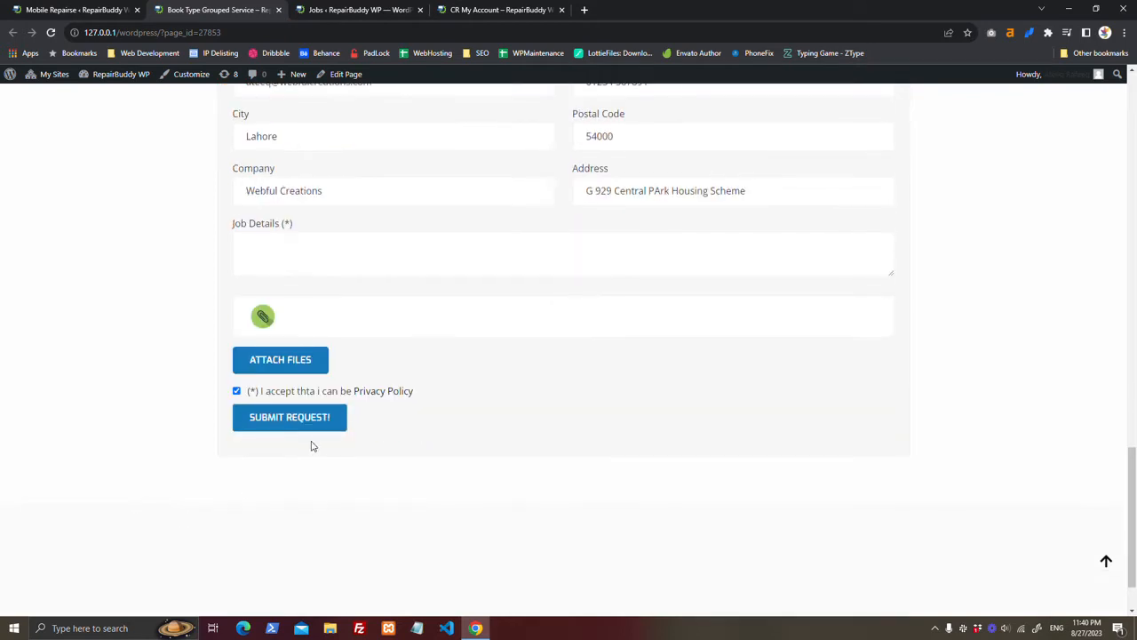
left_click(289, 416)
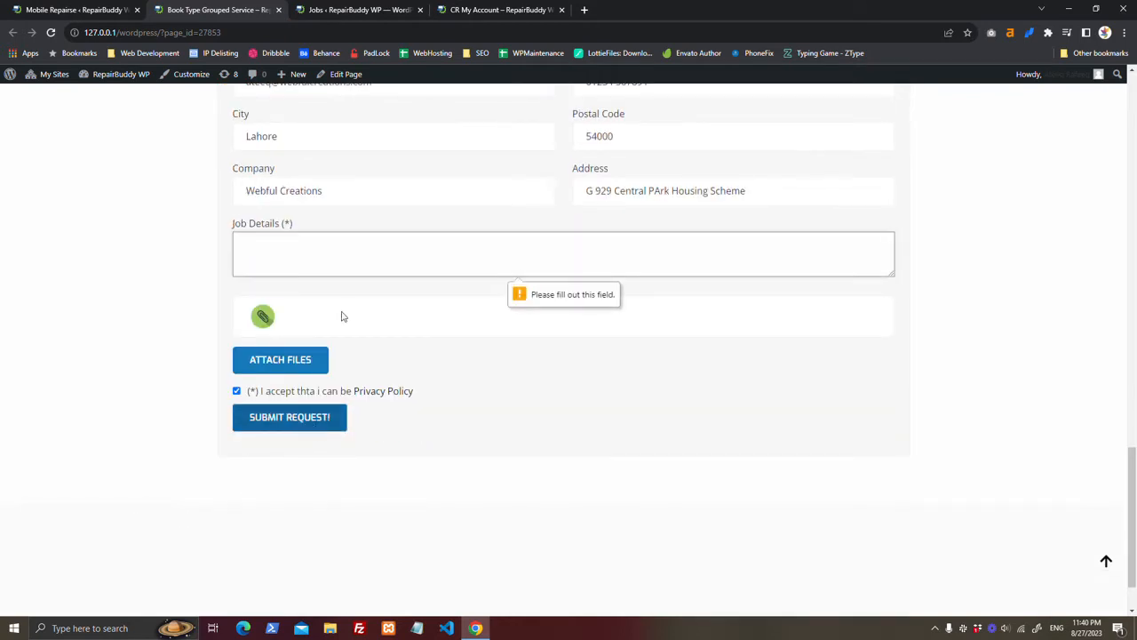
Add the note 'Can you help me fix the service' and submit the quote request.
type("Can you")
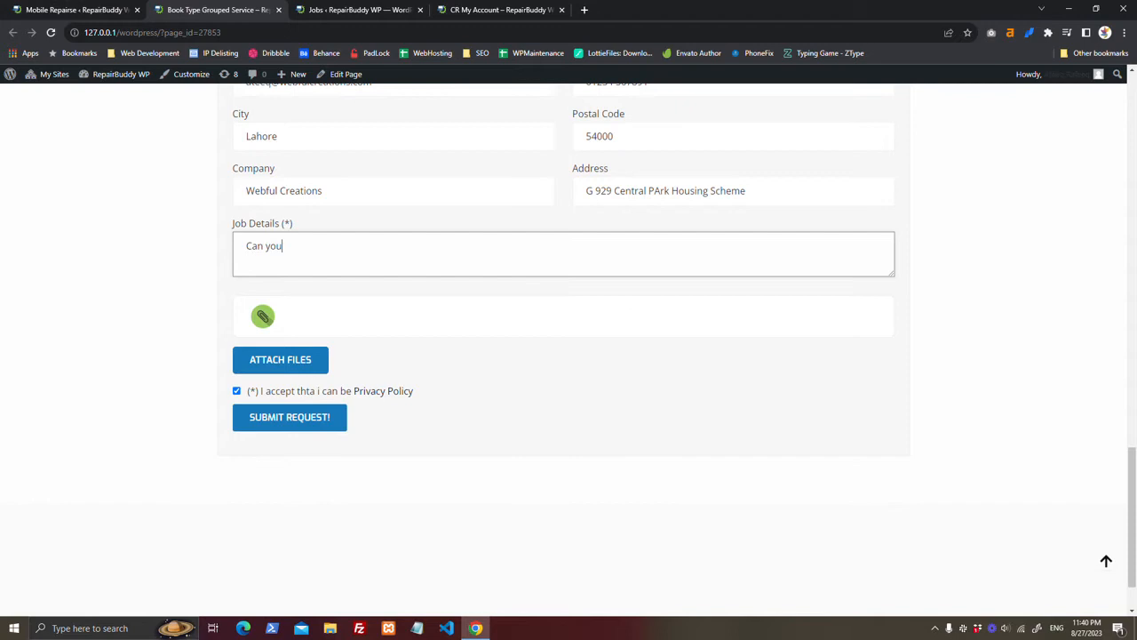
type("help me fix t")
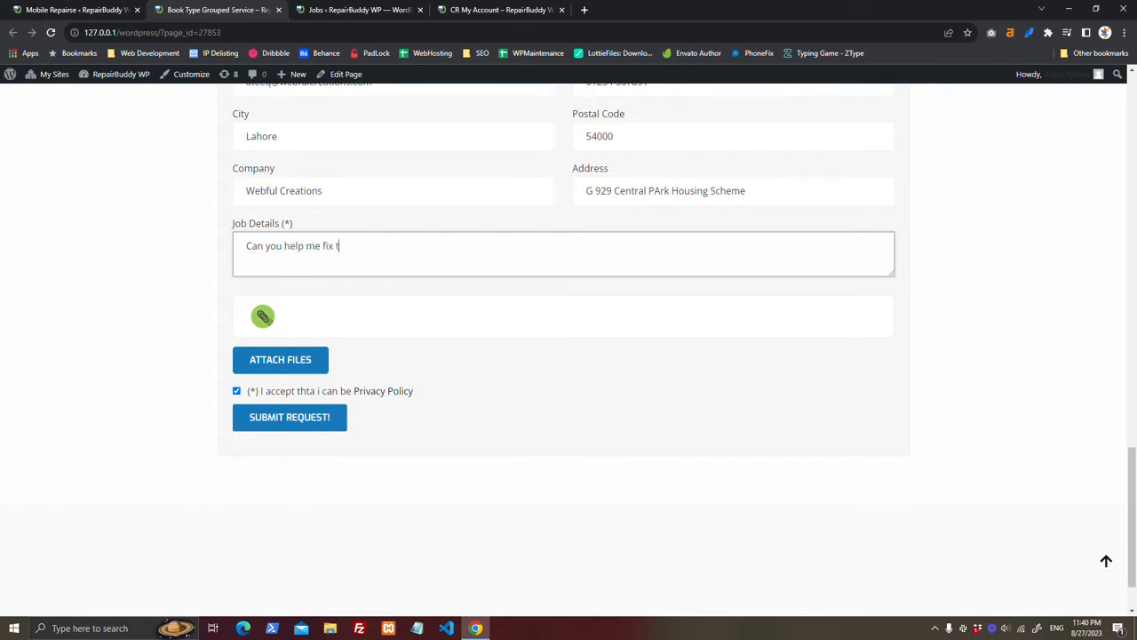
type("he service")
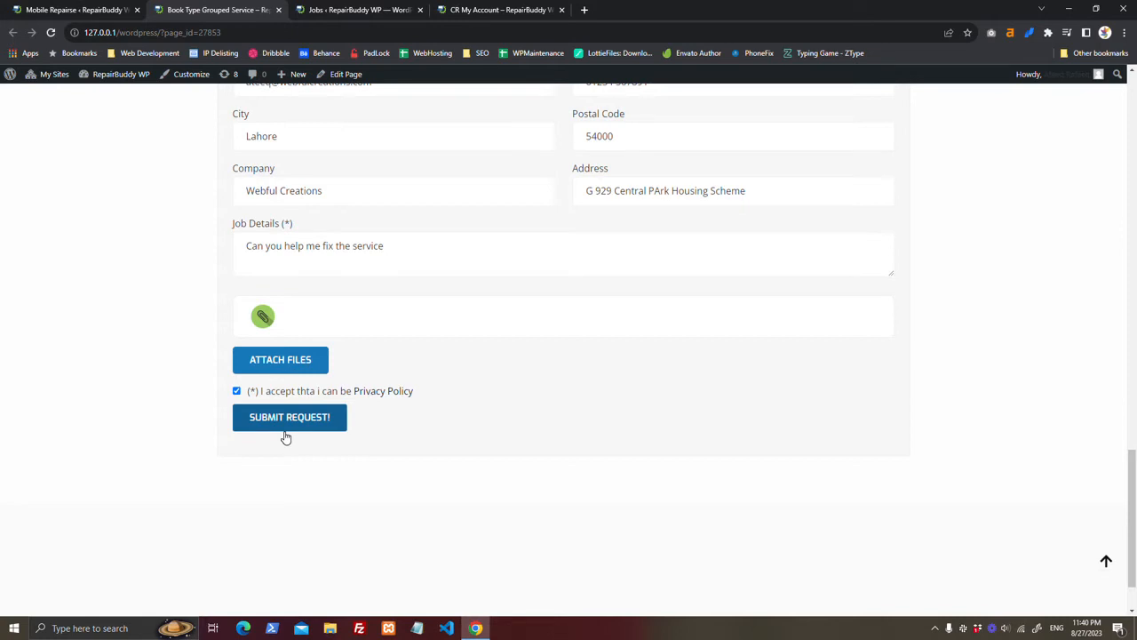
mouse_move(185, 458)
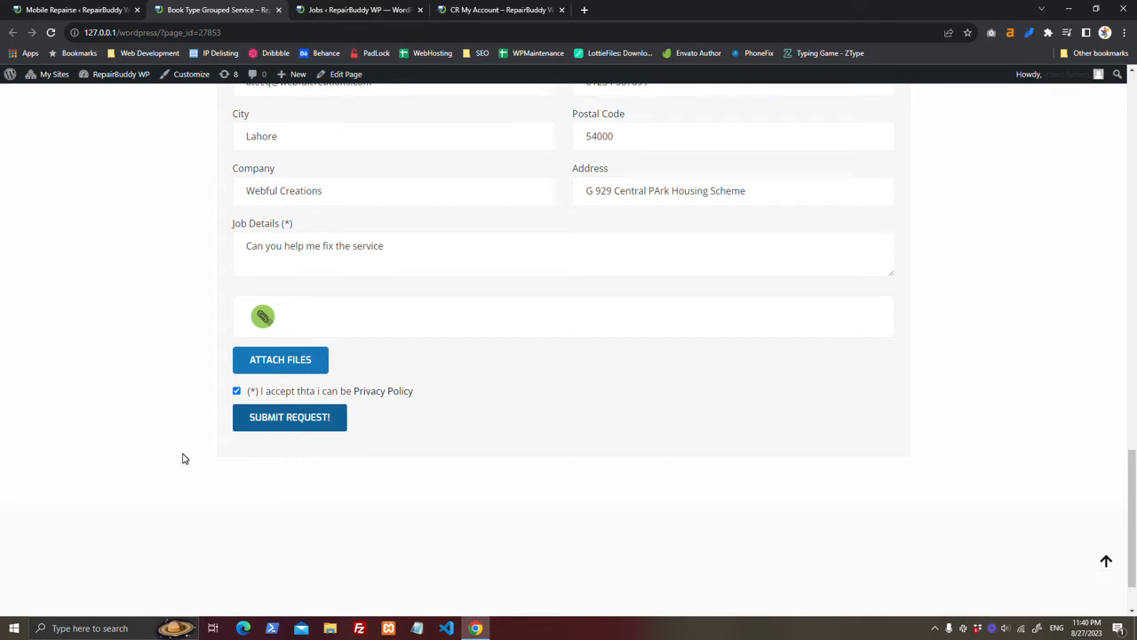
left_click(288, 416)
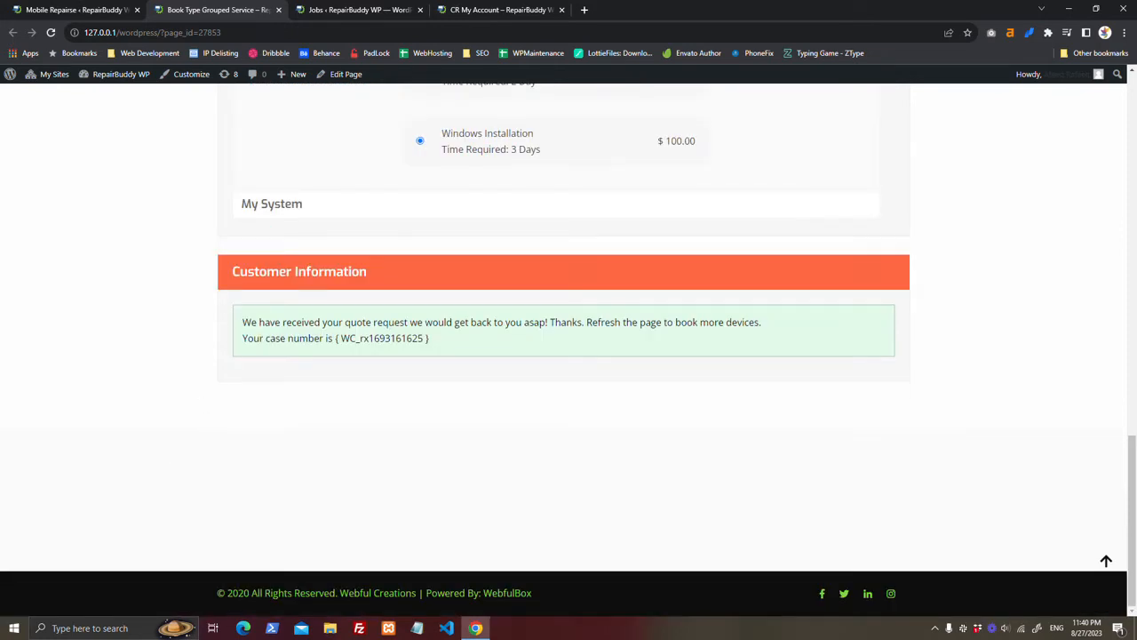
double_click(382, 338)
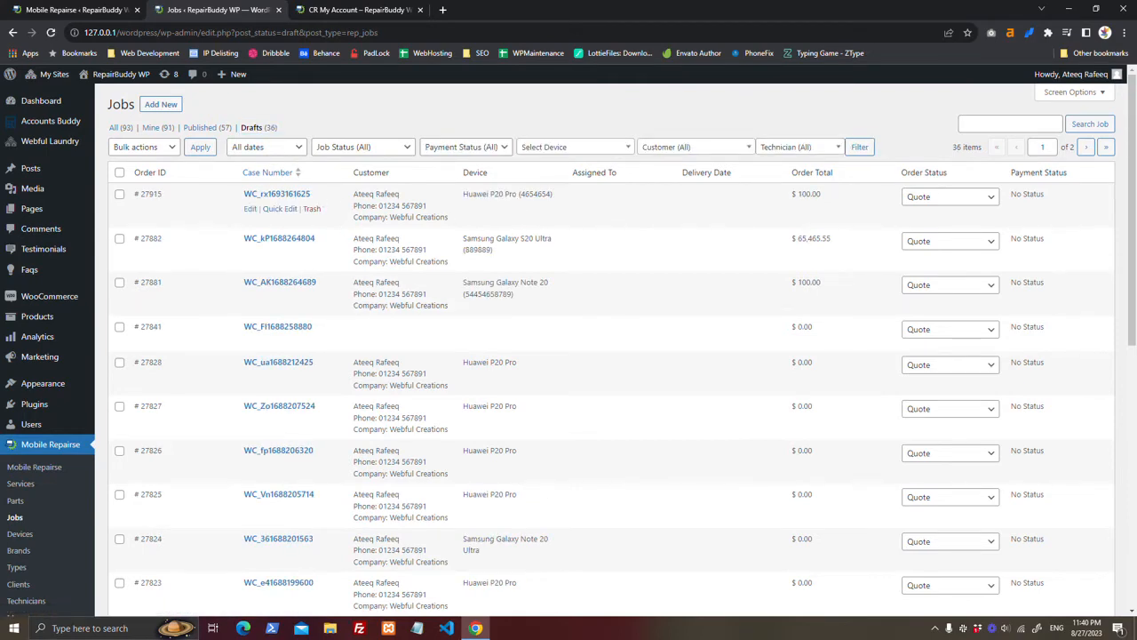
Load the newly submitted job and add the Windows Installation service at 15% tax.
left_click(277, 194)
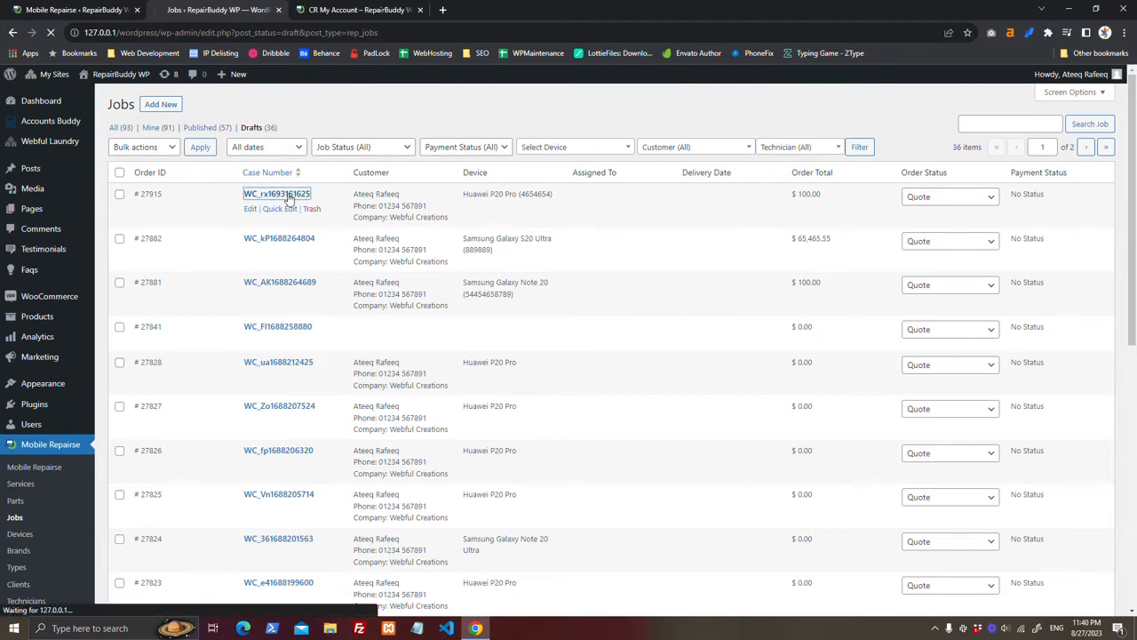
left_click(277, 193)
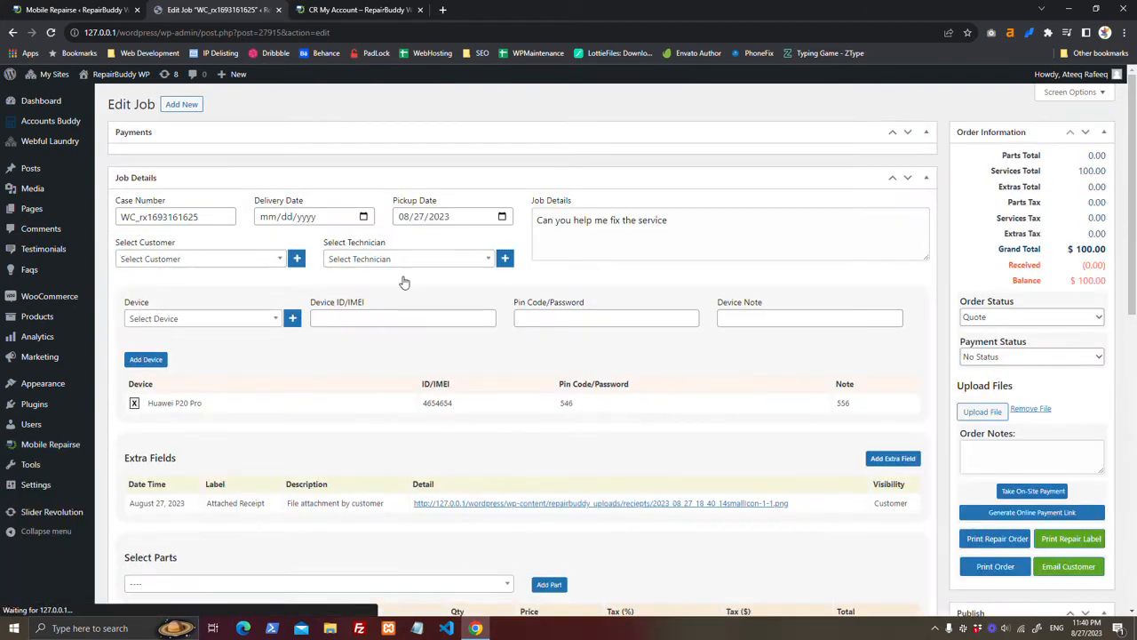
scroll("down", 3)
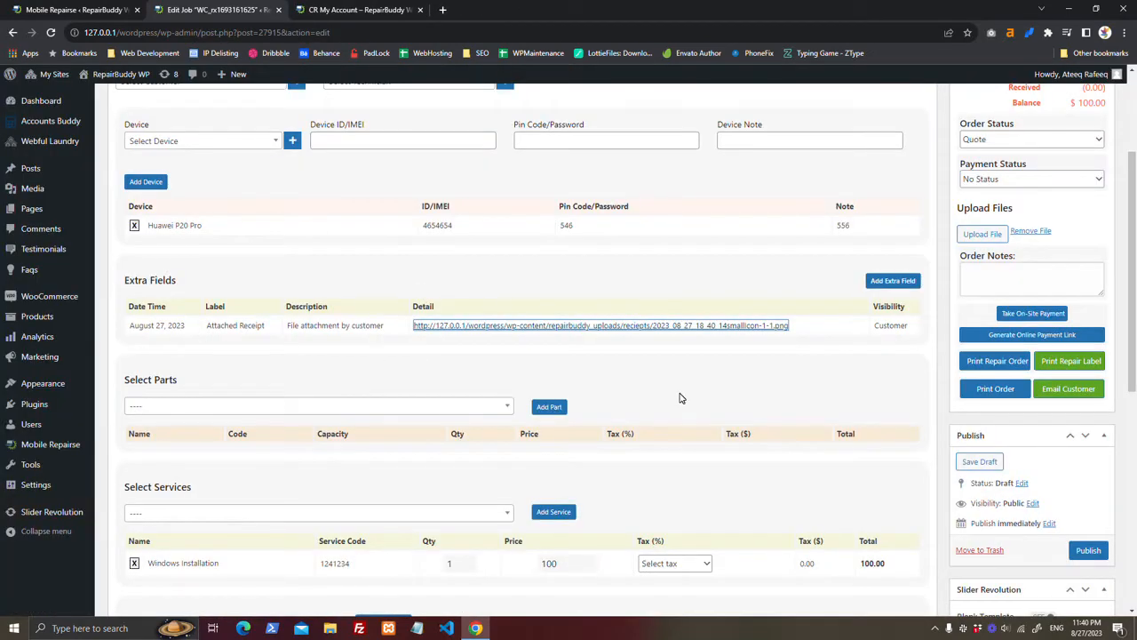
scroll("down", 3)
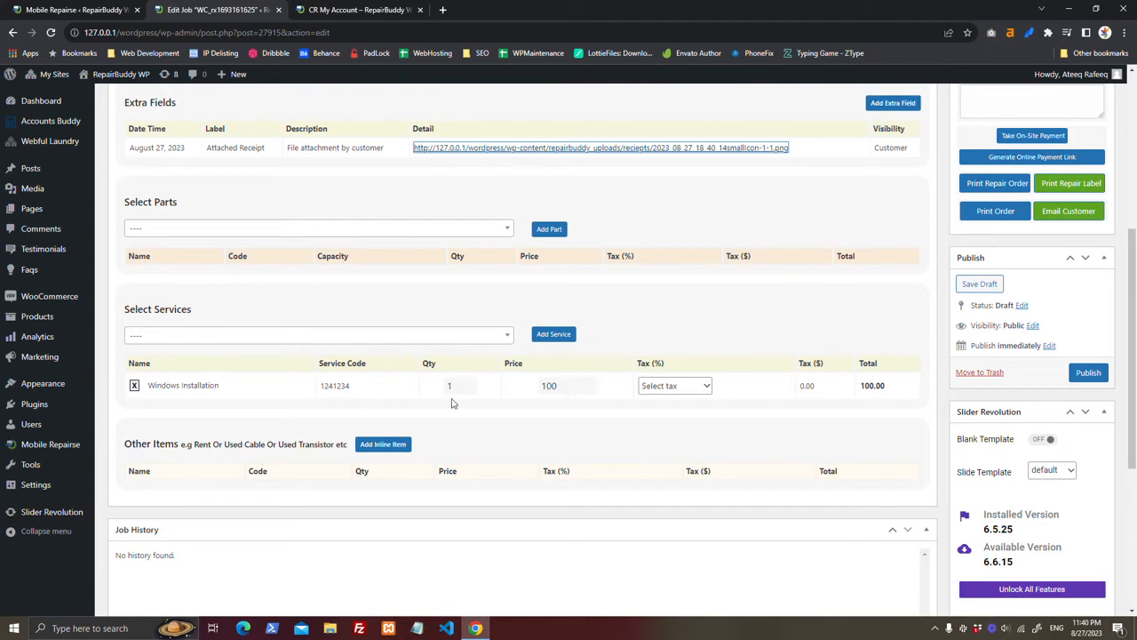
Review the plugin's general settings, then move to the customer's My Account page.
left_click(675, 384)
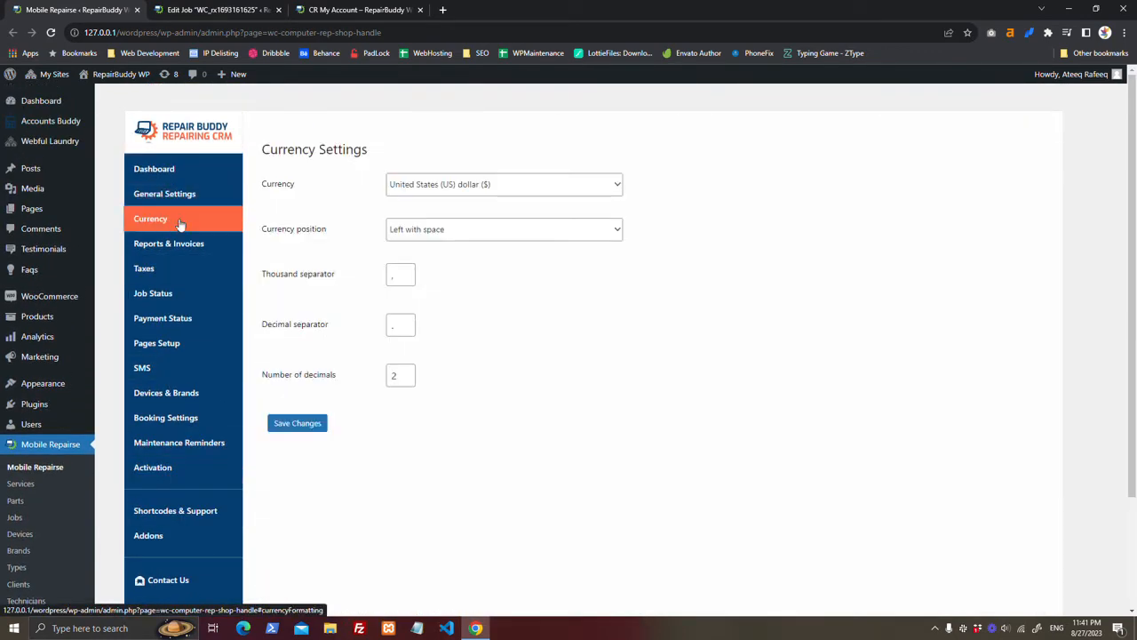
left_click(163, 192)
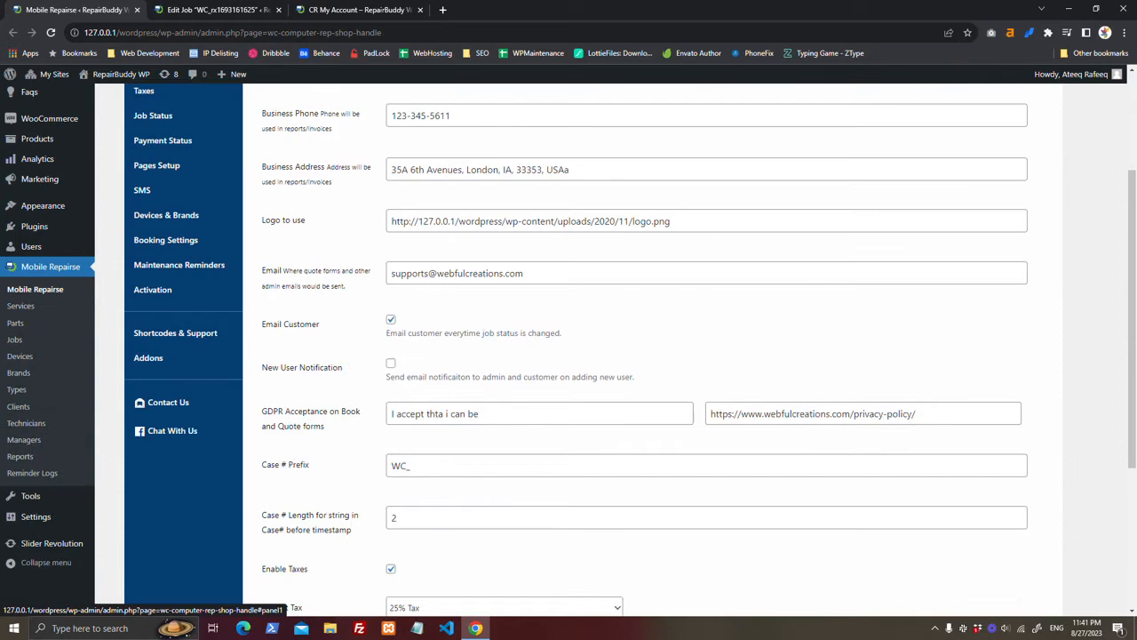
scroll("up", 3)
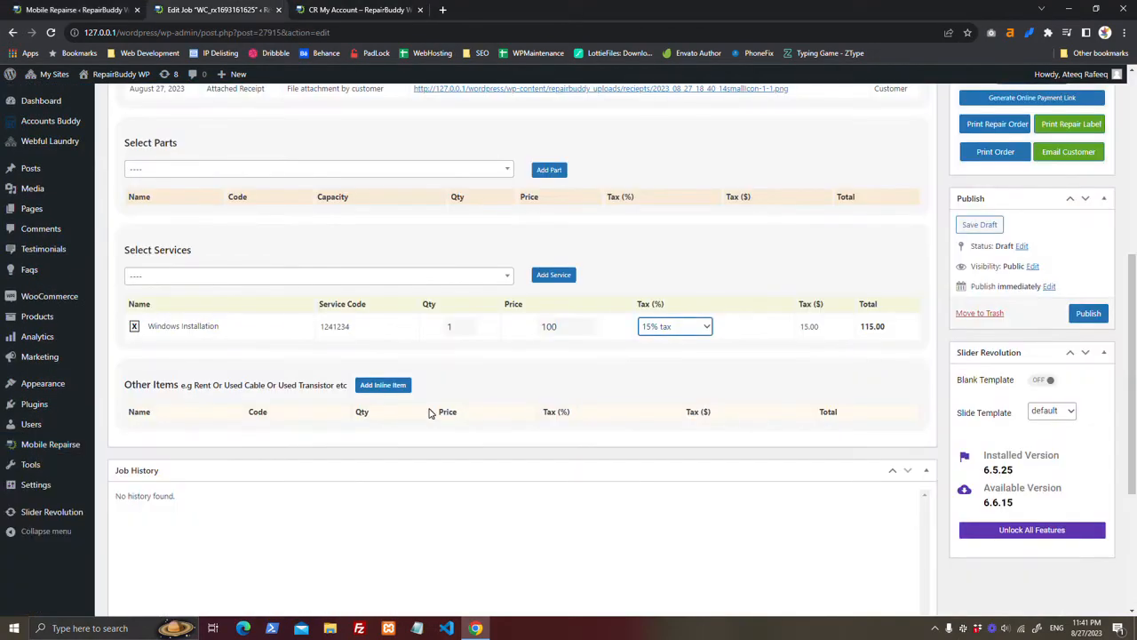
scroll("up", 3)
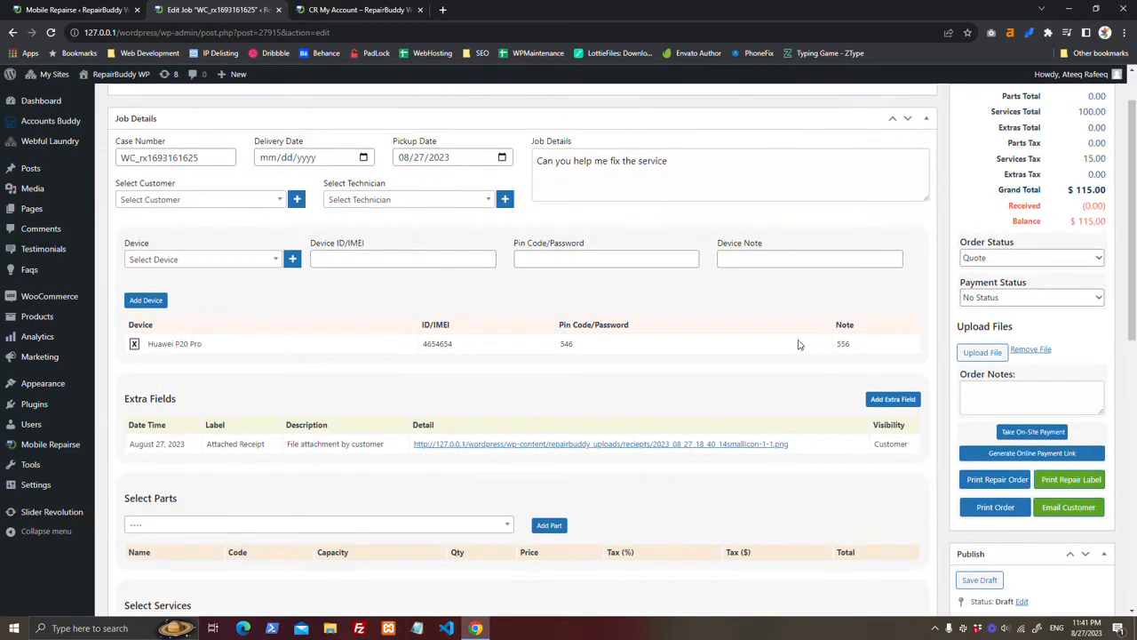
scroll("up", 3)
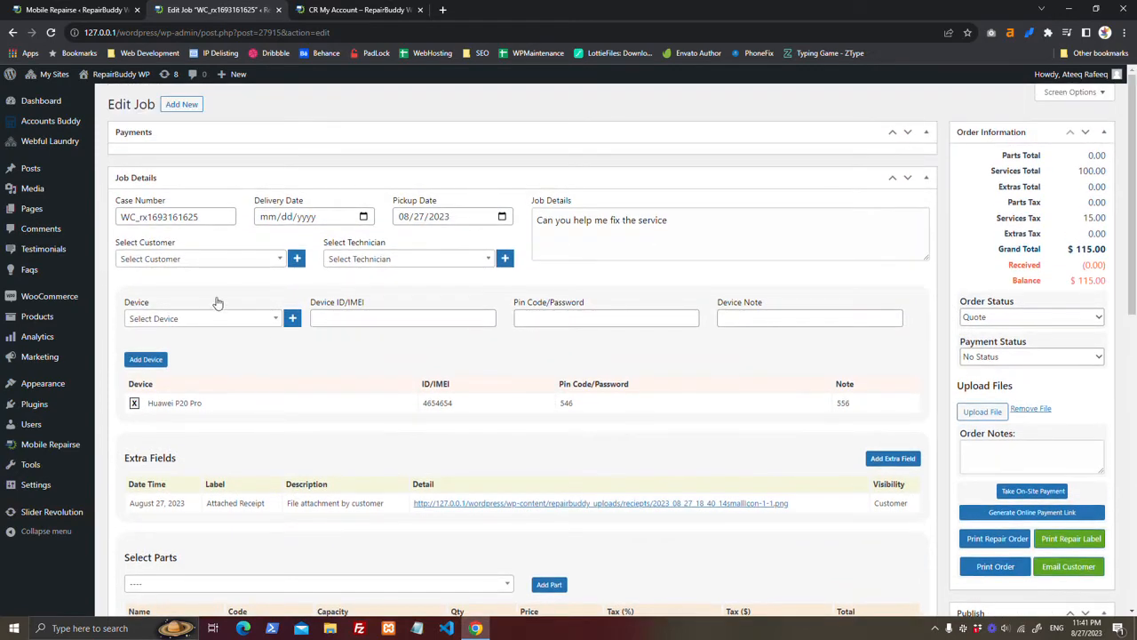
mouse_move(238, 263)
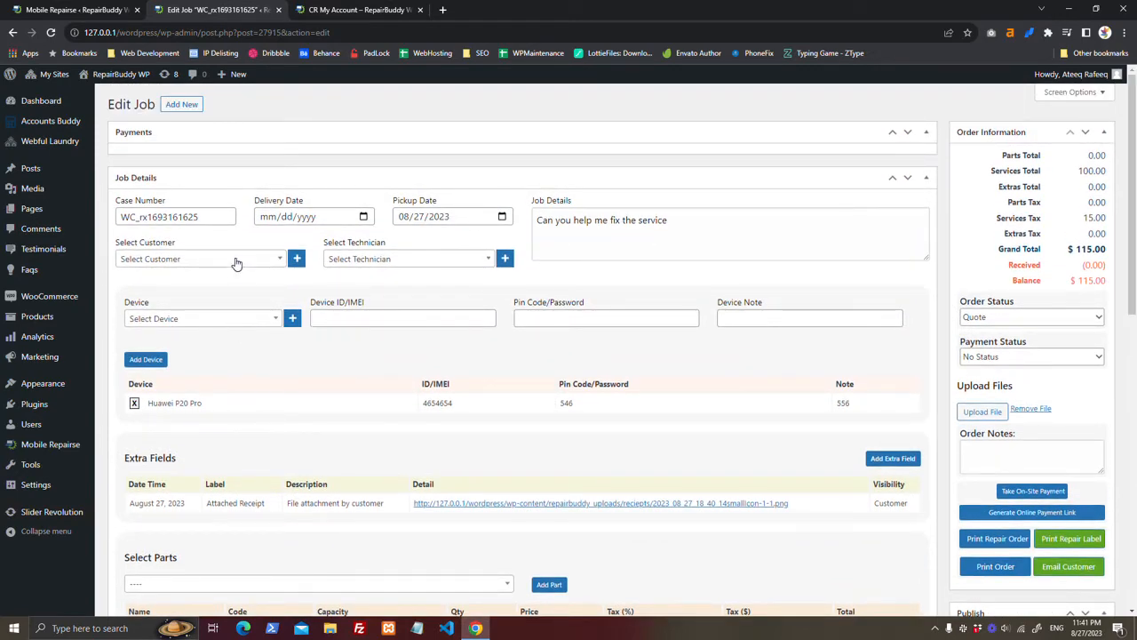
left_click(213, 11)
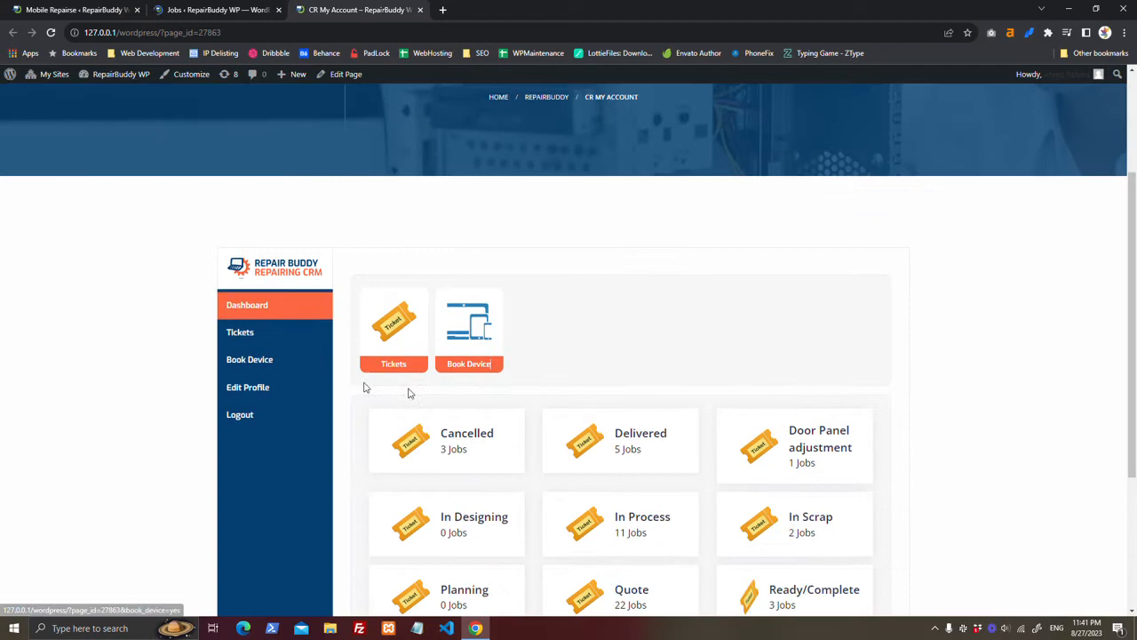
mouse_move(611, 427)
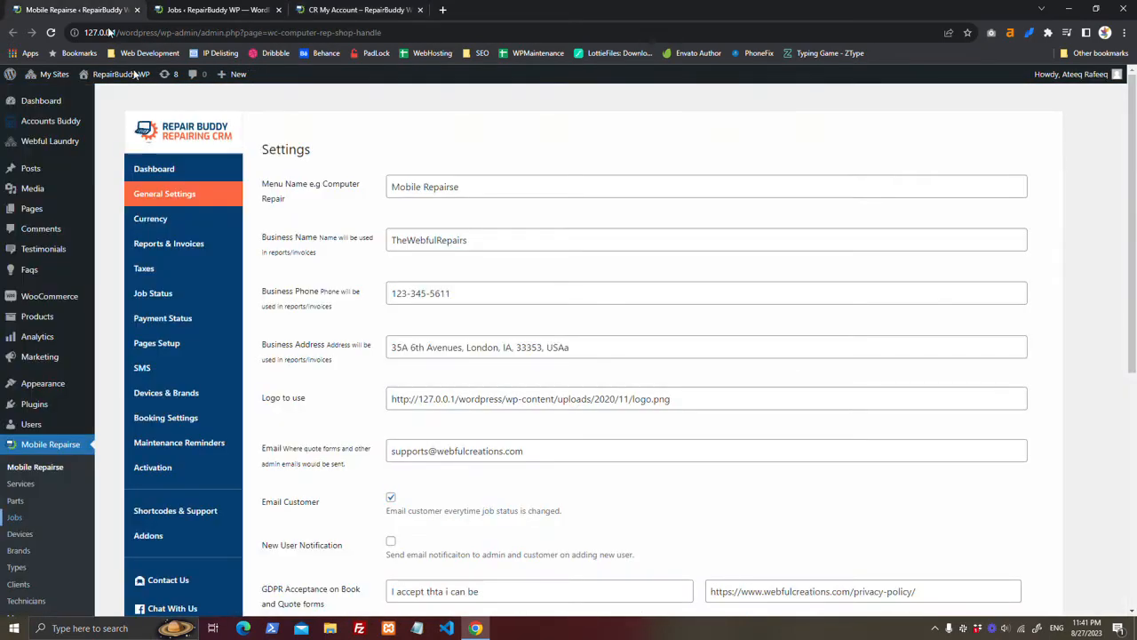
left_click(174, 510)
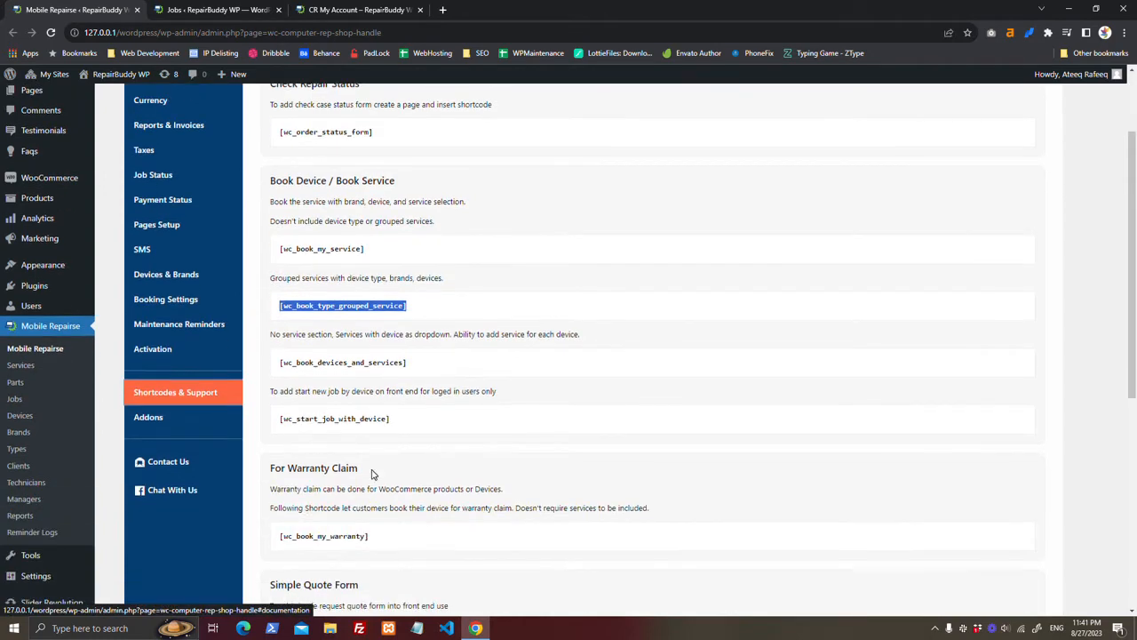
scroll("down", 3)
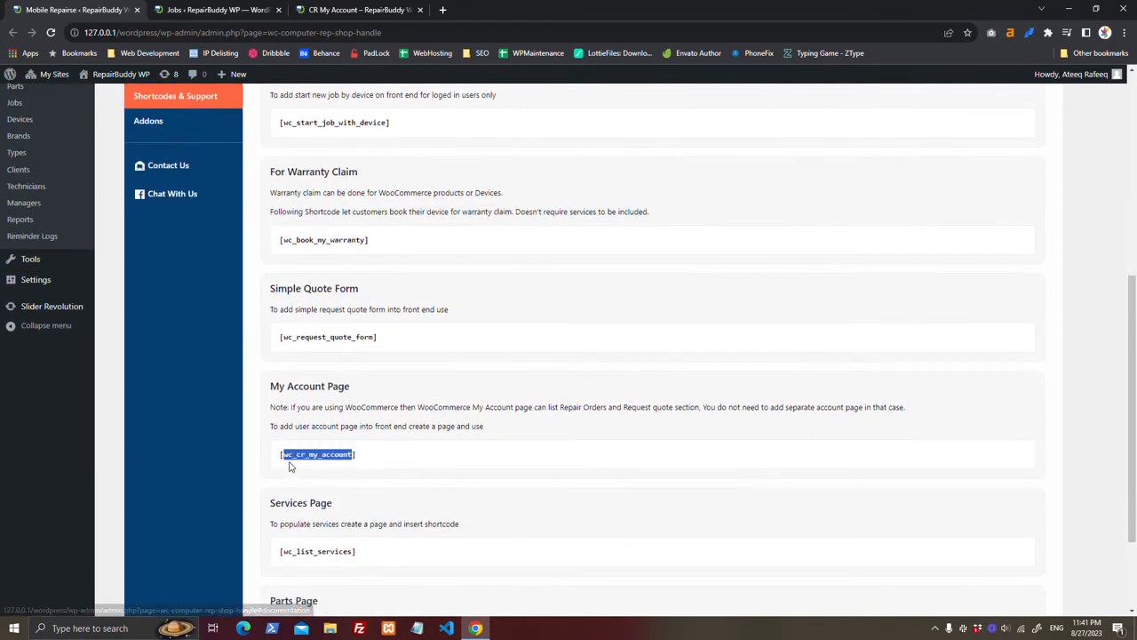
left_click(356, 11)
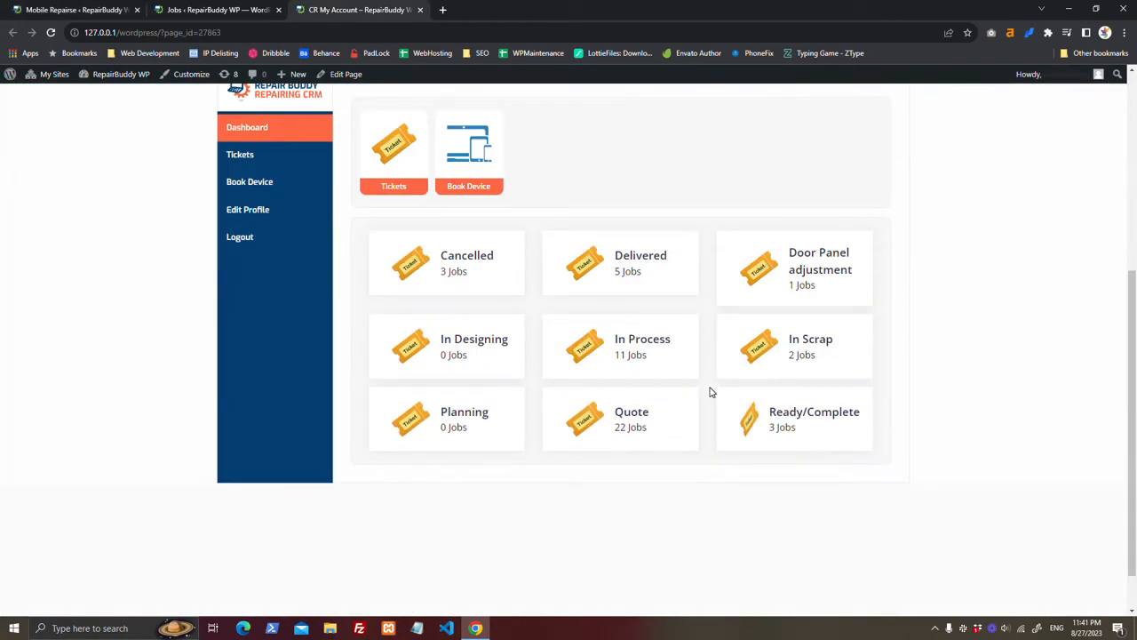
left_click(239, 153)
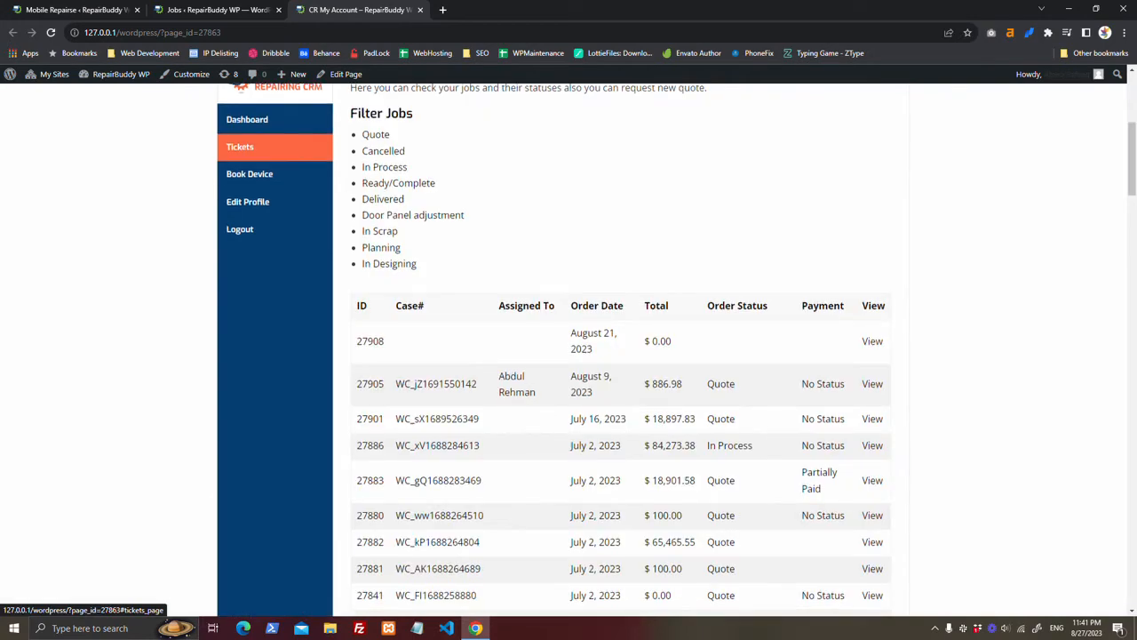
left_click(249, 174)
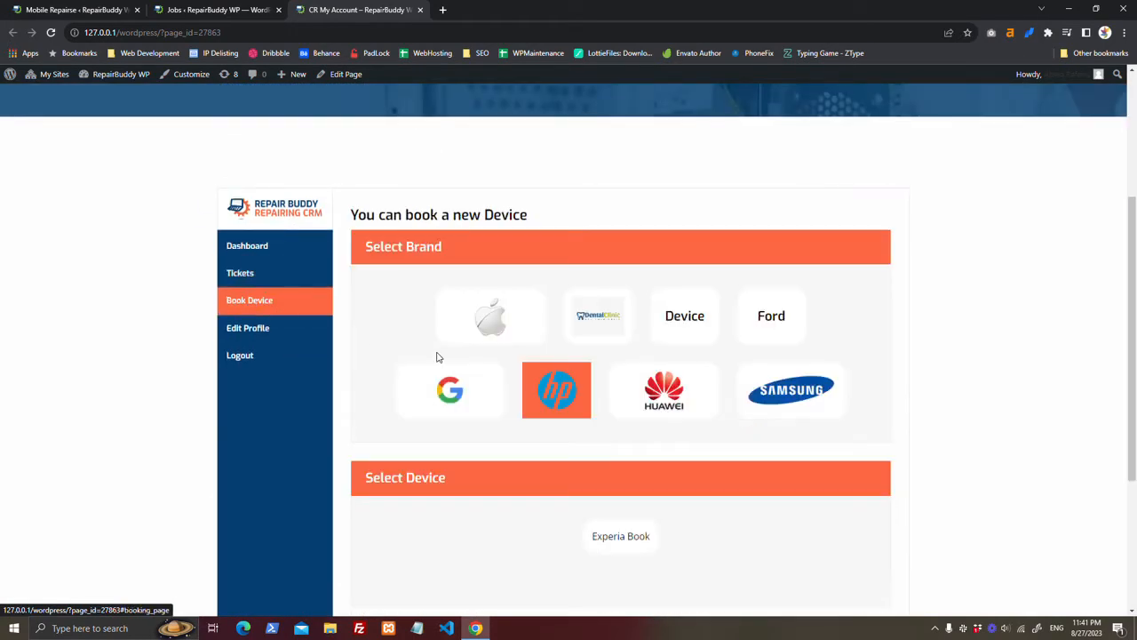
scroll("down", 3)
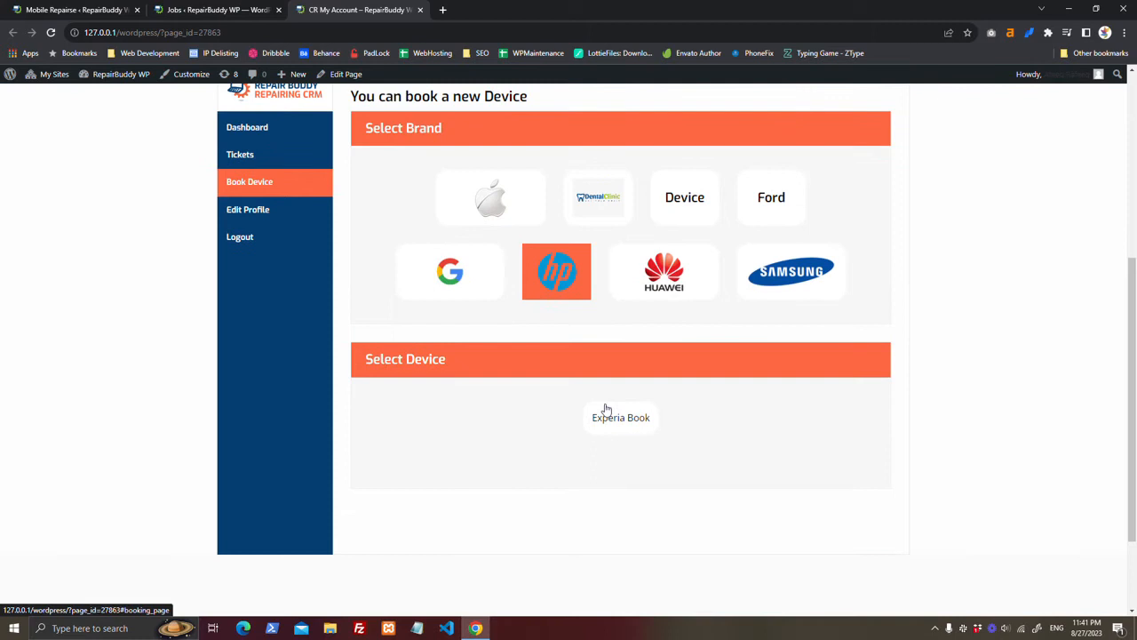
scroll("up", 3)
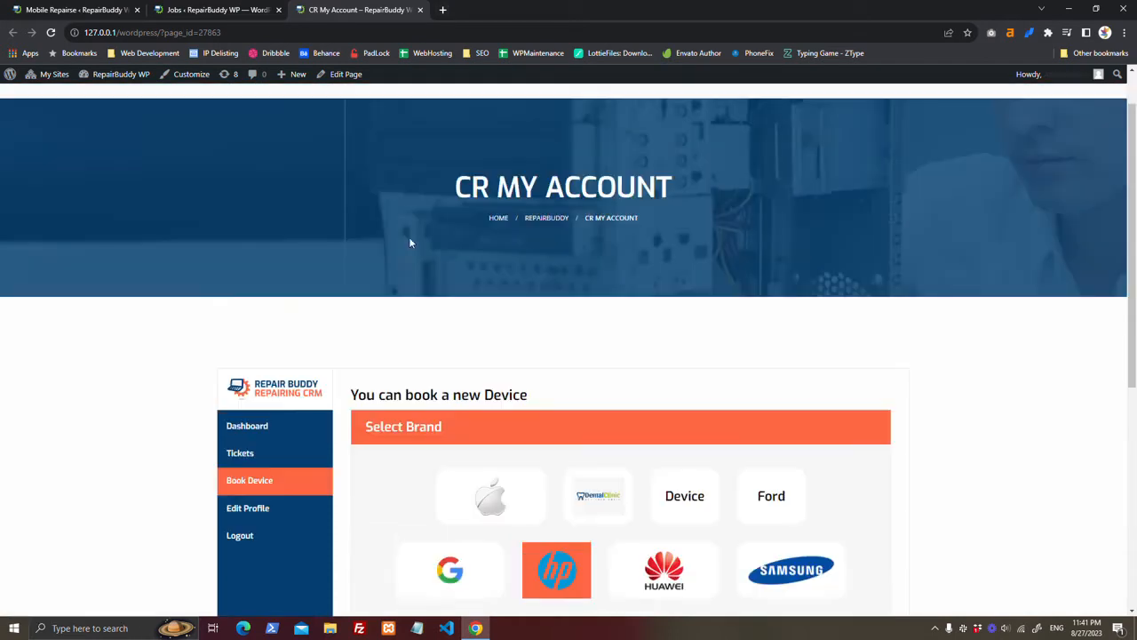
scroll("up", 3)
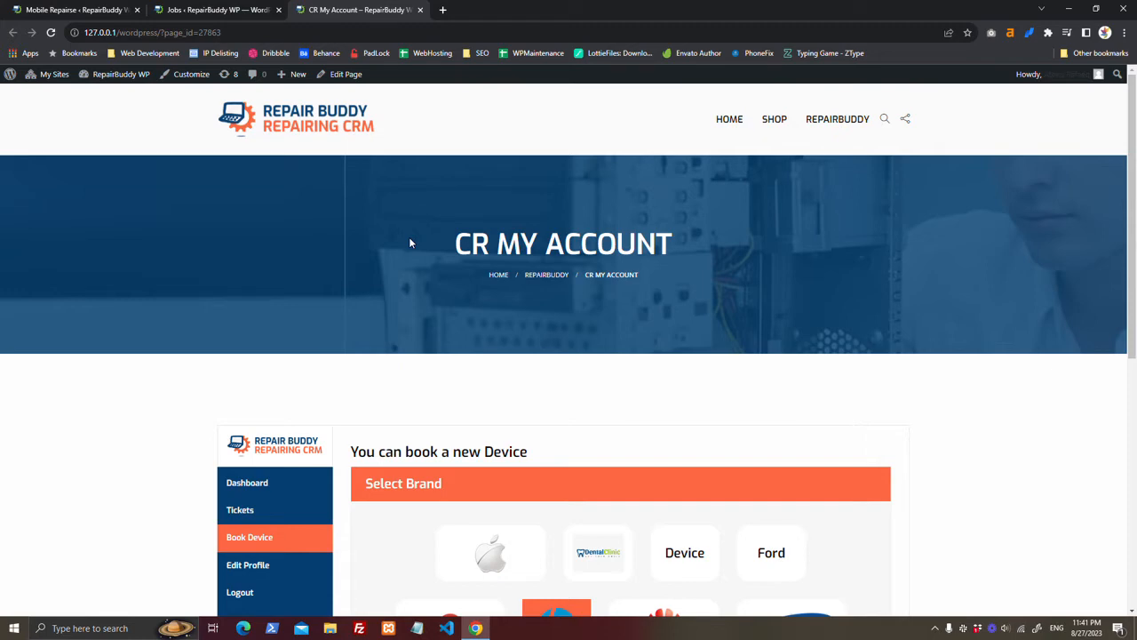
mouse_move(453, 342)
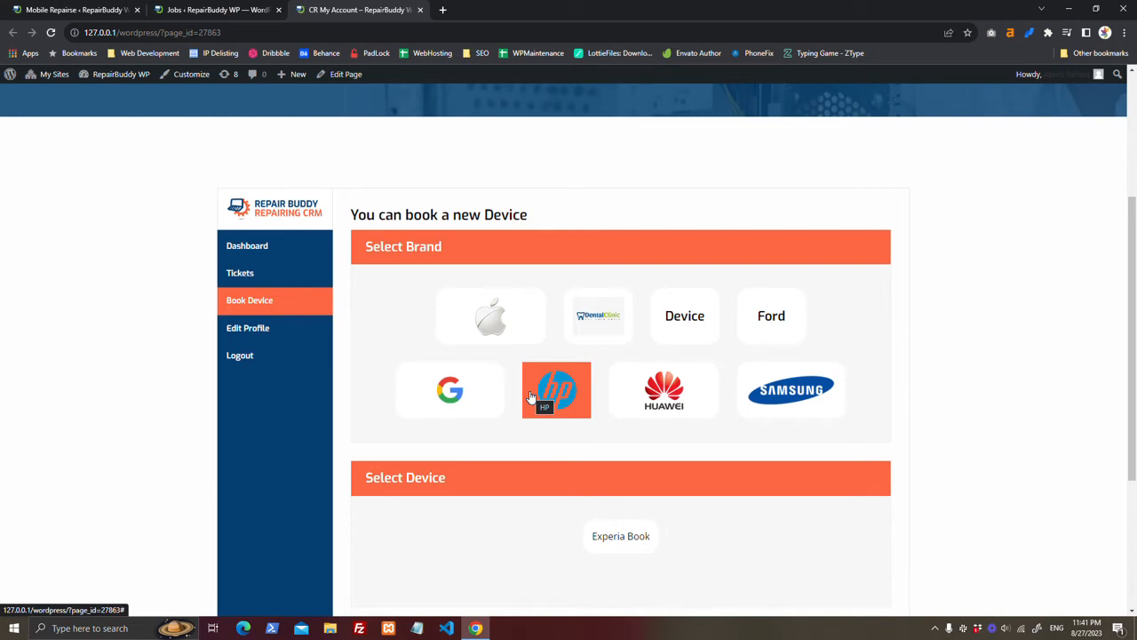
left_click(247, 245)
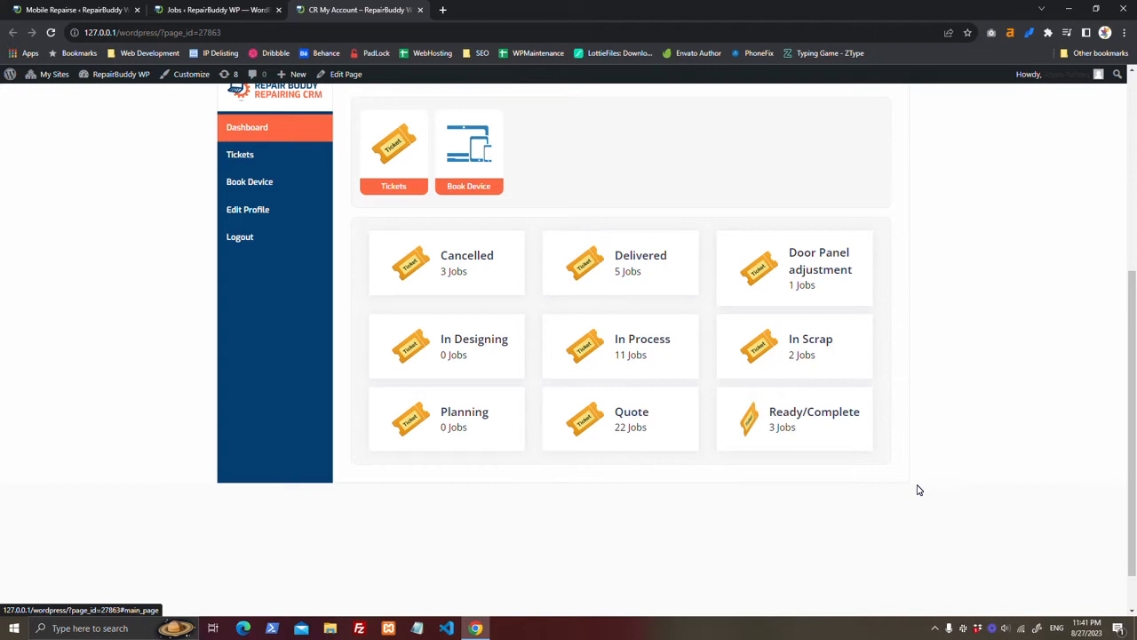
mouse_move(249, 210)
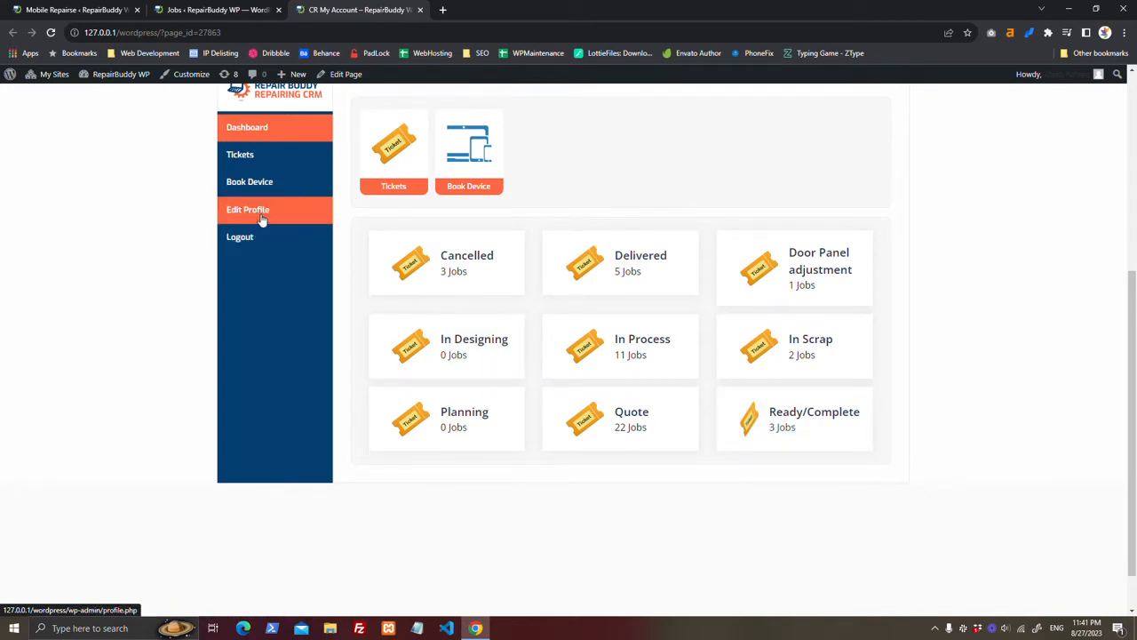
scroll("up", 3)
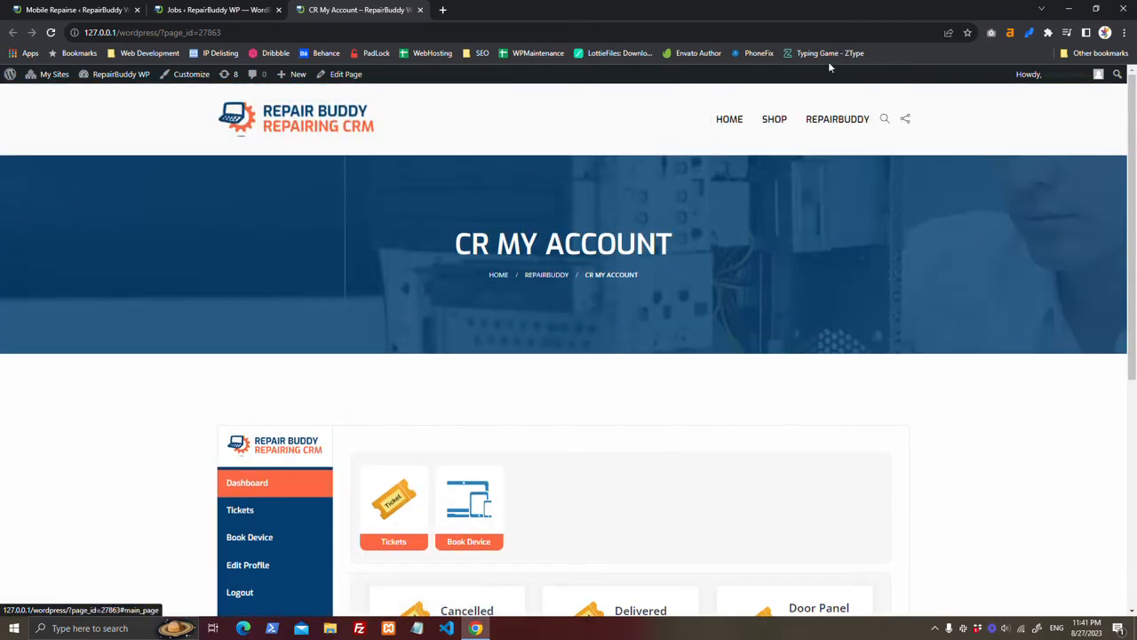
left_click(837, 118)
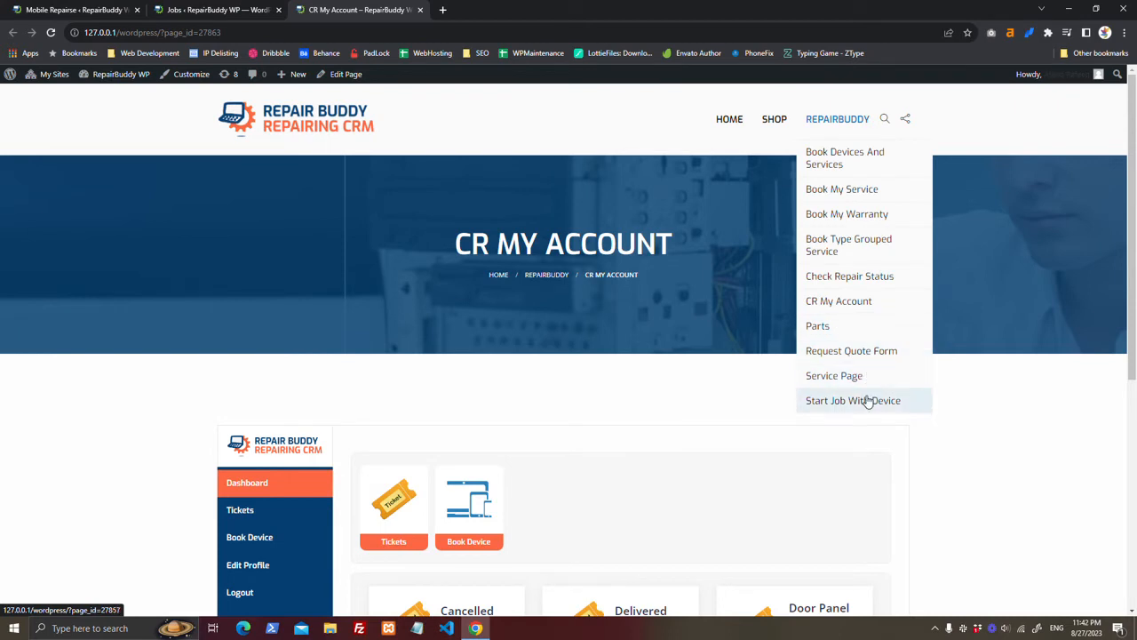
mouse_move(874, 293)
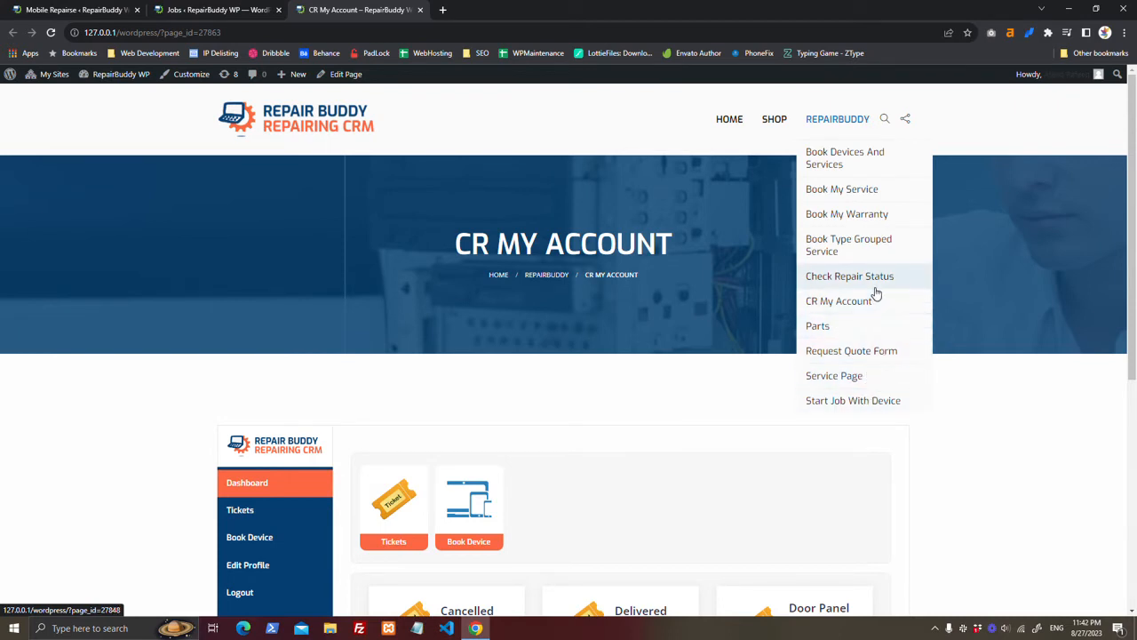
mouse_move(877, 359)
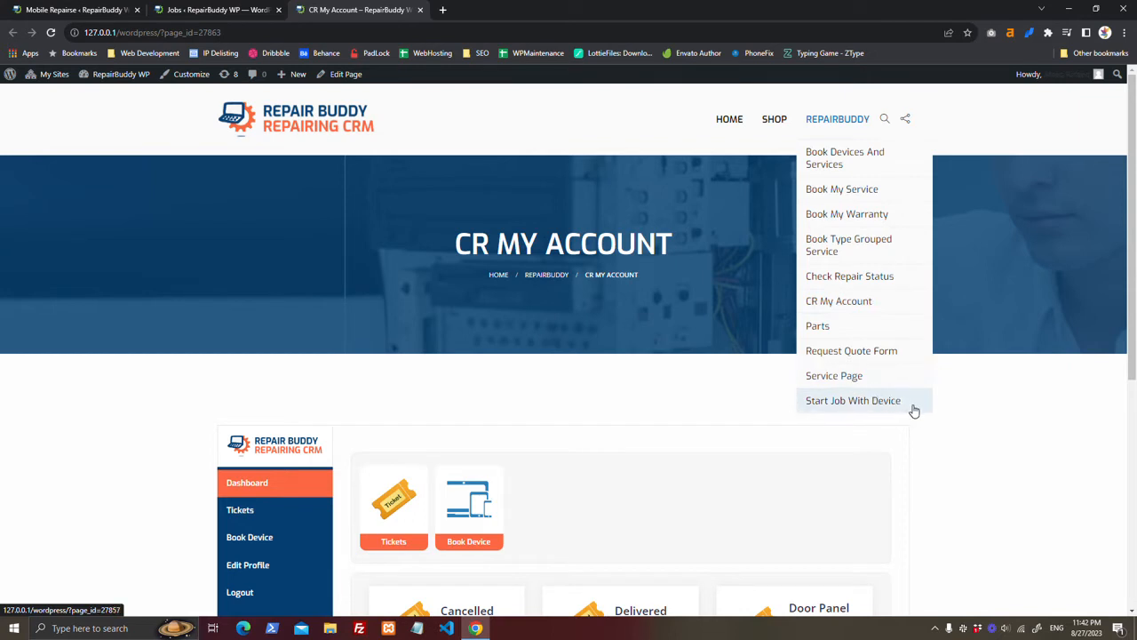
mouse_move(883, 158)
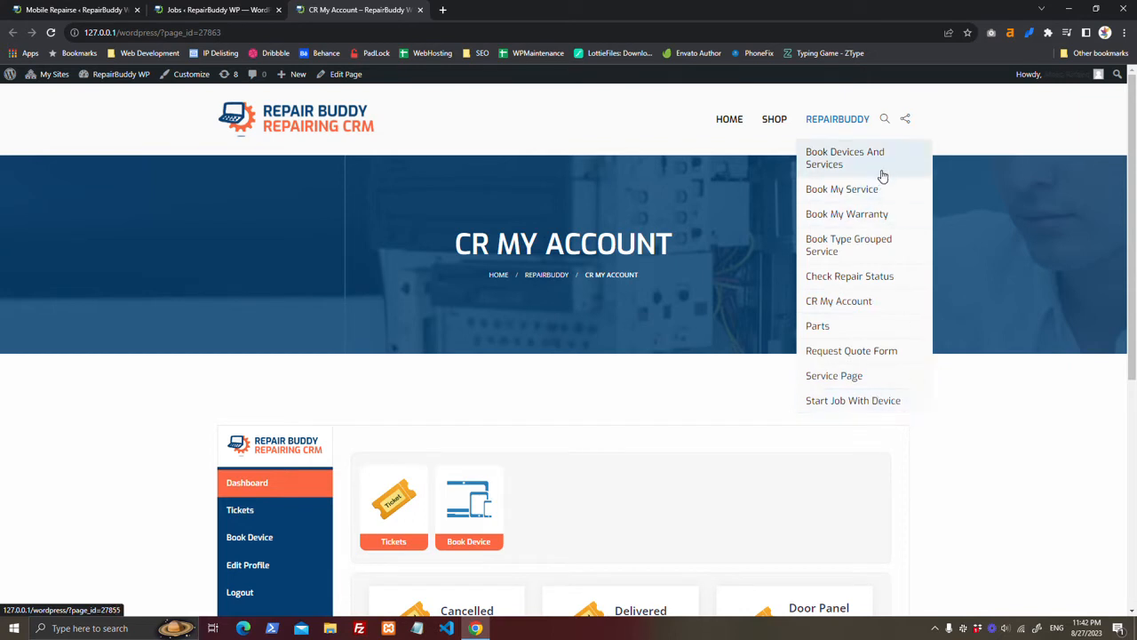
mouse_move(878, 273)
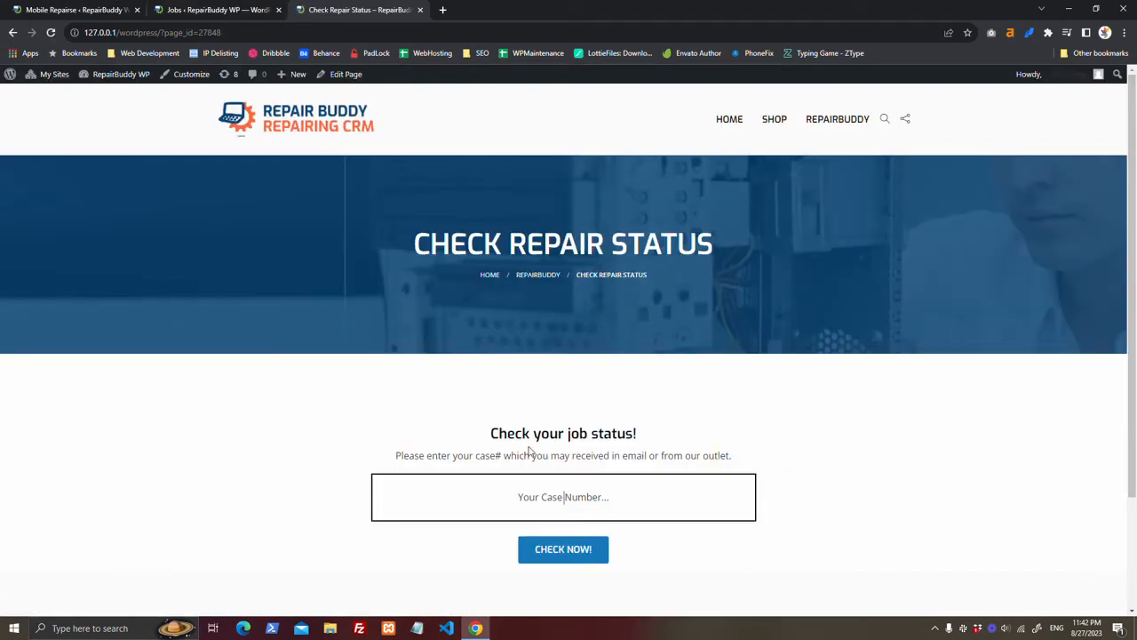
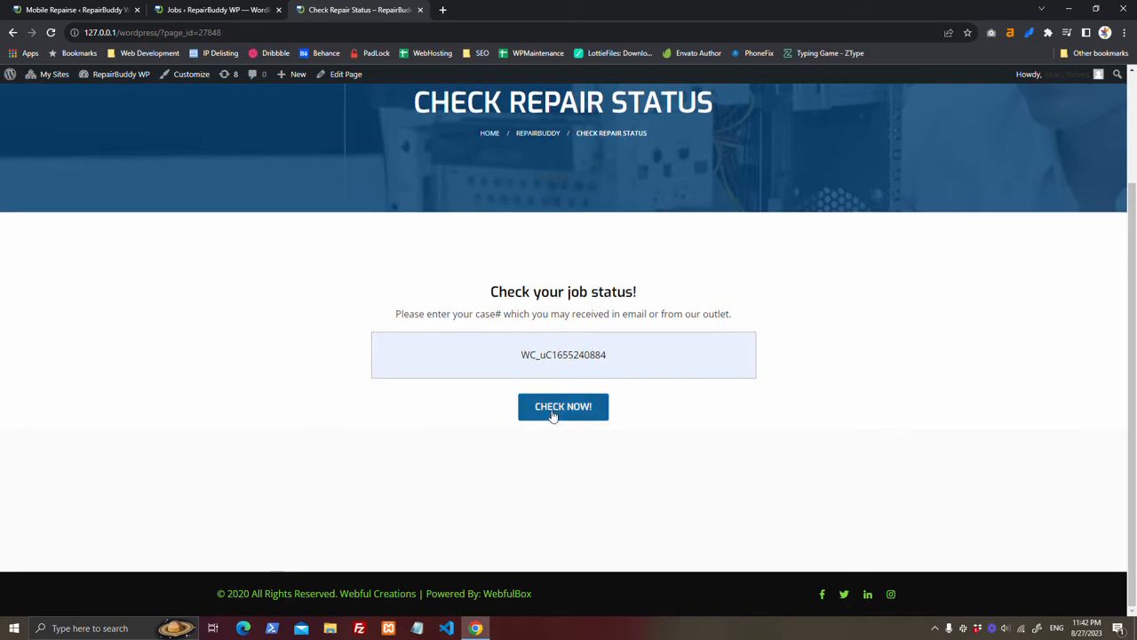
left_click(562, 405)
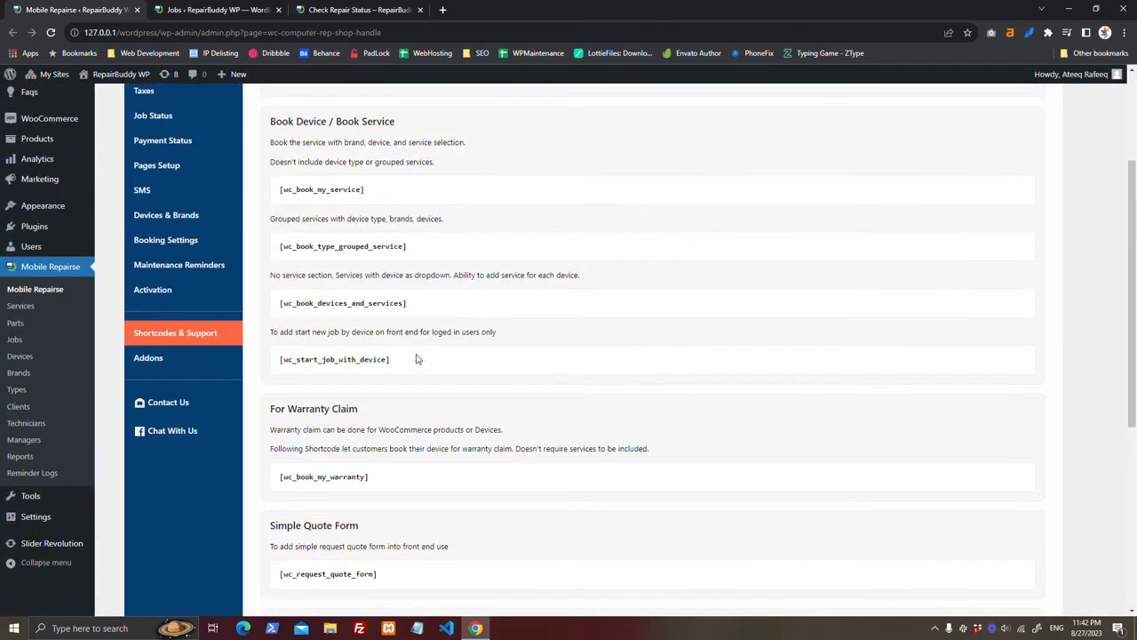
scroll("up", 3)
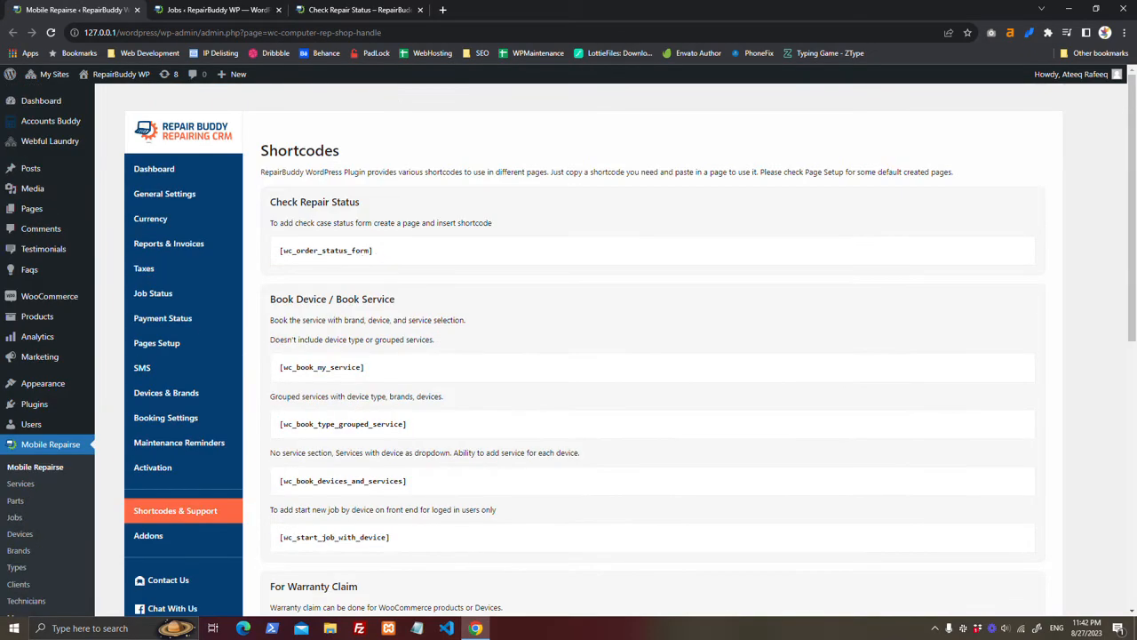
Review the job's history and invoice in the status results.
left_click(355, 11)
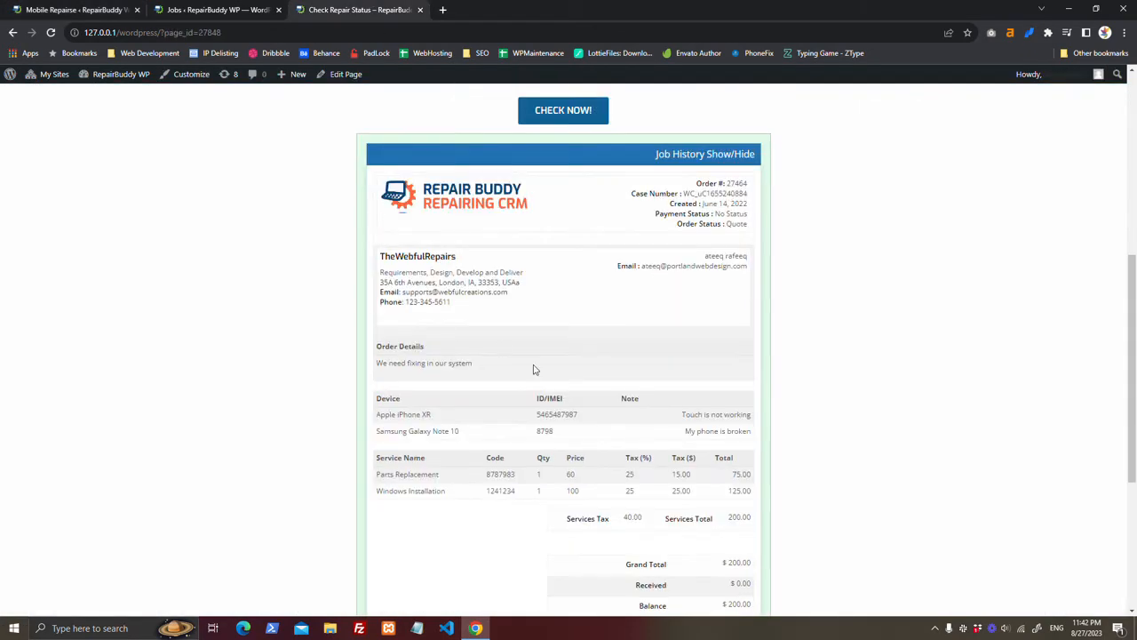
scroll("down", 3)
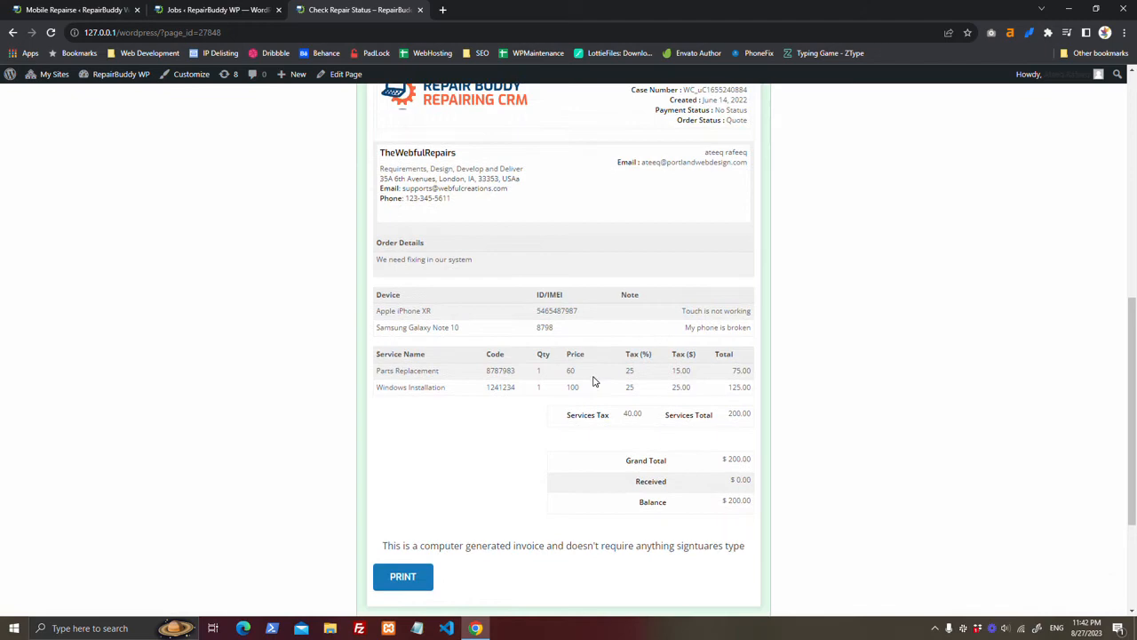
scroll("up", 3)
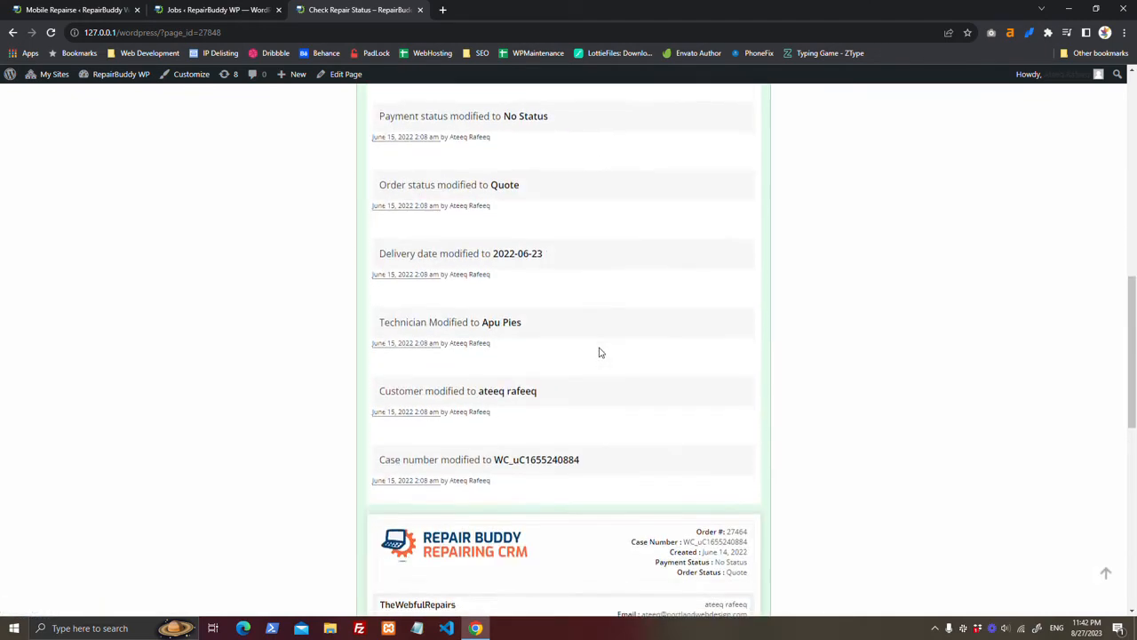
scroll("down", 3)
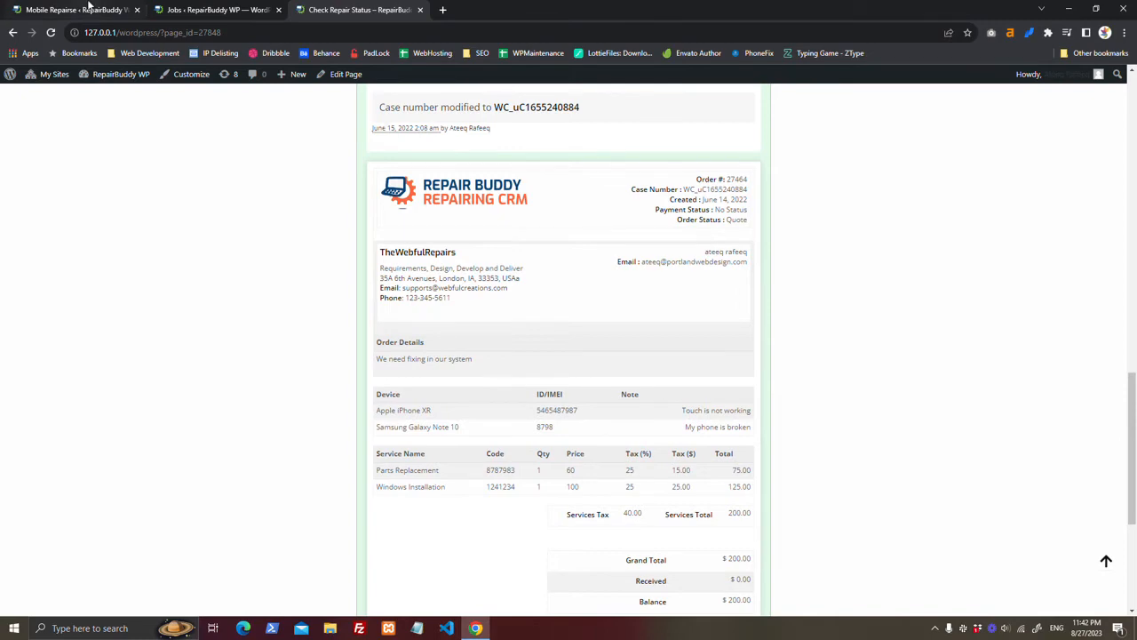
Return to the admin Jobs list and load the top draft job for editing.
left_click(217, 11)
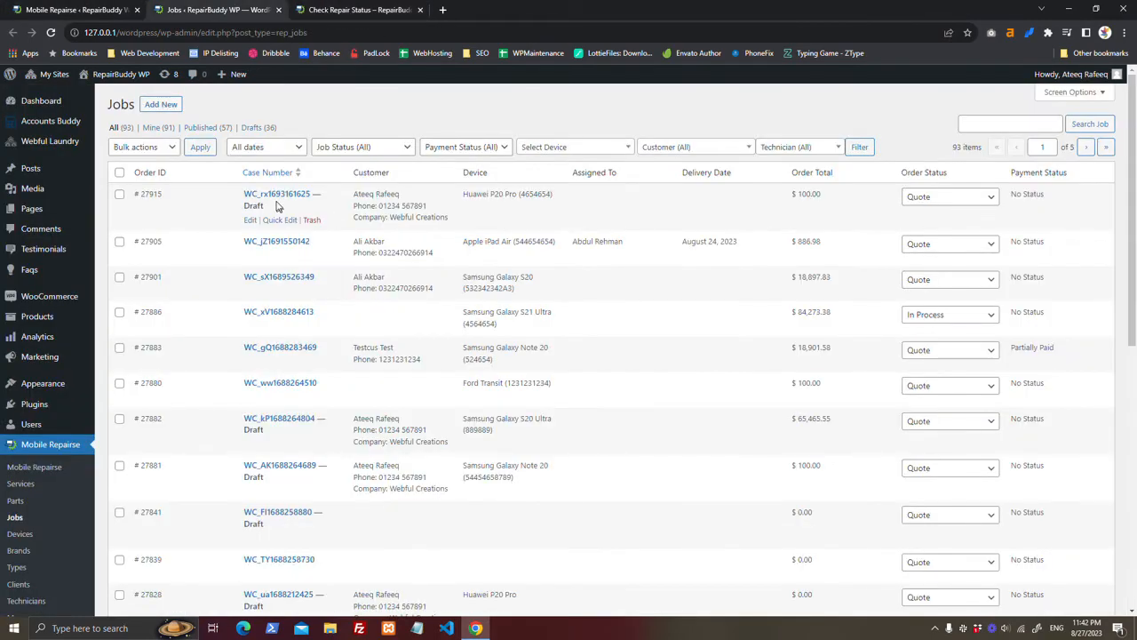
left_click(277, 241)
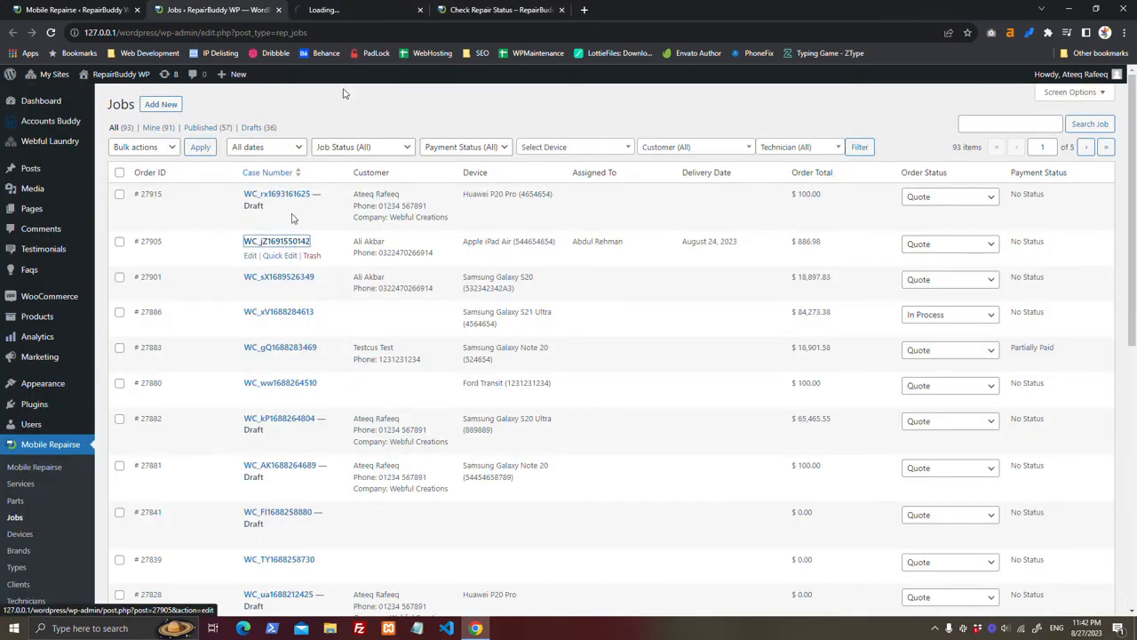
left_click(251, 256)
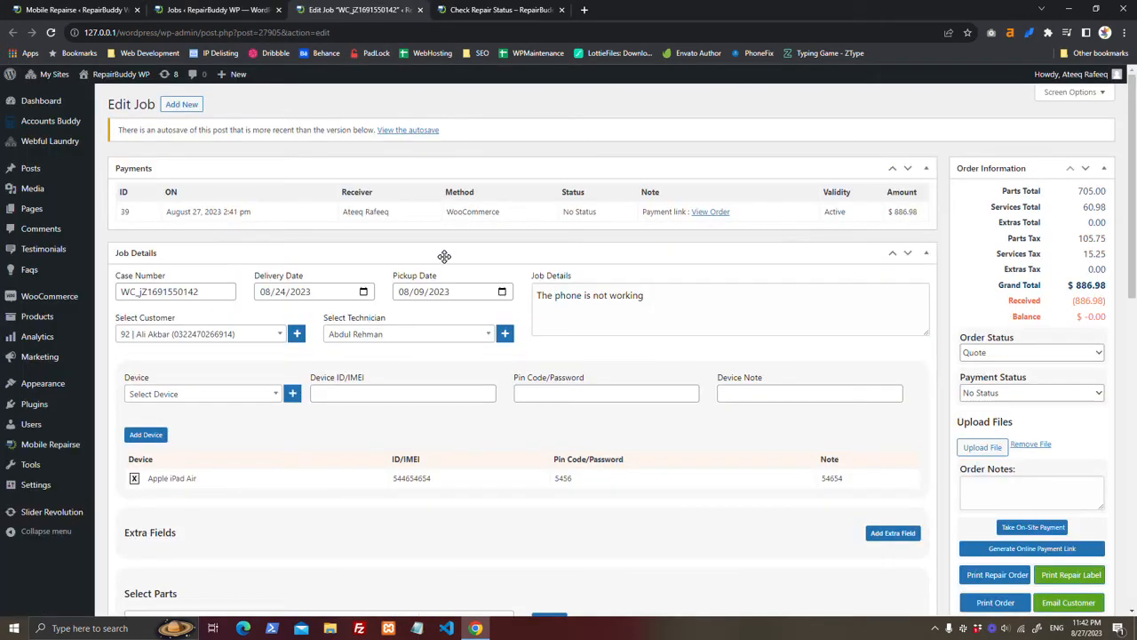
Add the '15789 | Black Casing Premiume' part to the job, raising the total to $19,669.81.
scroll("down", 3)
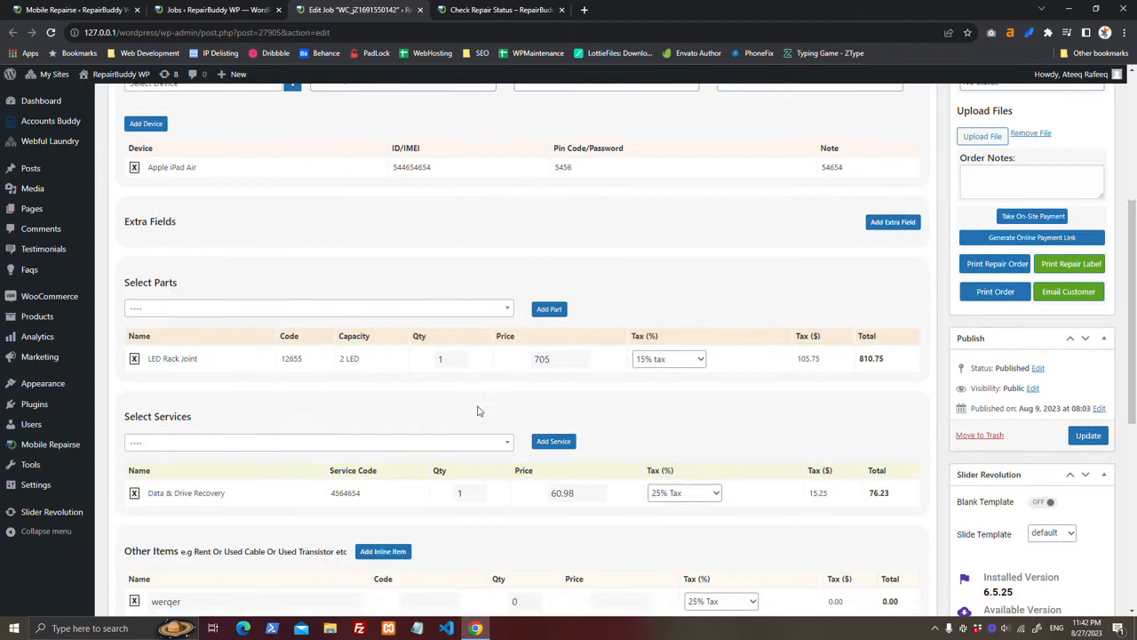
left_click(318, 307)
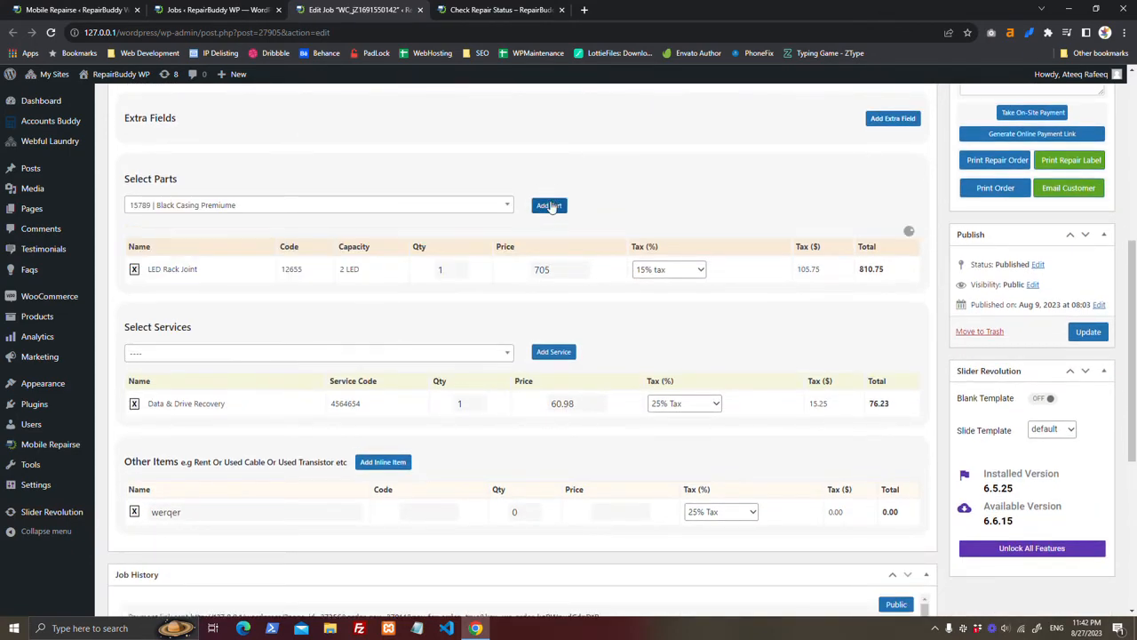
left_click(549, 206)
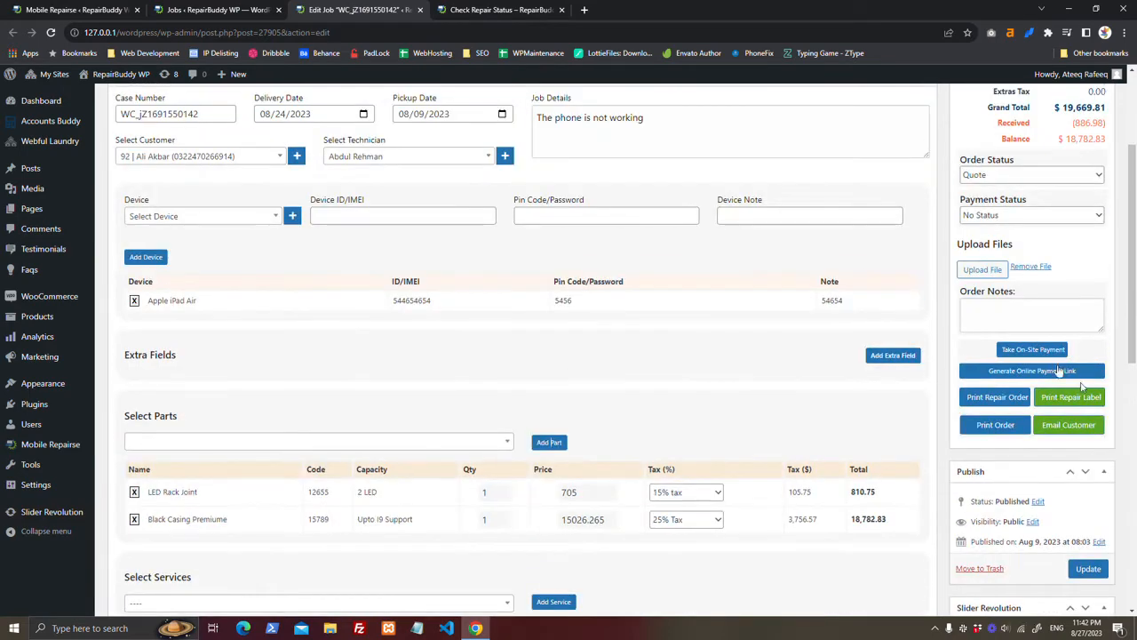
In Take On-Site Payment, set status Partially Paid and amount 15000.
left_click(1033, 349)
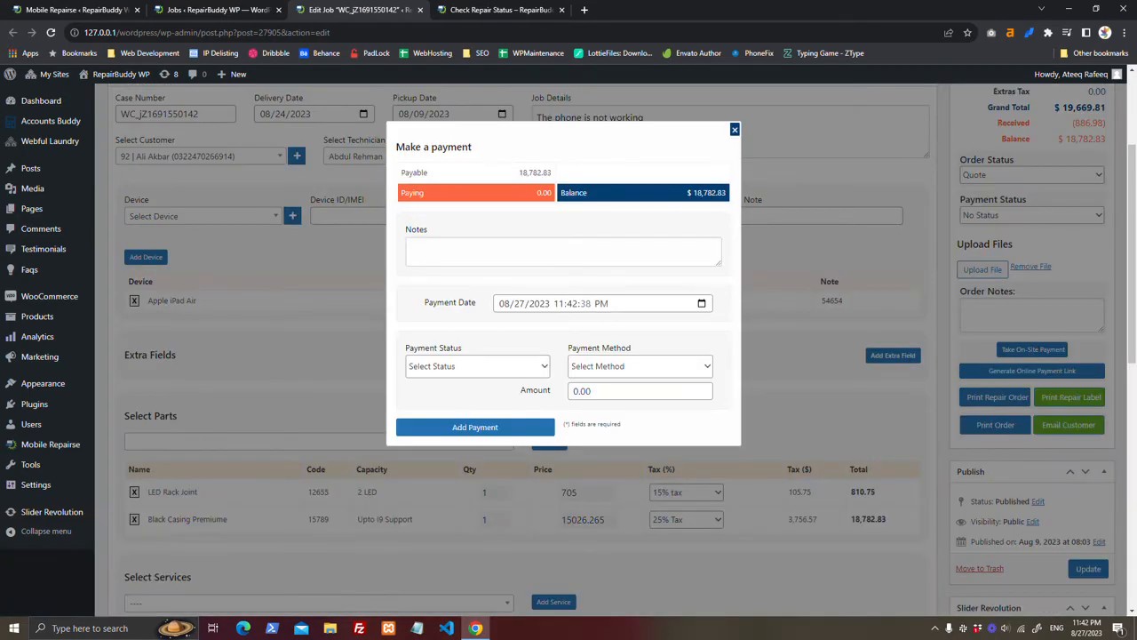
left_click(476, 366)
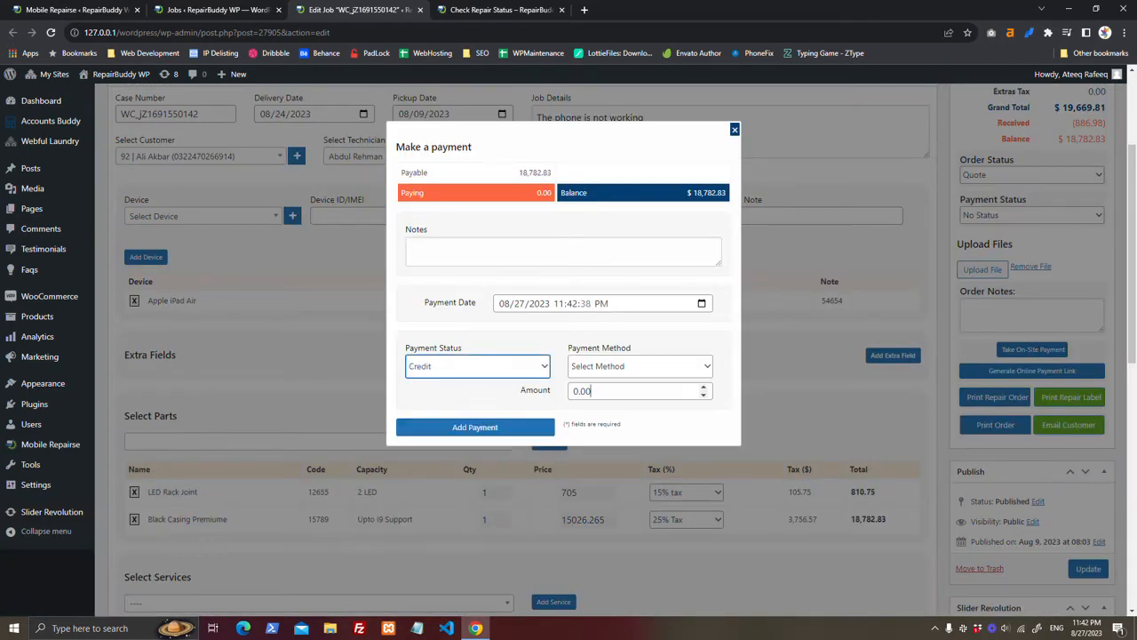
left_click(476, 366)
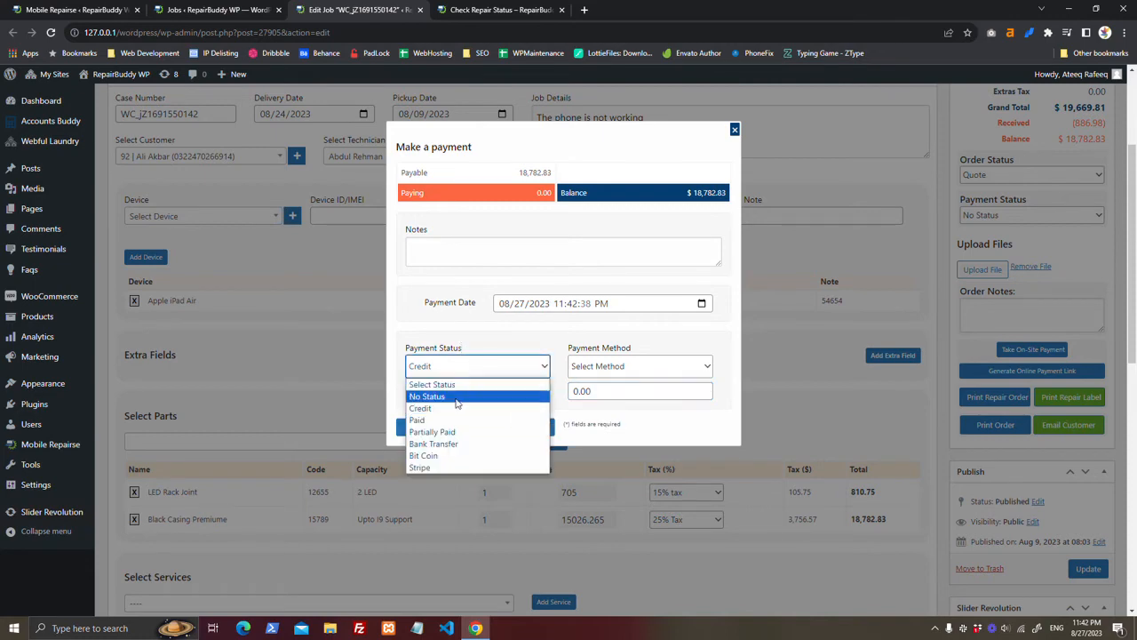
left_click(419, 407)
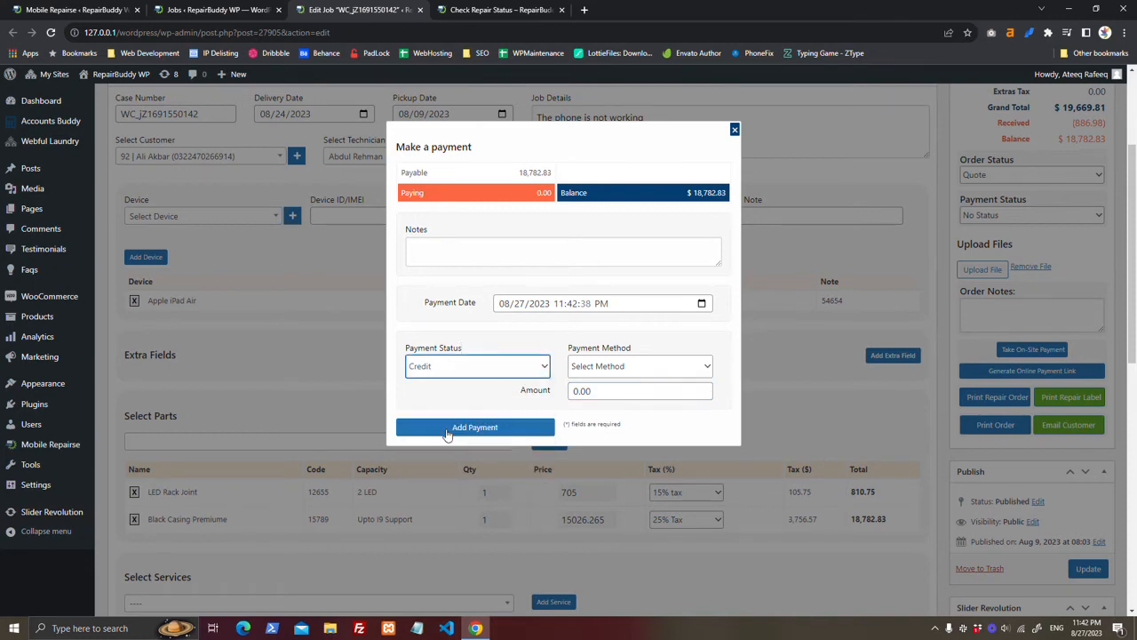
left_click(476, 366)
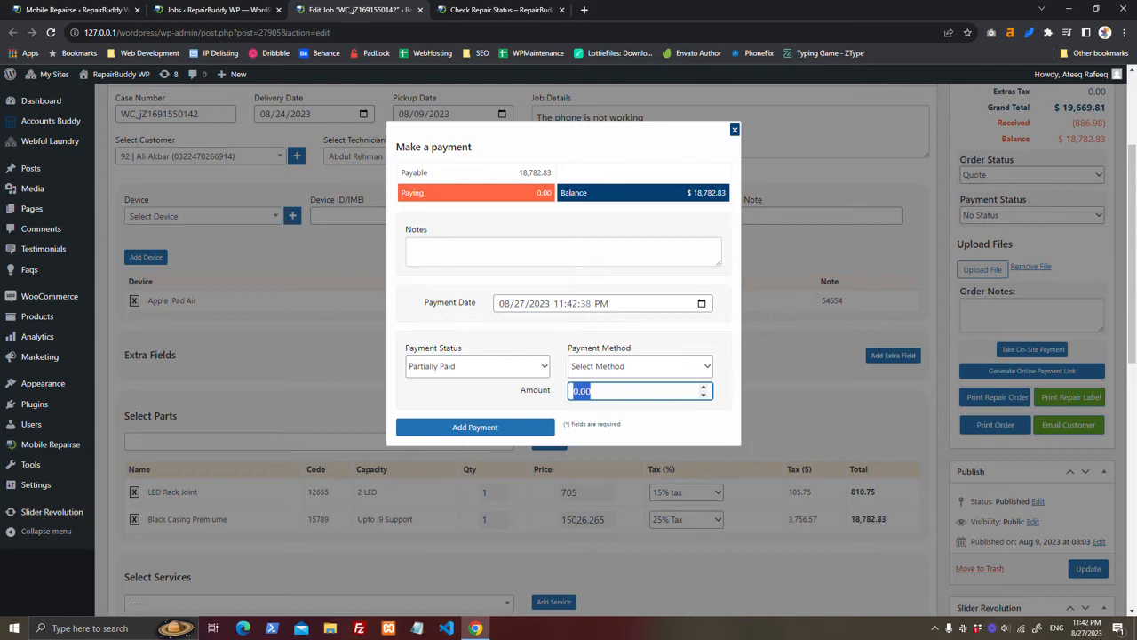
type("1500")
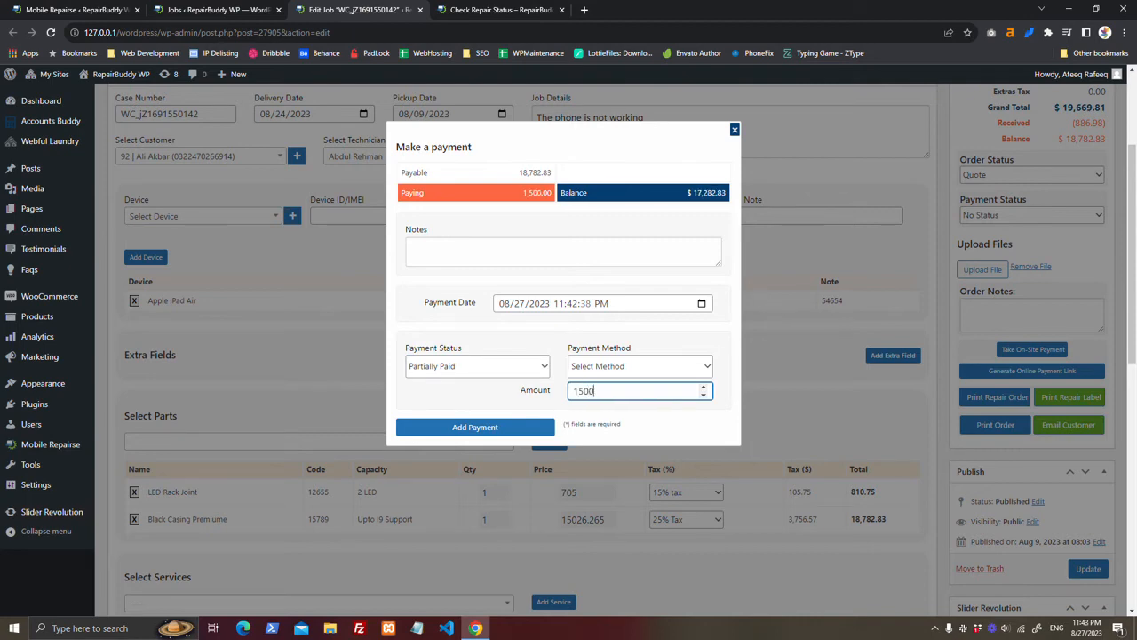
Choose Swipe Transaction, note 'paid on site' and record the payment.
left_click(640, 366)
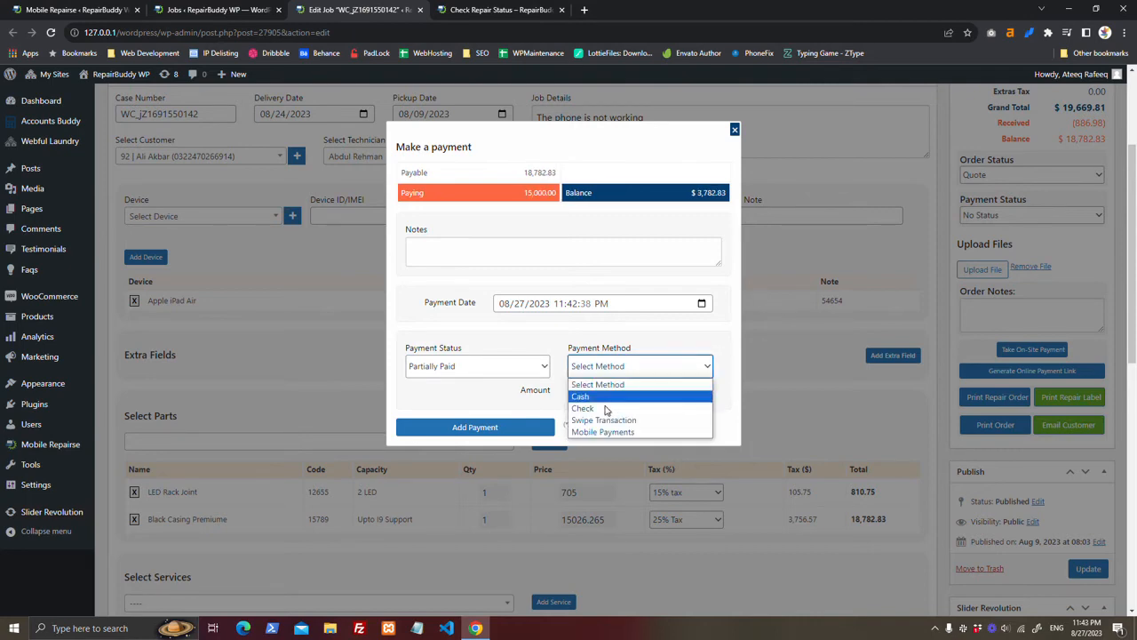
left_click(604, 419)
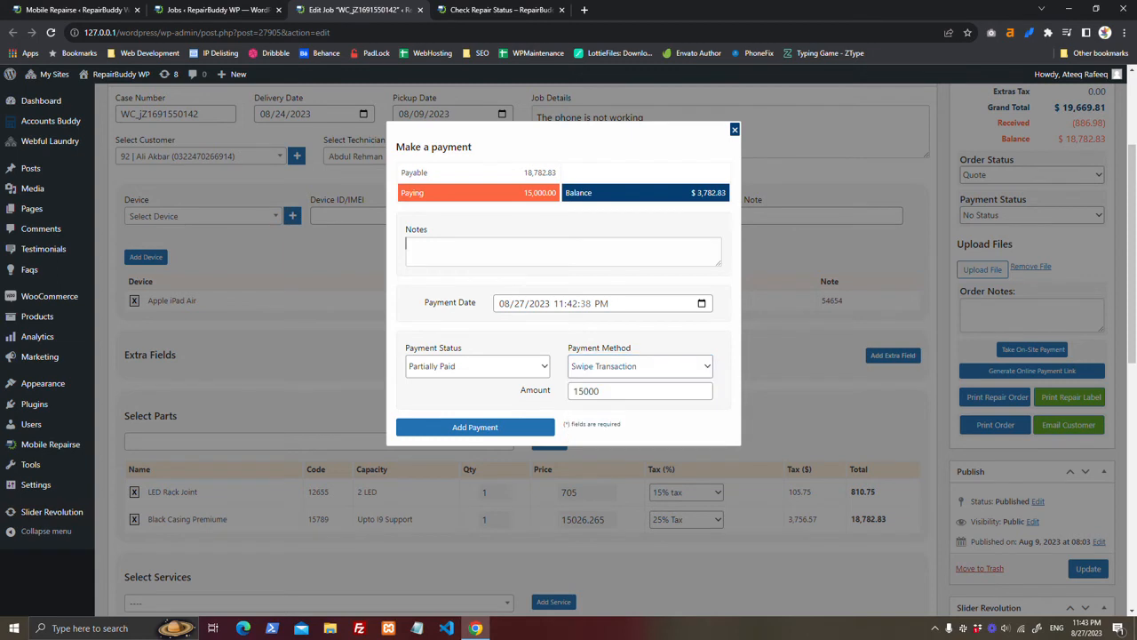
type("paid on s")
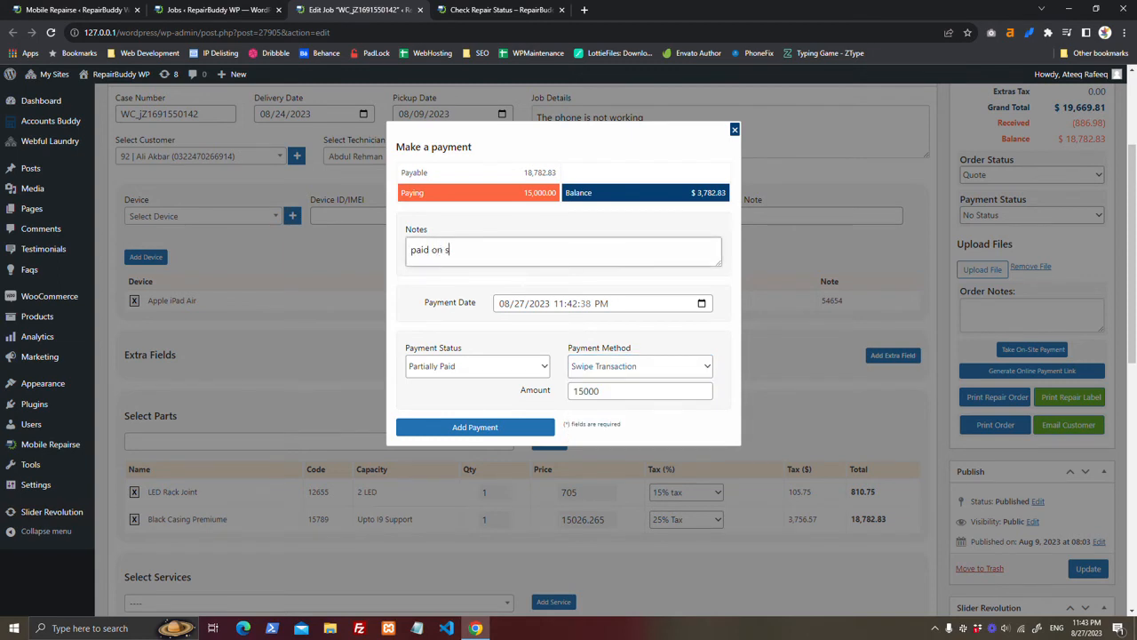
type("ite")
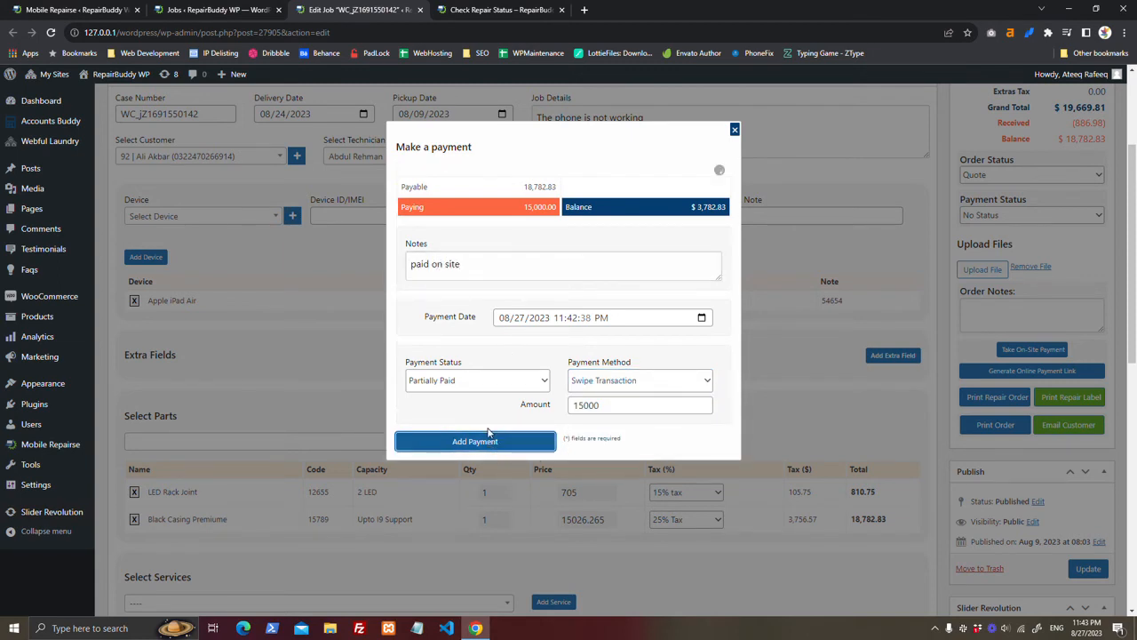
left_click(476, 441)
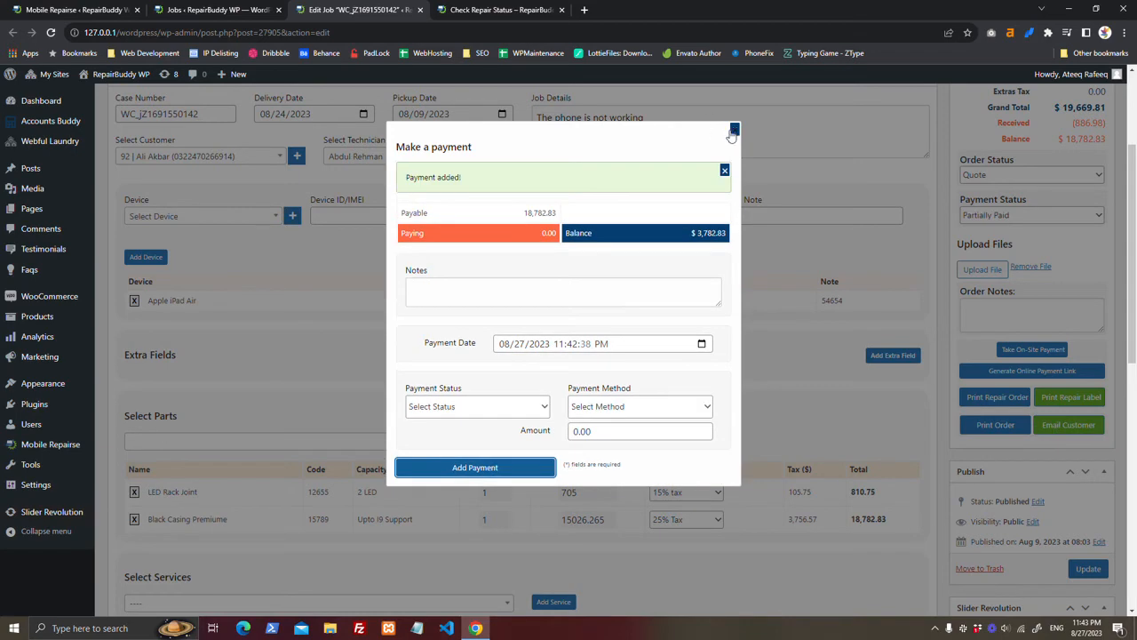
left_click(734, 131)
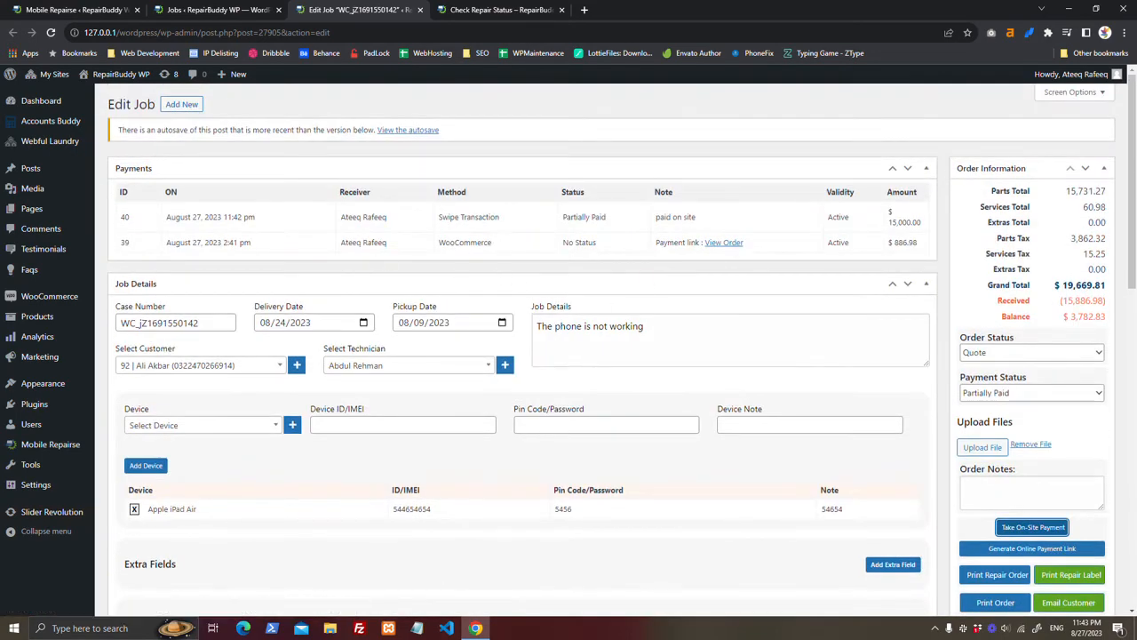
Review the iPad job's history, then go to Mobile Repair's Shortcodes & Support page.
scroll("down", 3)
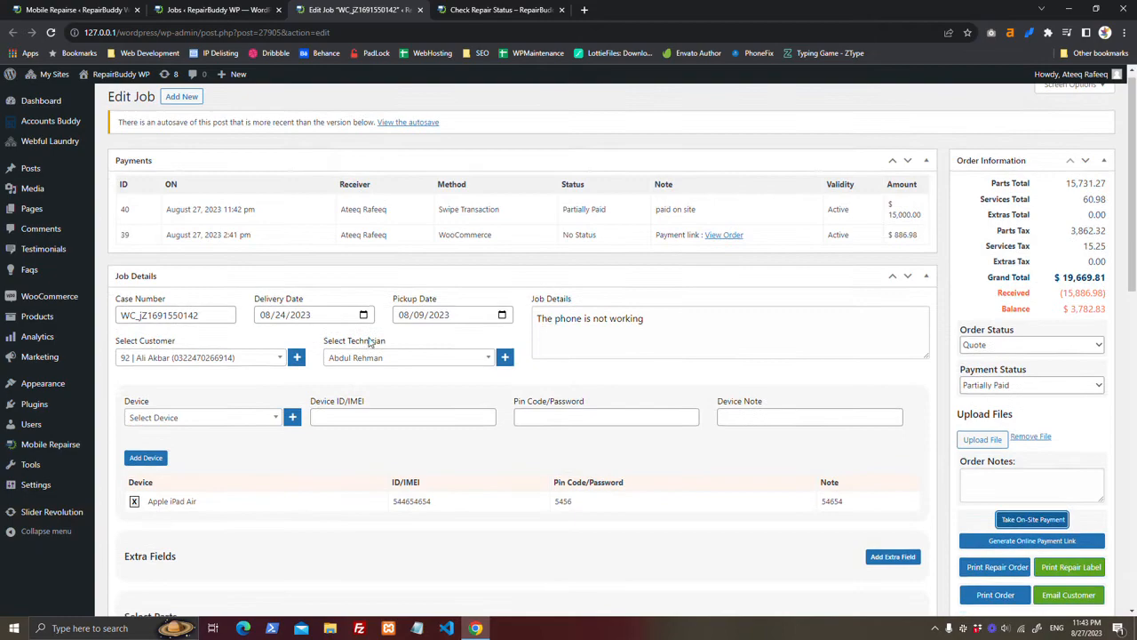
scroll("down", 3)
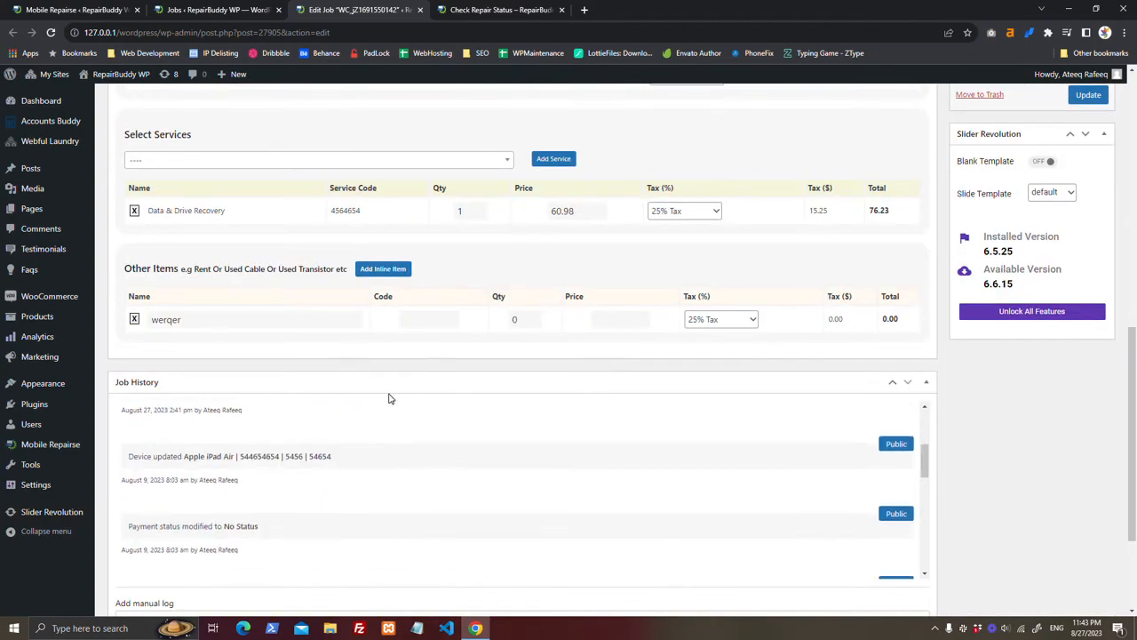
scroll("down", 3)
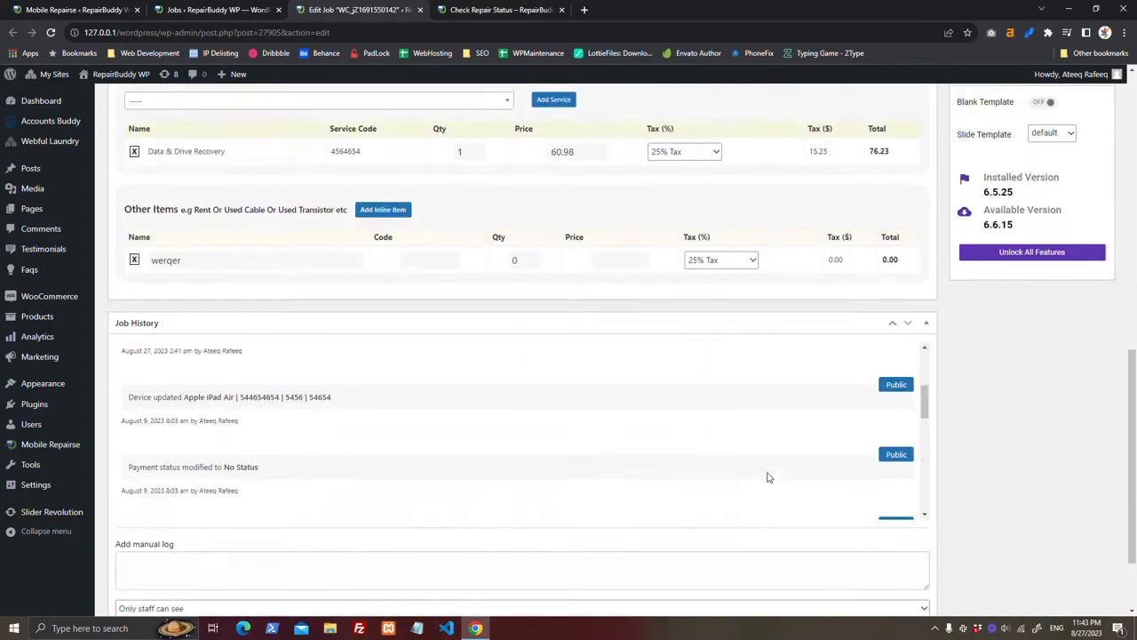
scroll("up", 3)
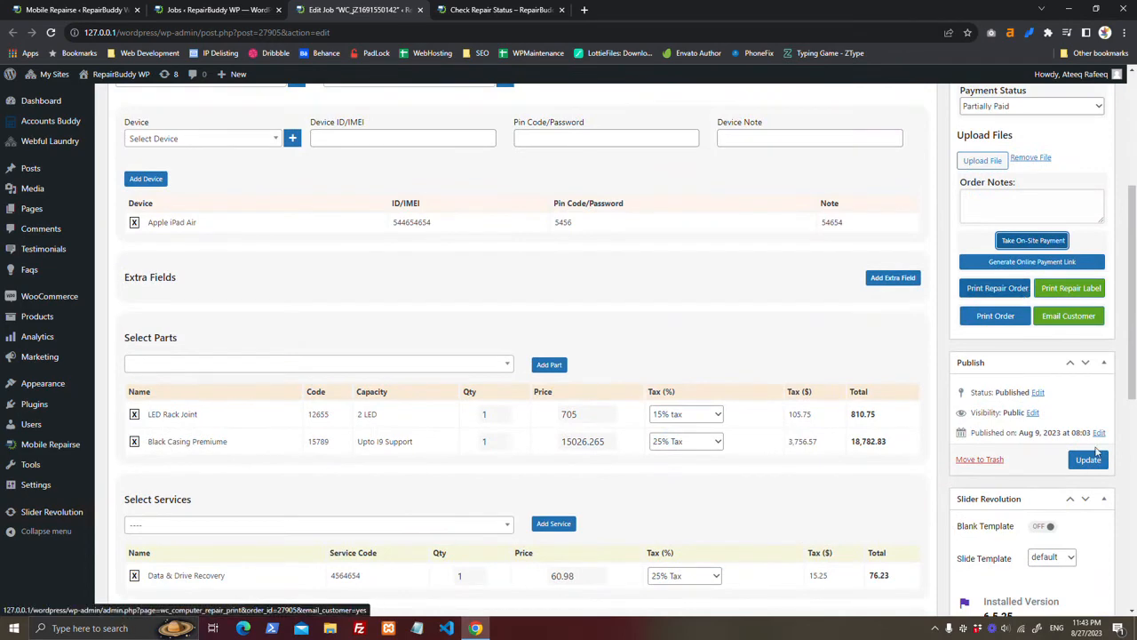
left_click(995, 316)
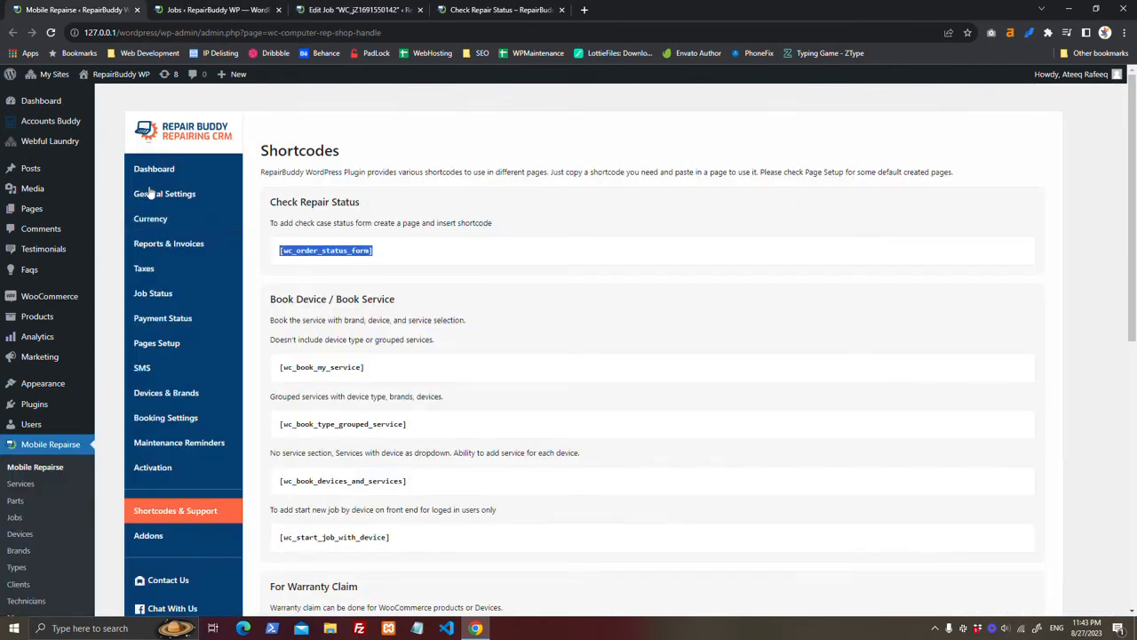
left_click(164, 194)
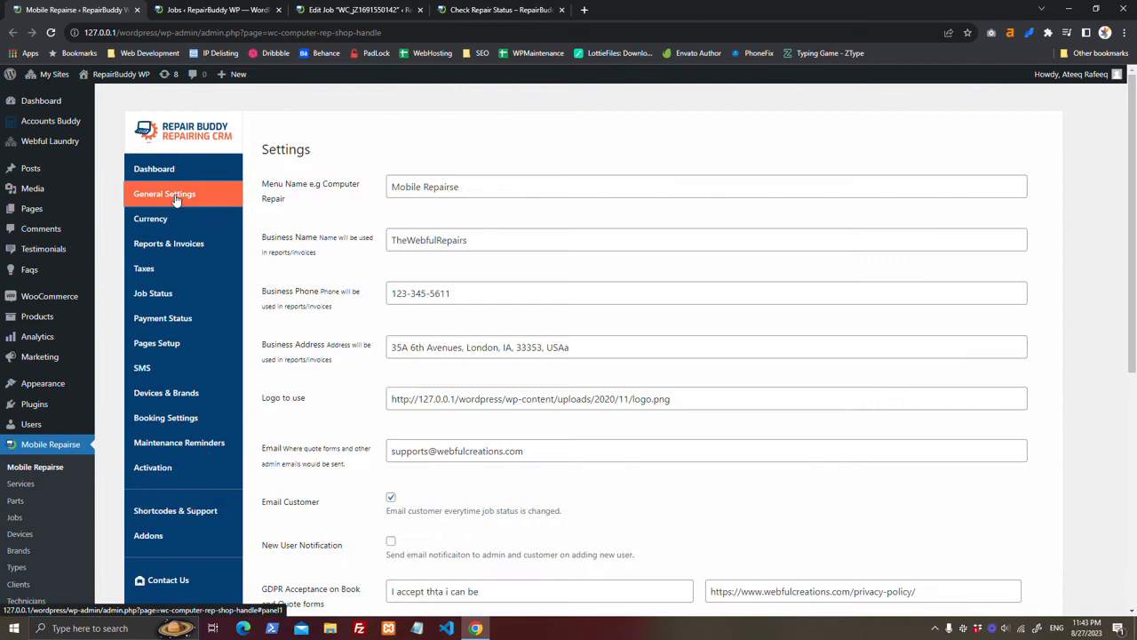
left_click(163, 316)
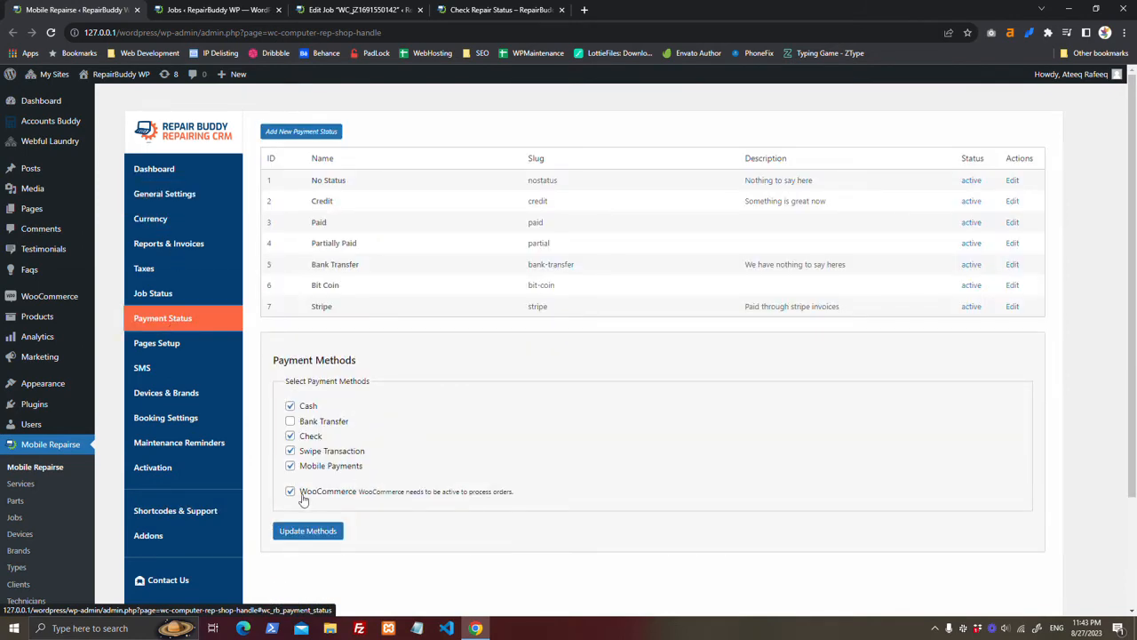
left_click(213, 10)
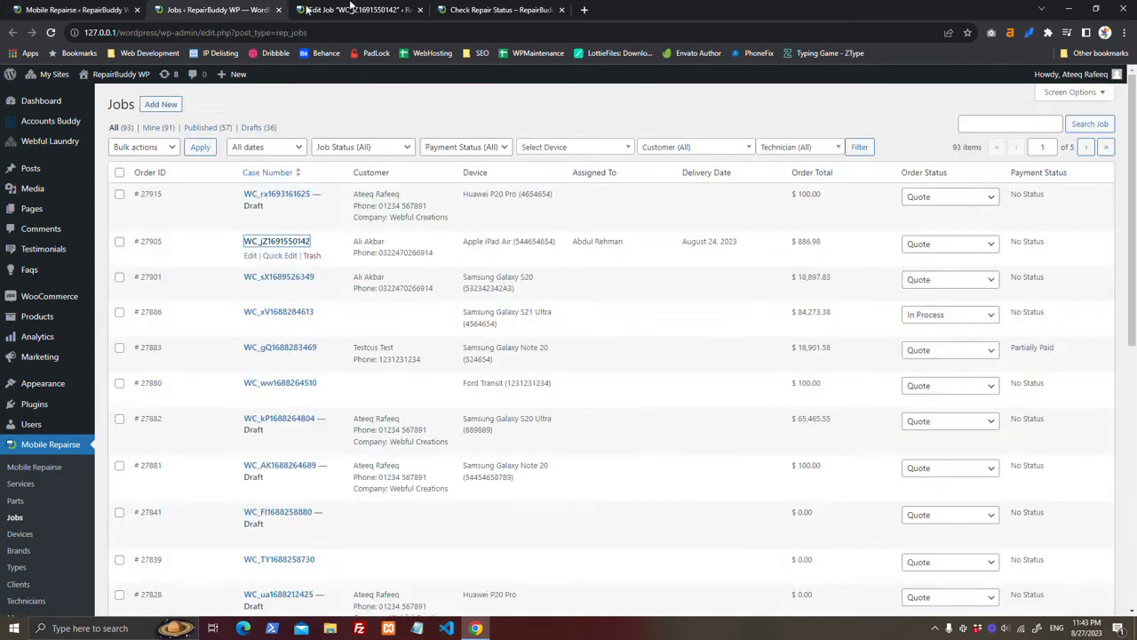
left_click(250, 255)
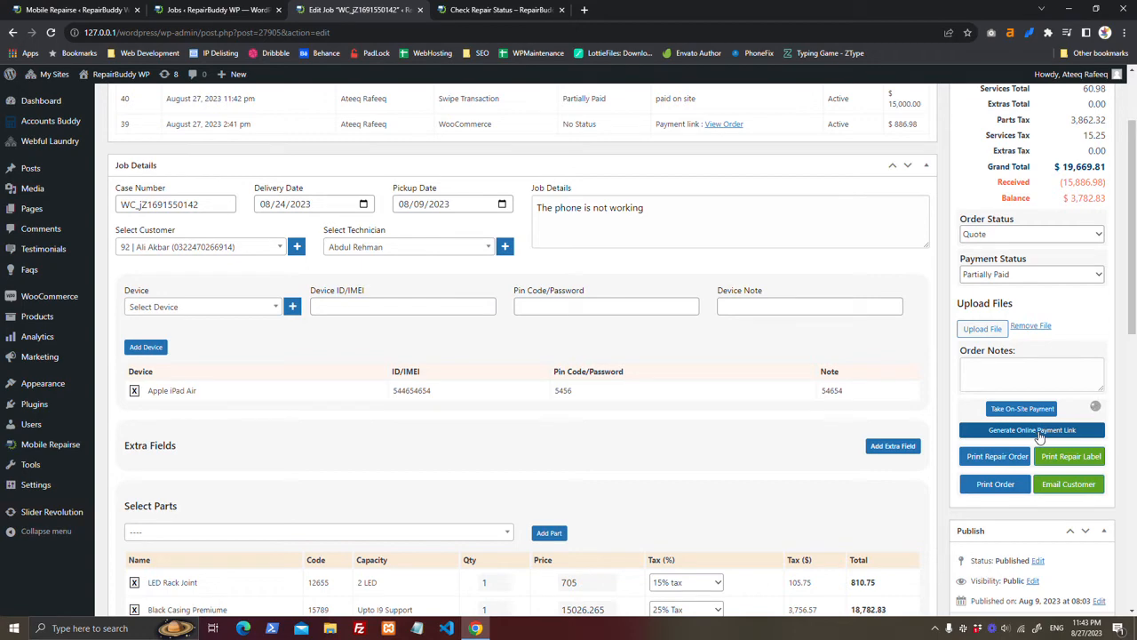
Generate a WooCommerce payment link for the $3,782.83 balance and view its order.
left_click(1032, 430)
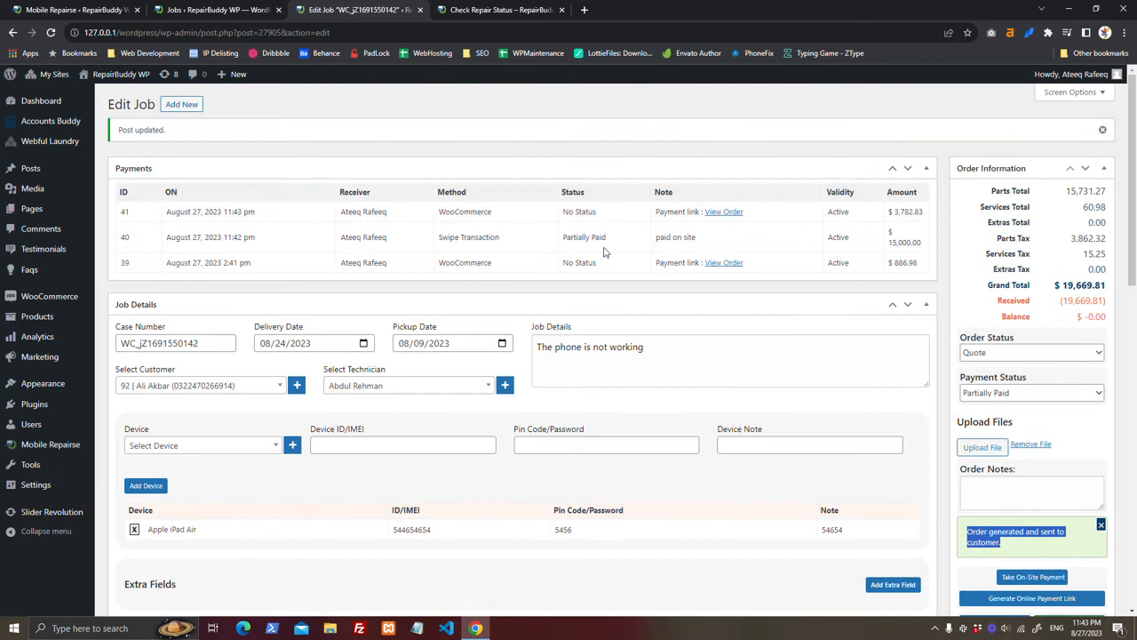
mouse_move(744, 277)
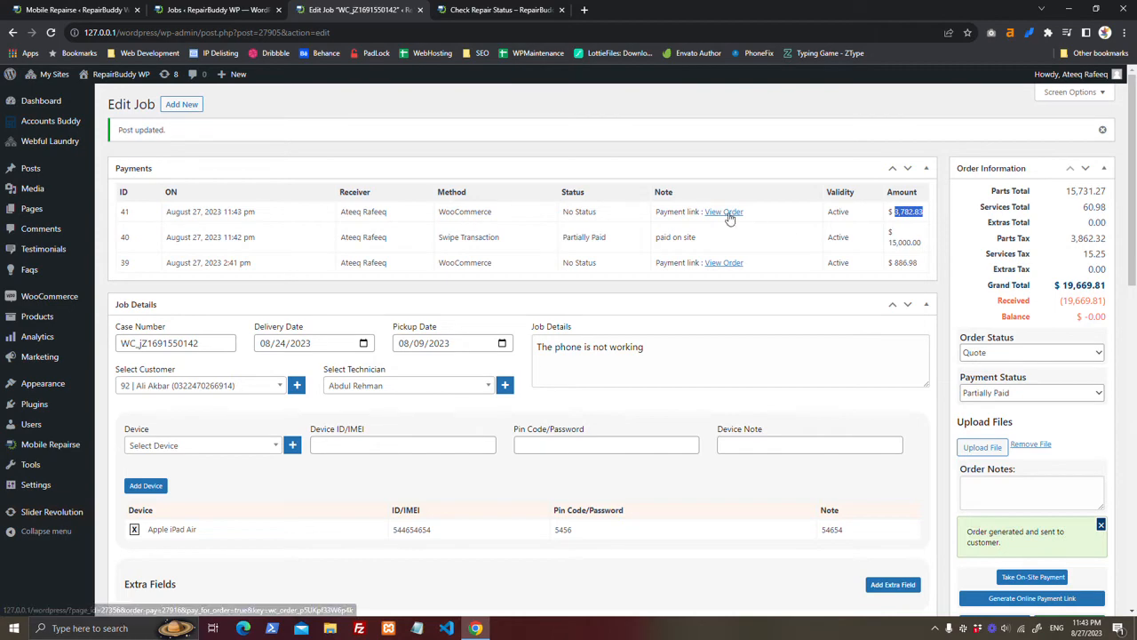
left_click(723, 212)
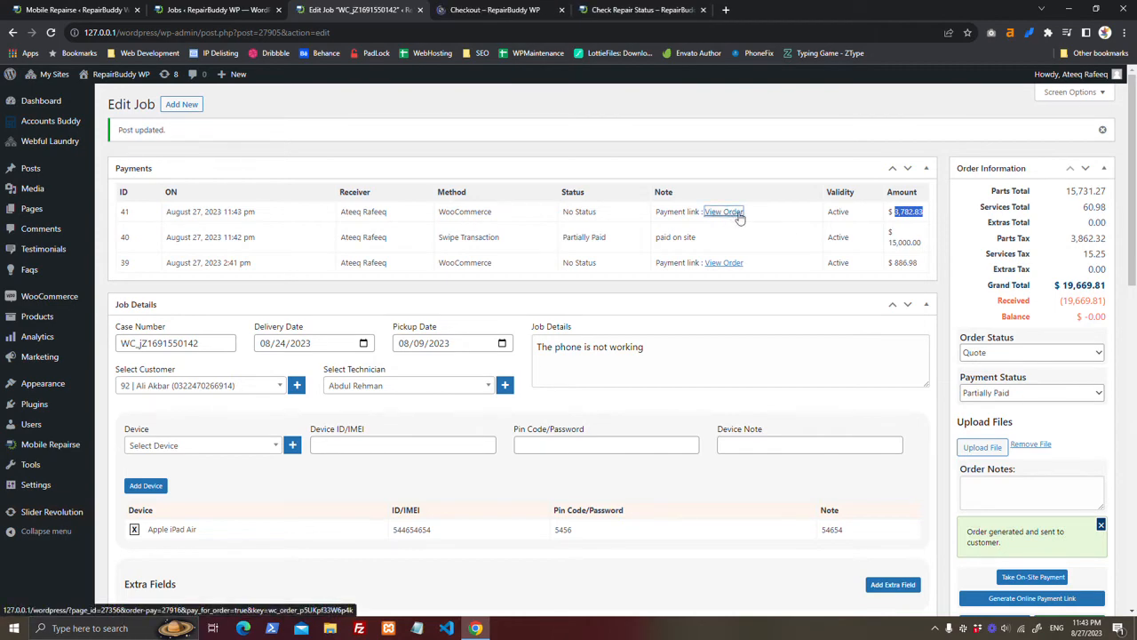
left_click(723, 211)
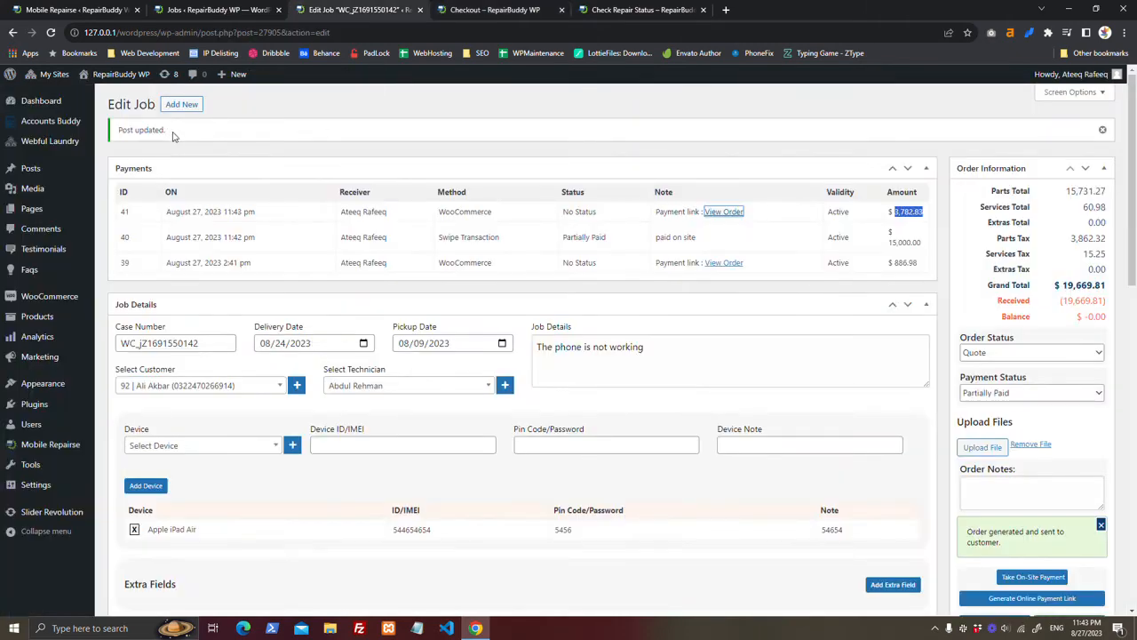
scroll("down", 3)
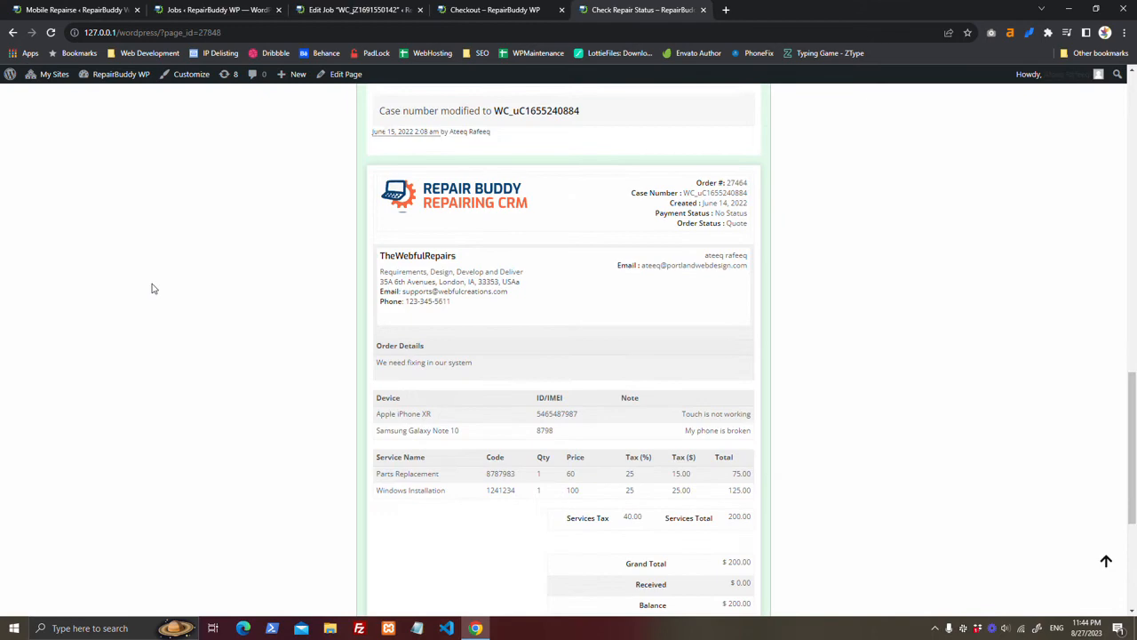
left_click(563, 498)
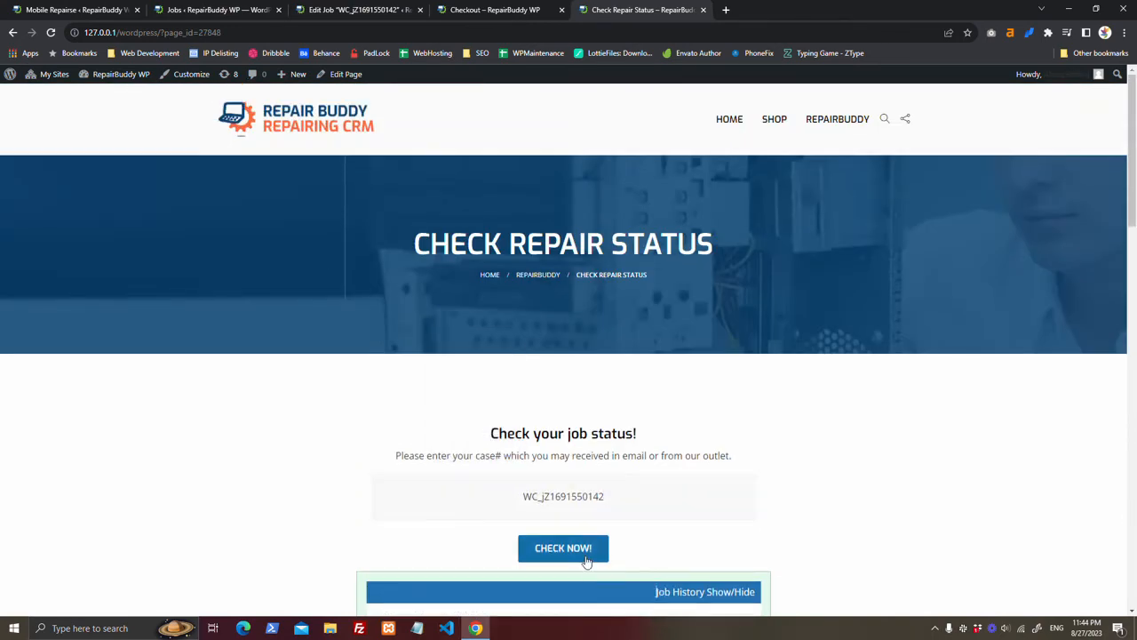
left_click(563, 547)
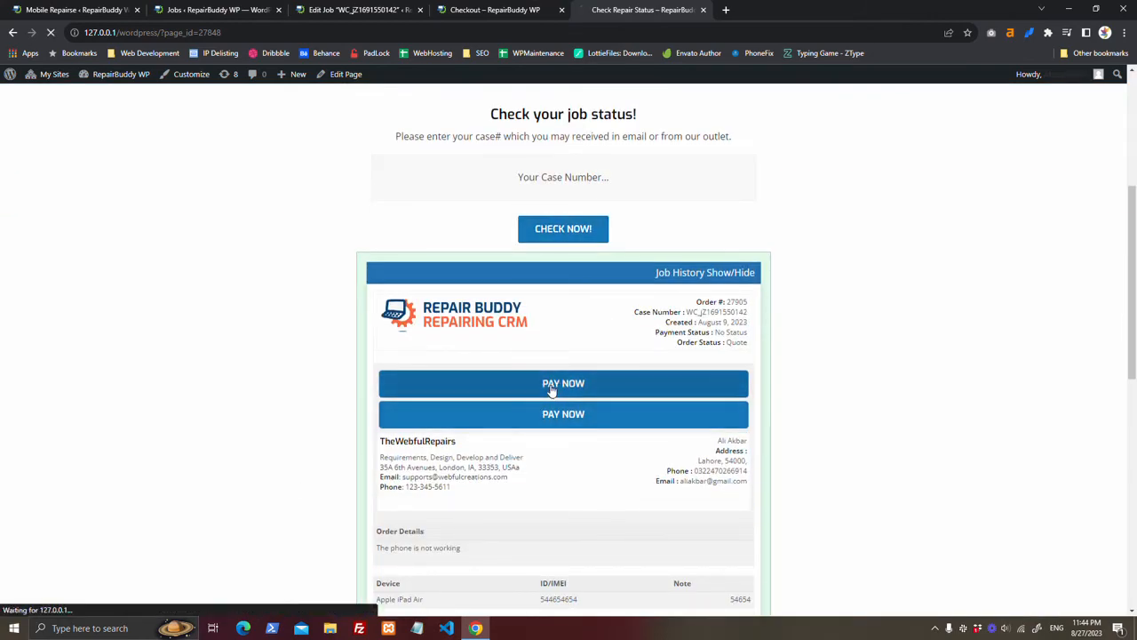
left_click(563, 384)
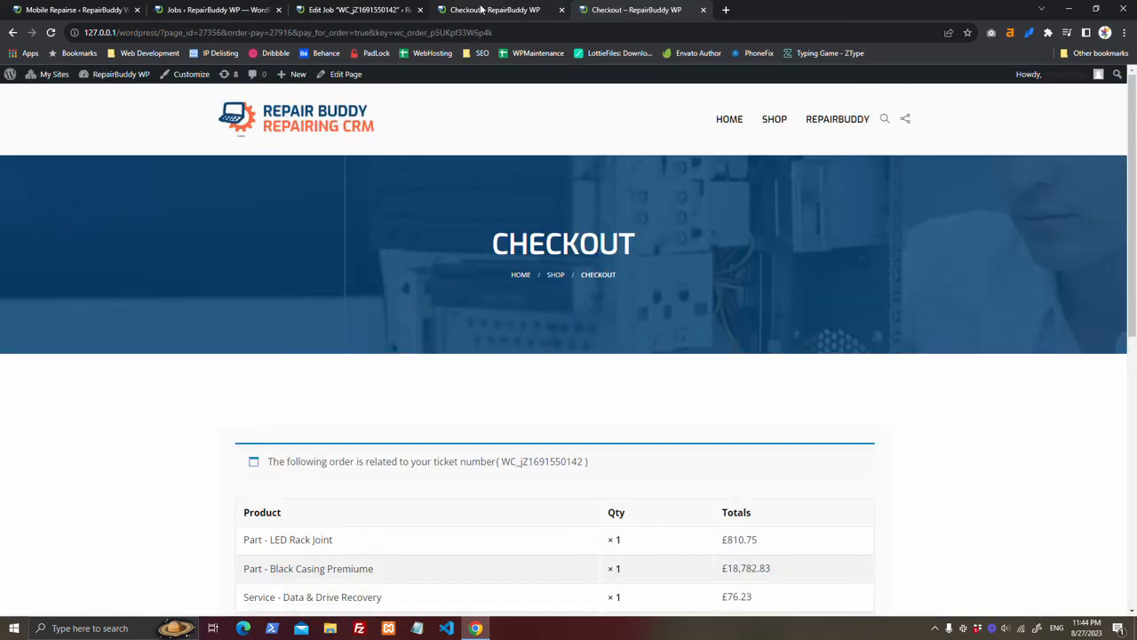
left_click(355, 11)
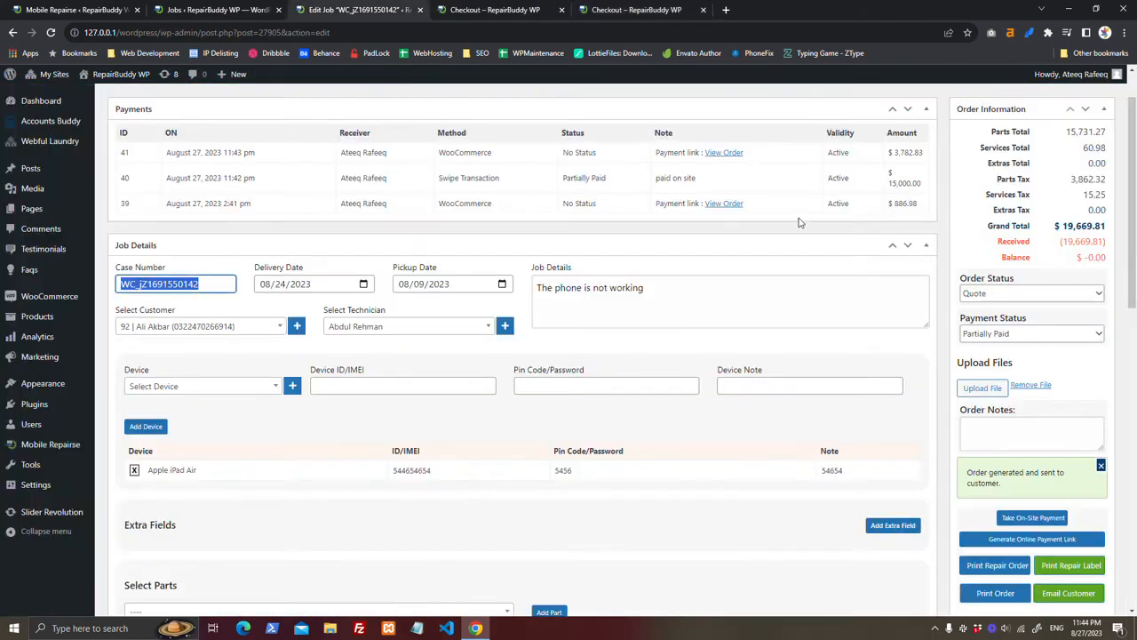
mouse_move(730, 270)
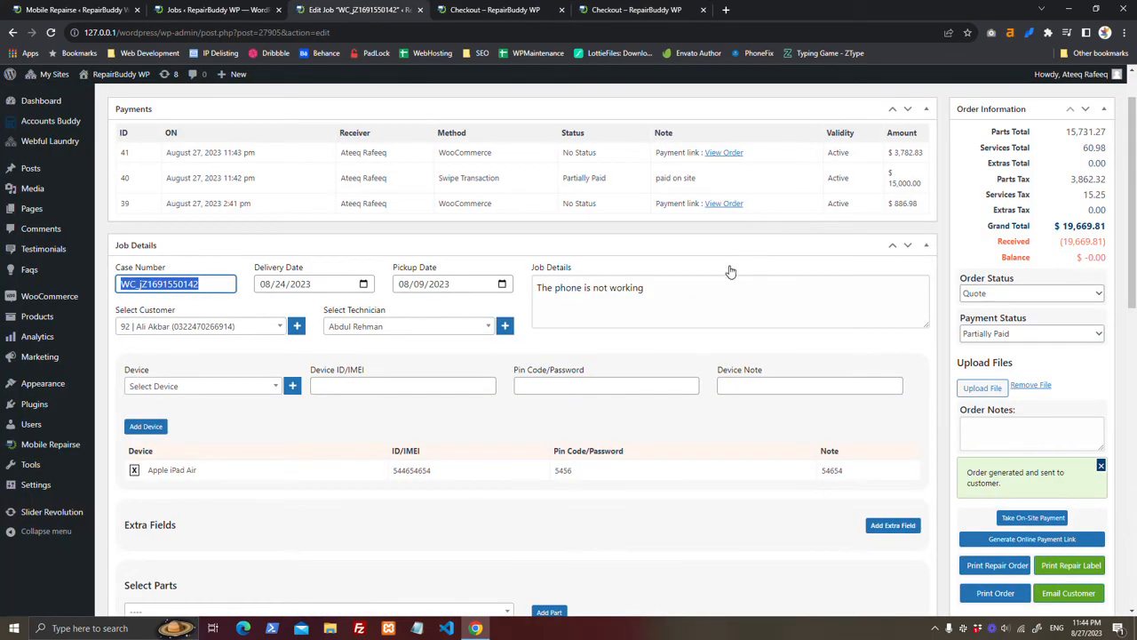
View the job's printable repair-order ticket, then its full printable order invoice.
scroll("down", 3)
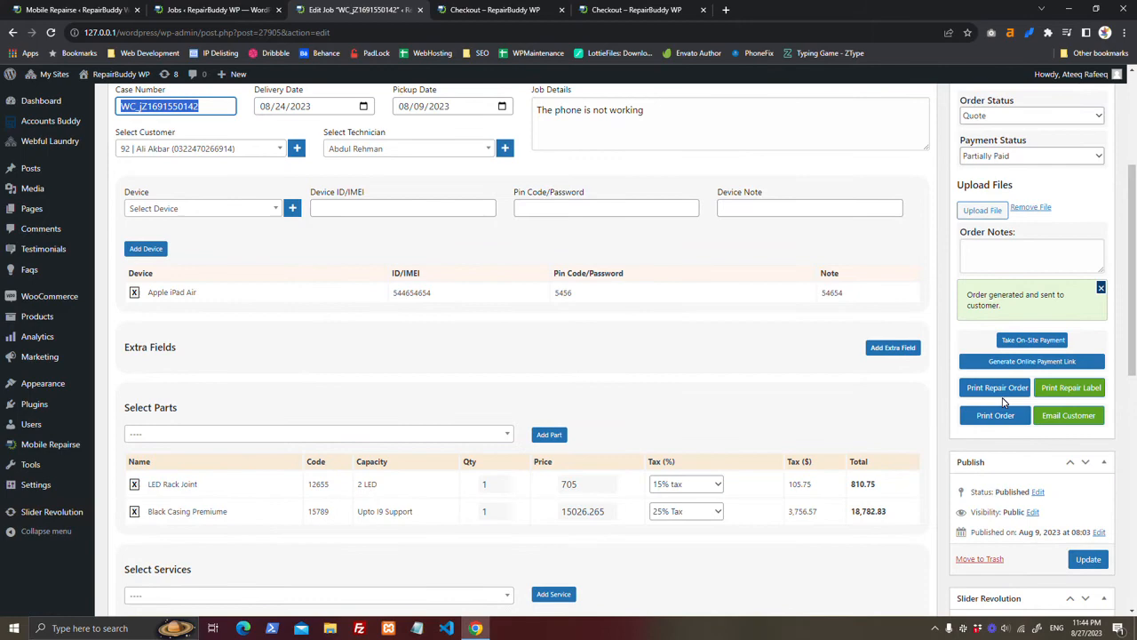
left_click(995, 387)
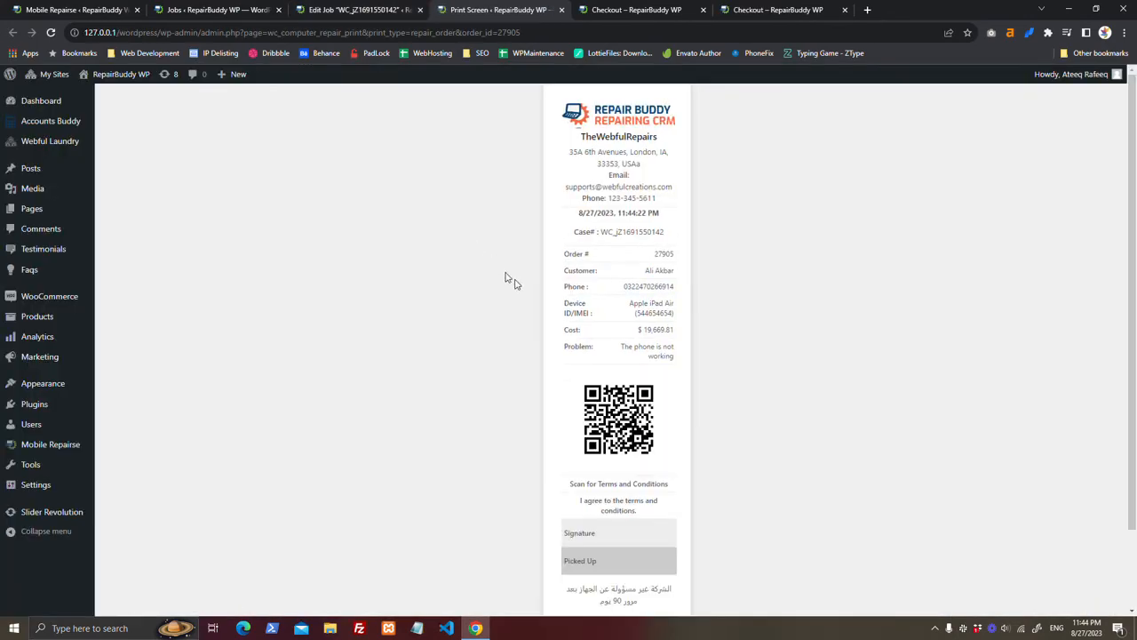
scroll("down", 3)
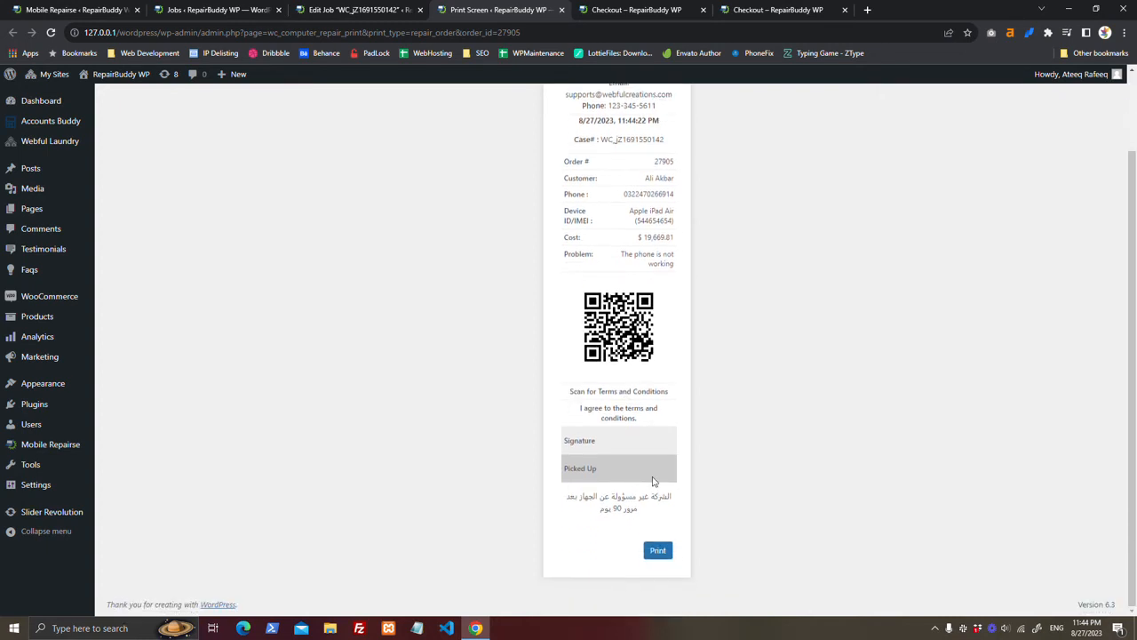
mouse_move(633, 441)
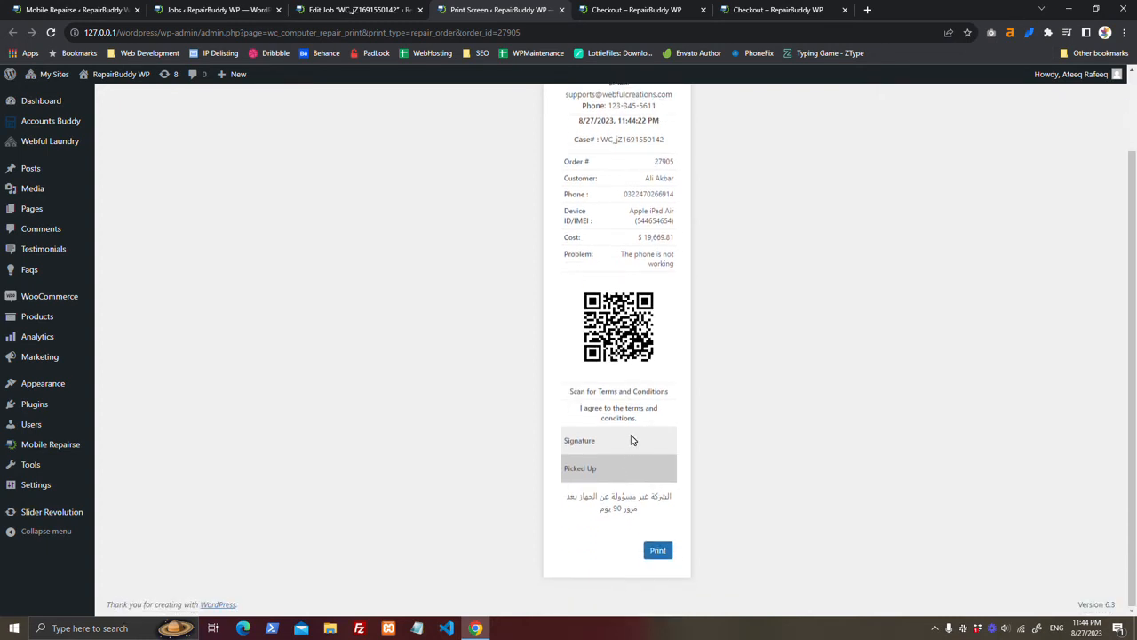
mouse_move(606, 483)
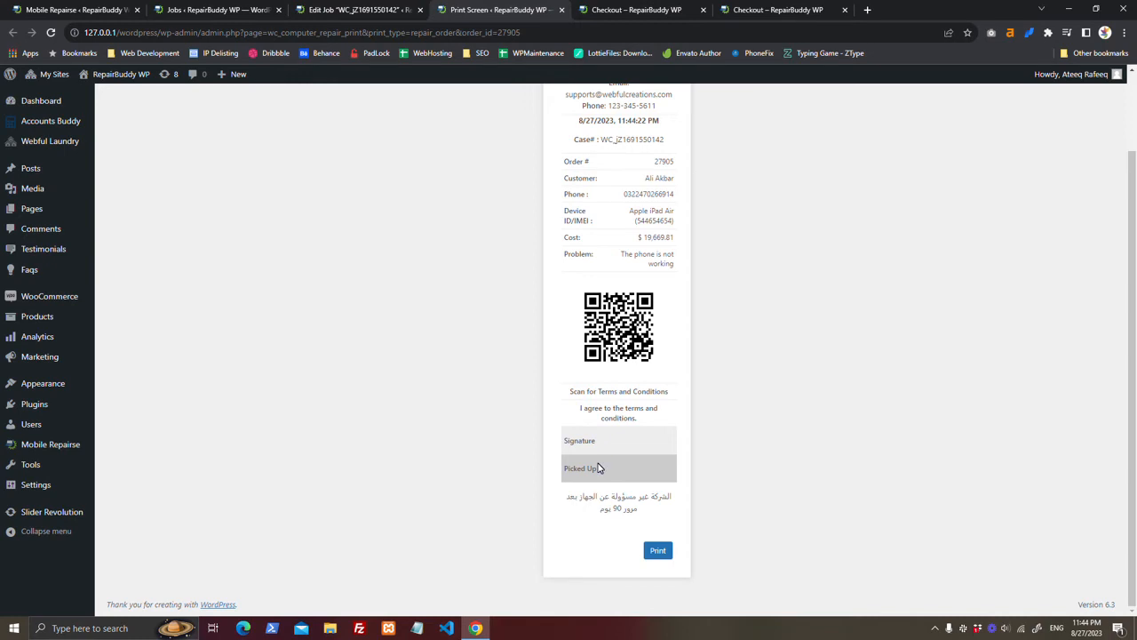
left_click(355, 11)
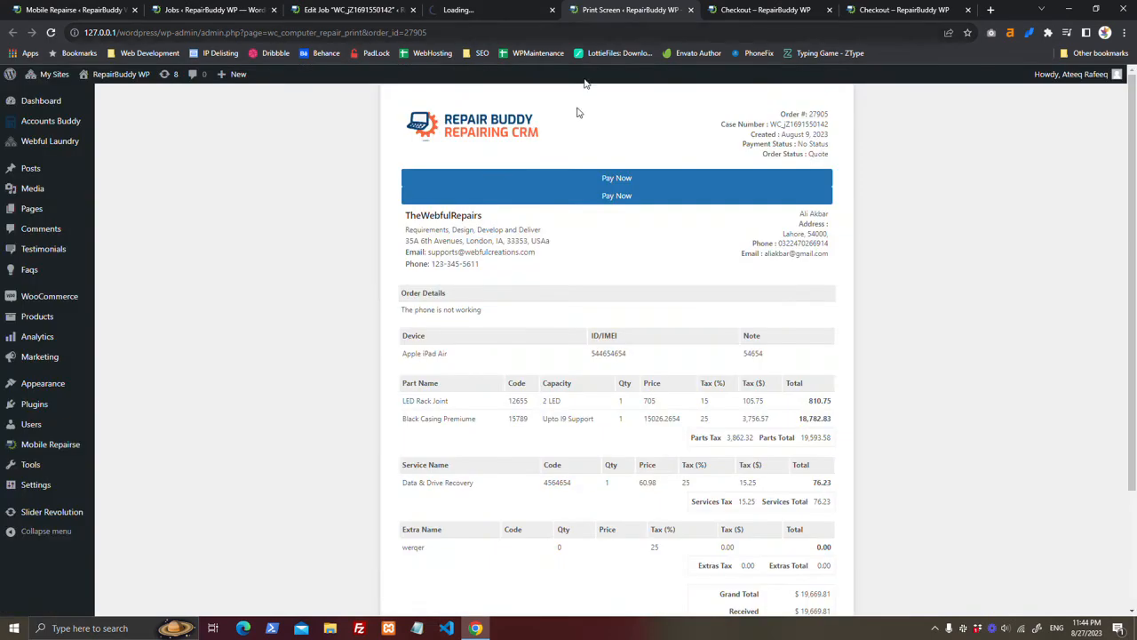
Review the invoice and its Pay Now checkout totals, then return to the job editor.
scroll("down", 3)
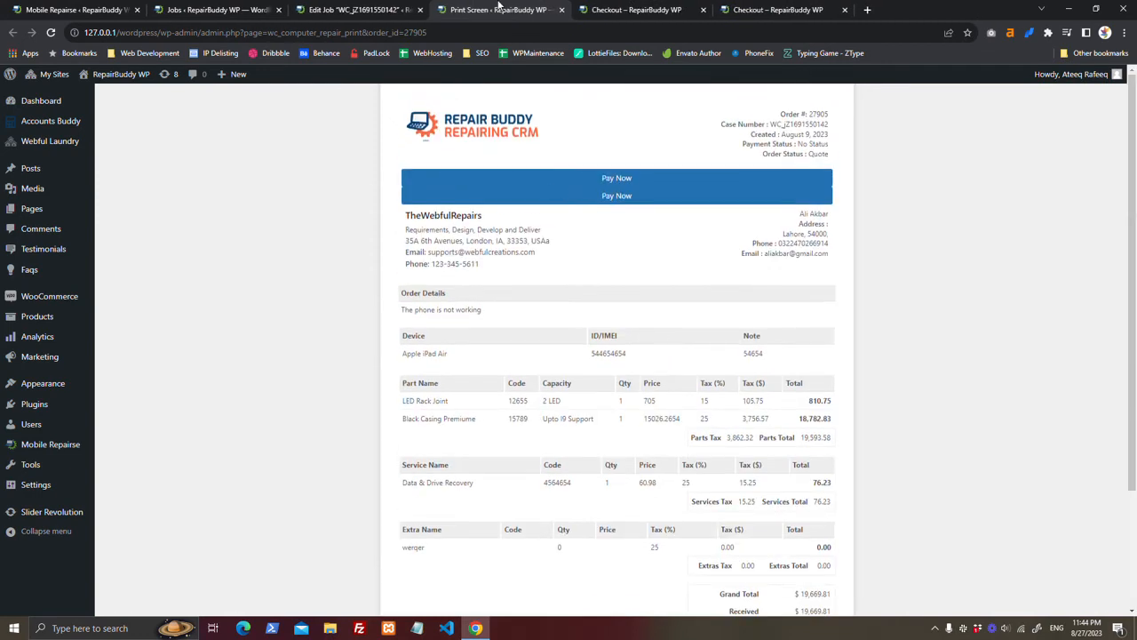
mouse_move(703, 306)
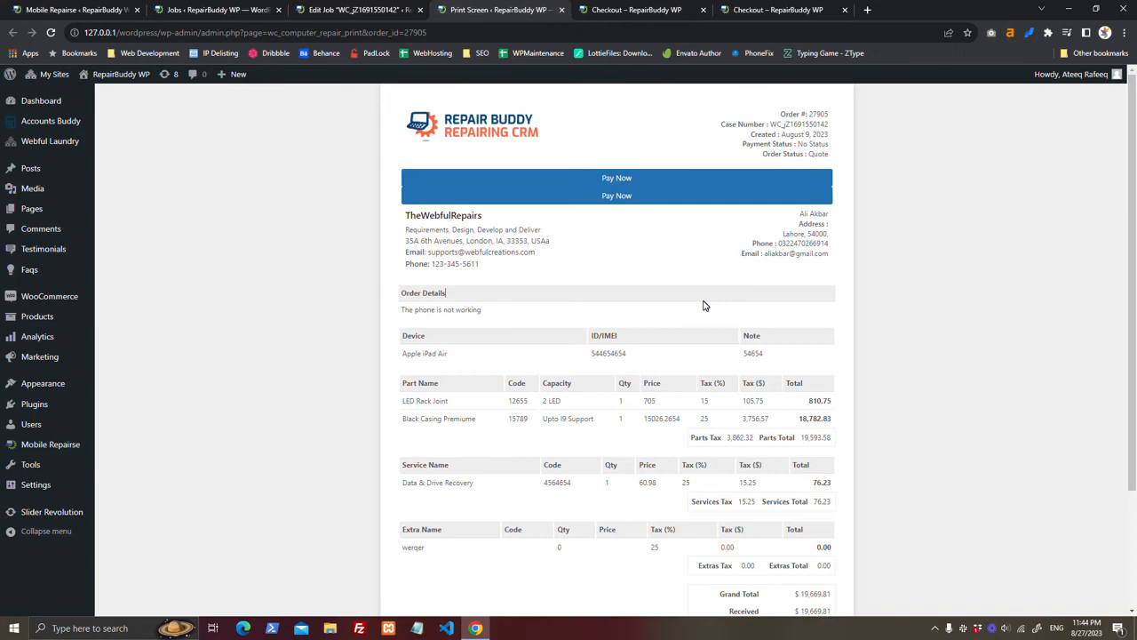
key("ctrl+p")
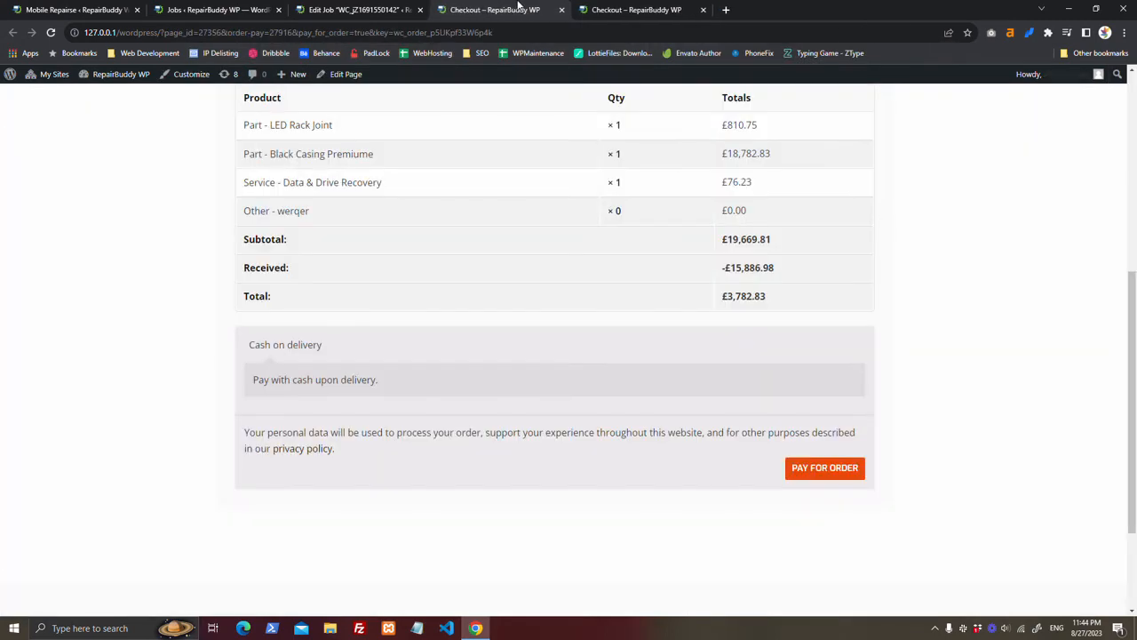
left_click(356, 10)
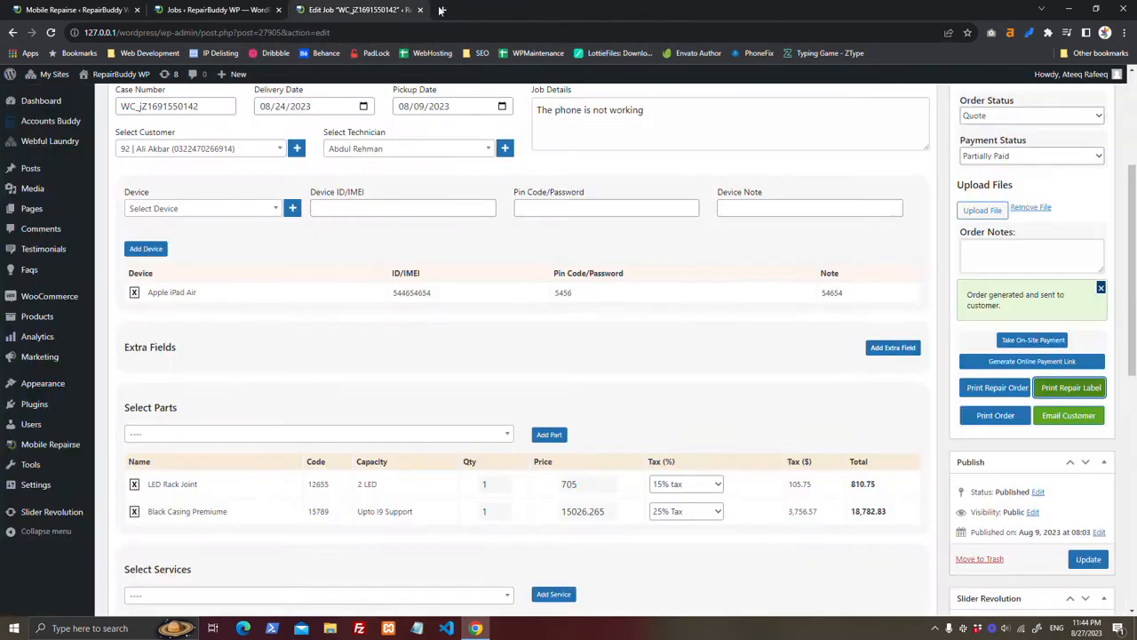
Browse Reports & Invoices, SMS settings with their gateways, and Booking Settings.
left_click(50, 444)
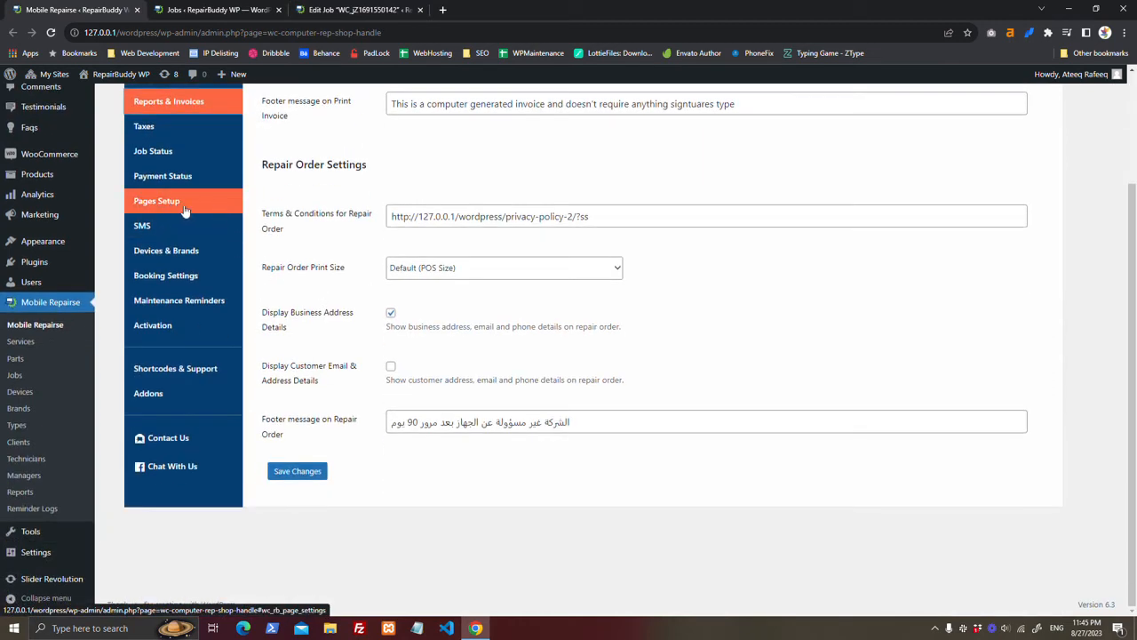
mouse_move(222, 206)
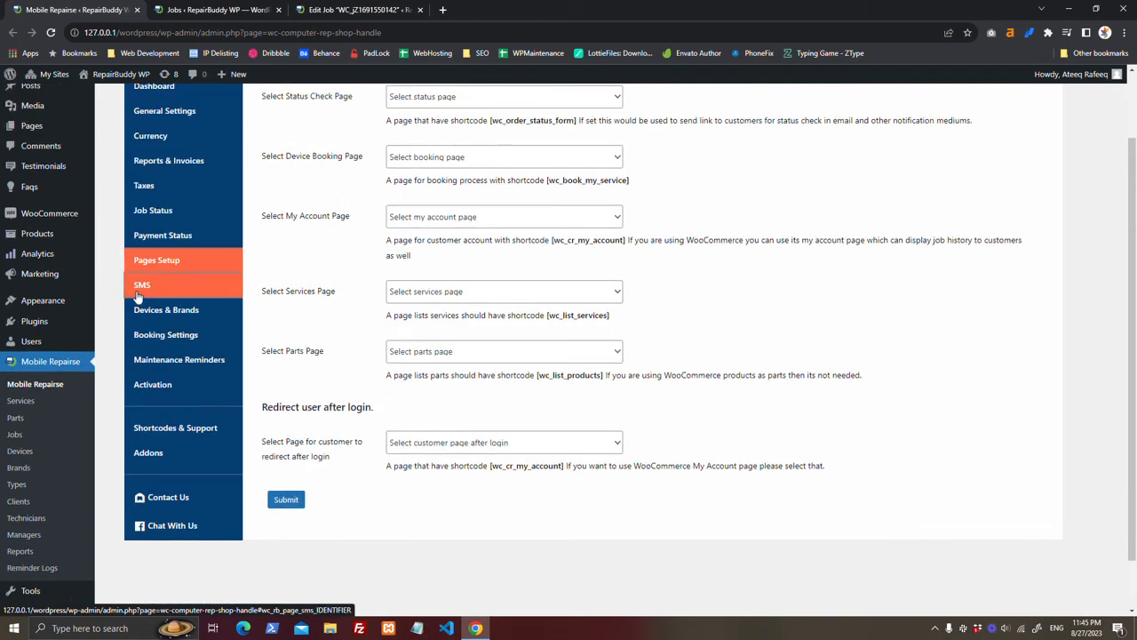
left_click(142, 284)
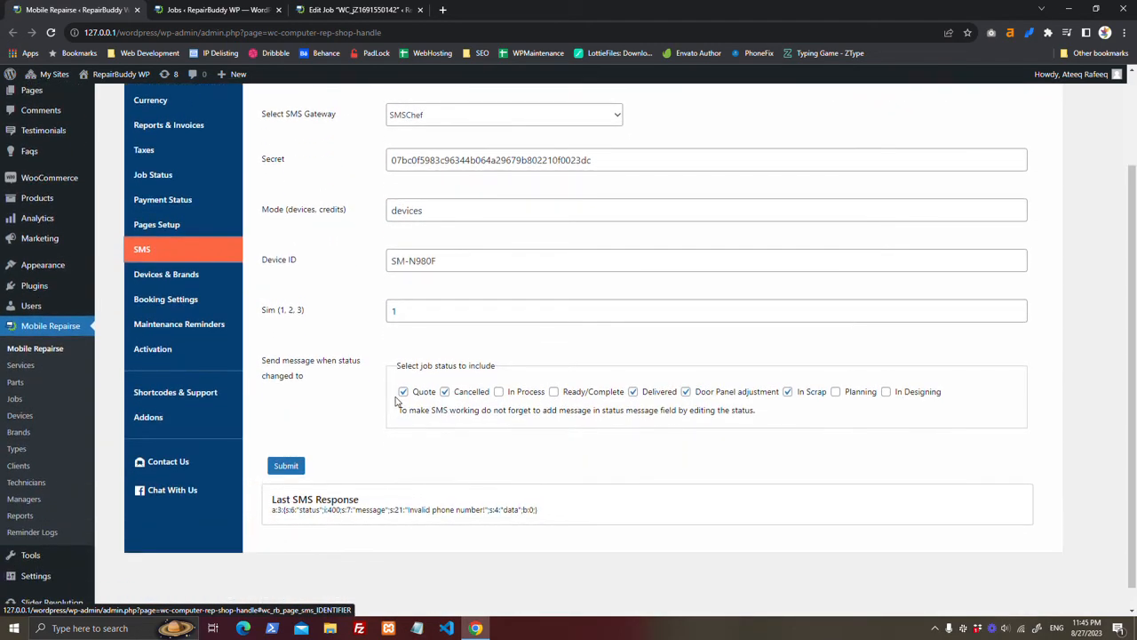
mouse_move(486, 32)
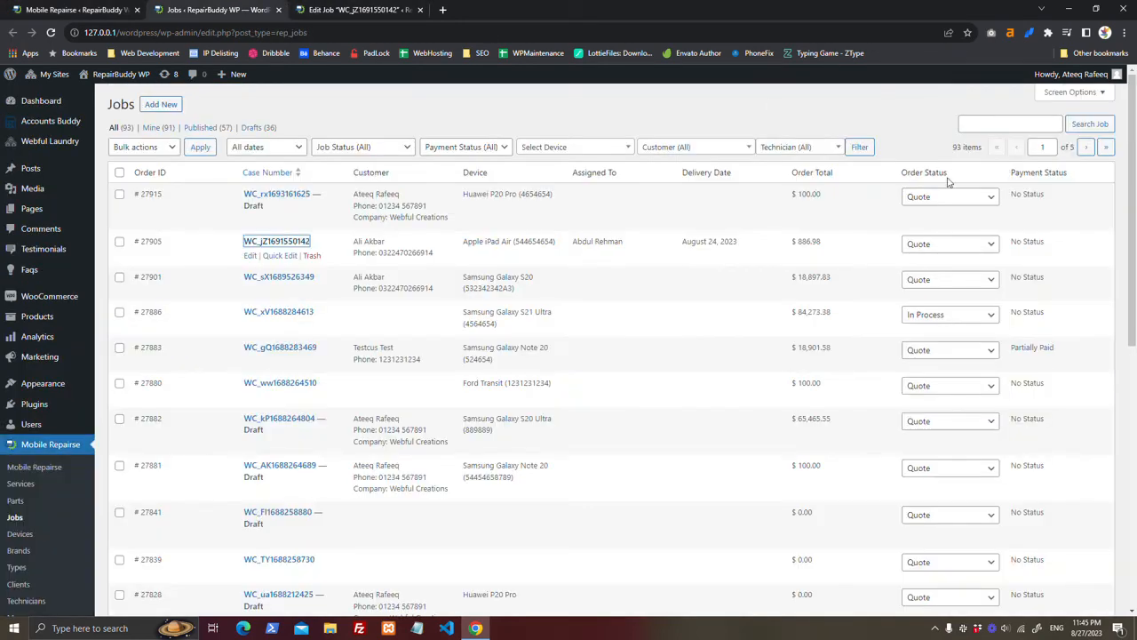
left_click(949, 195)
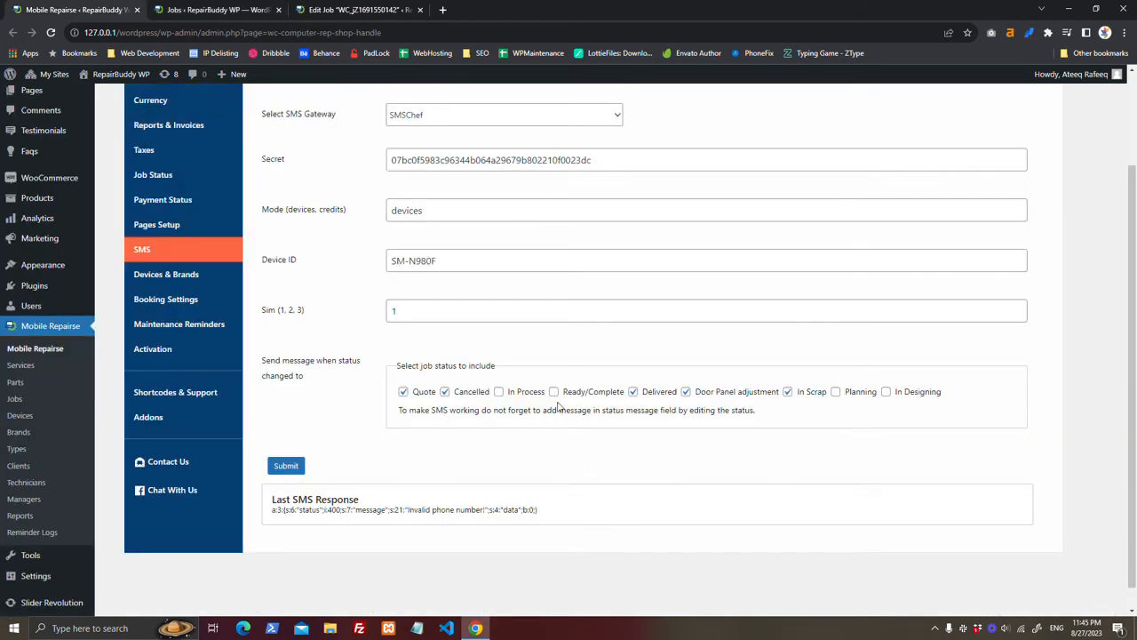
scroll("up", 3)
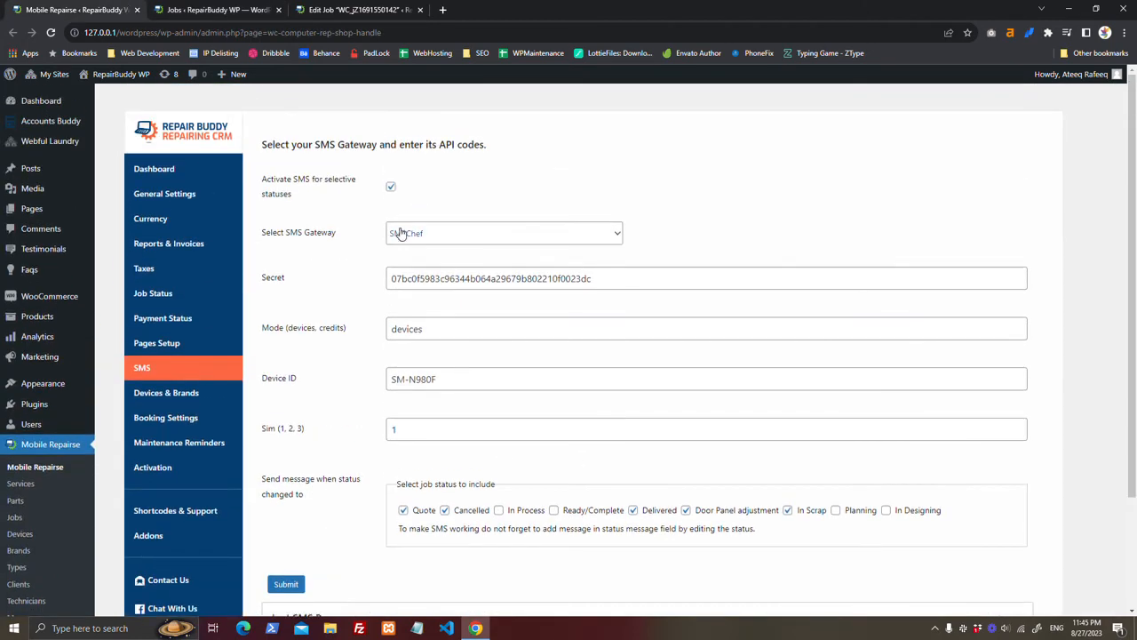
left_click(505, 232)
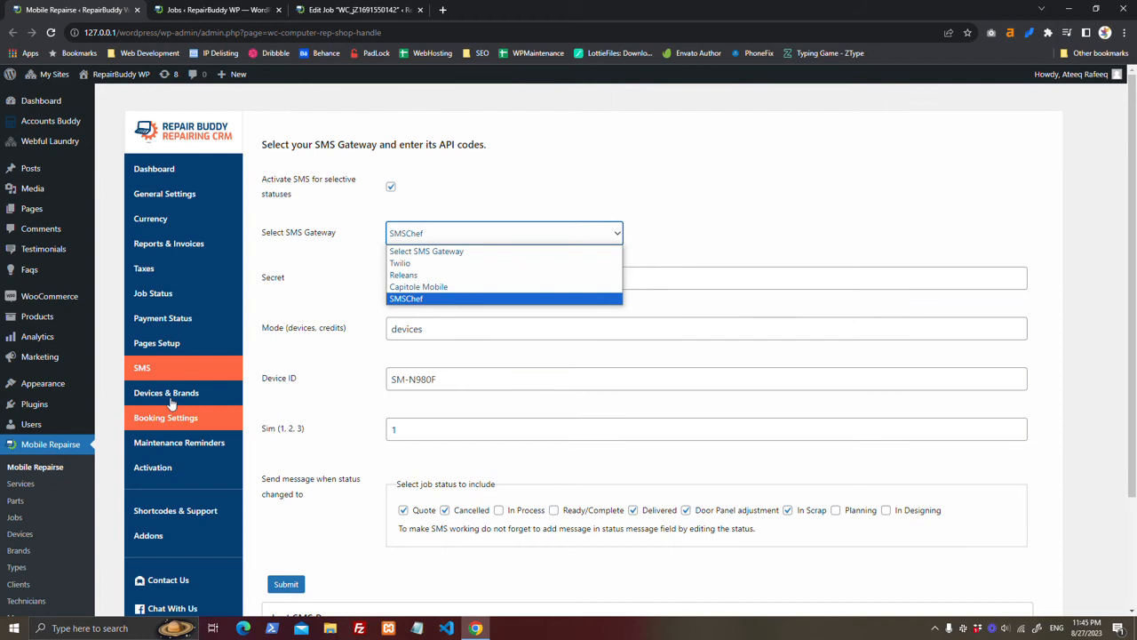
left_click(165, 417)
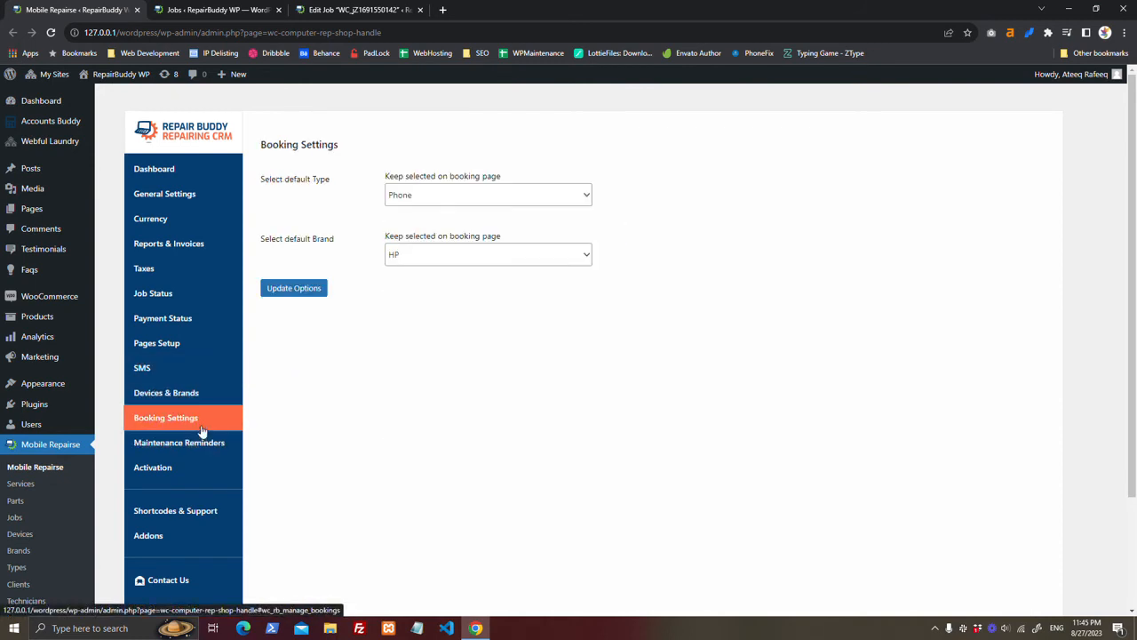
left_click(177, 440)
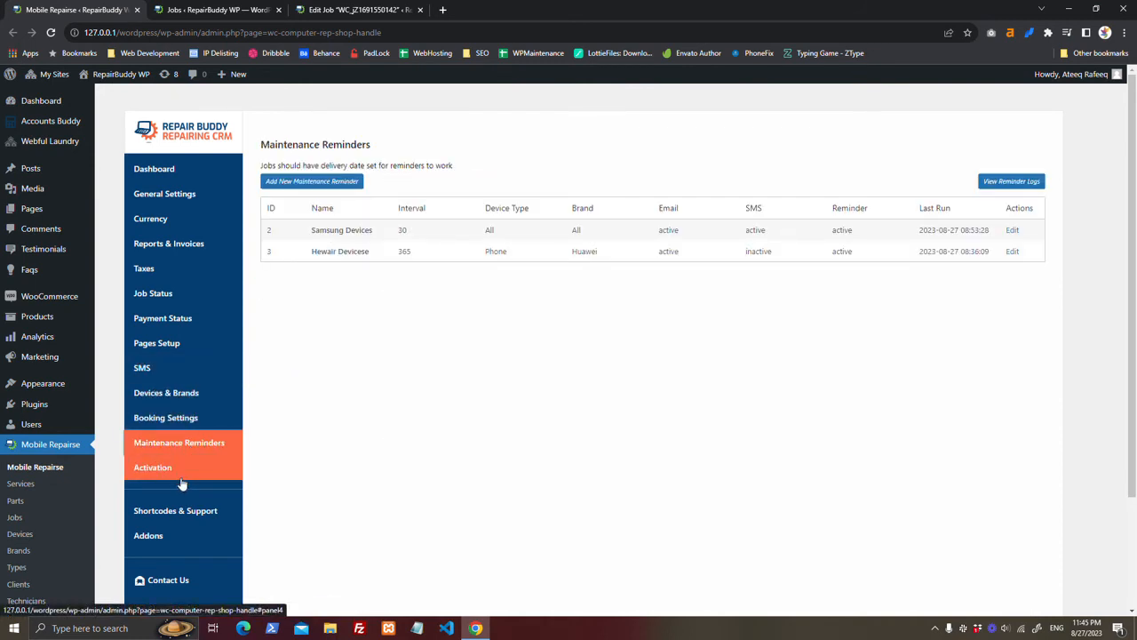
Browse Pages Setup, Payment Status, General Settings and Dashboard, then go to Maintenance Reminders.
left_click(156, 343)
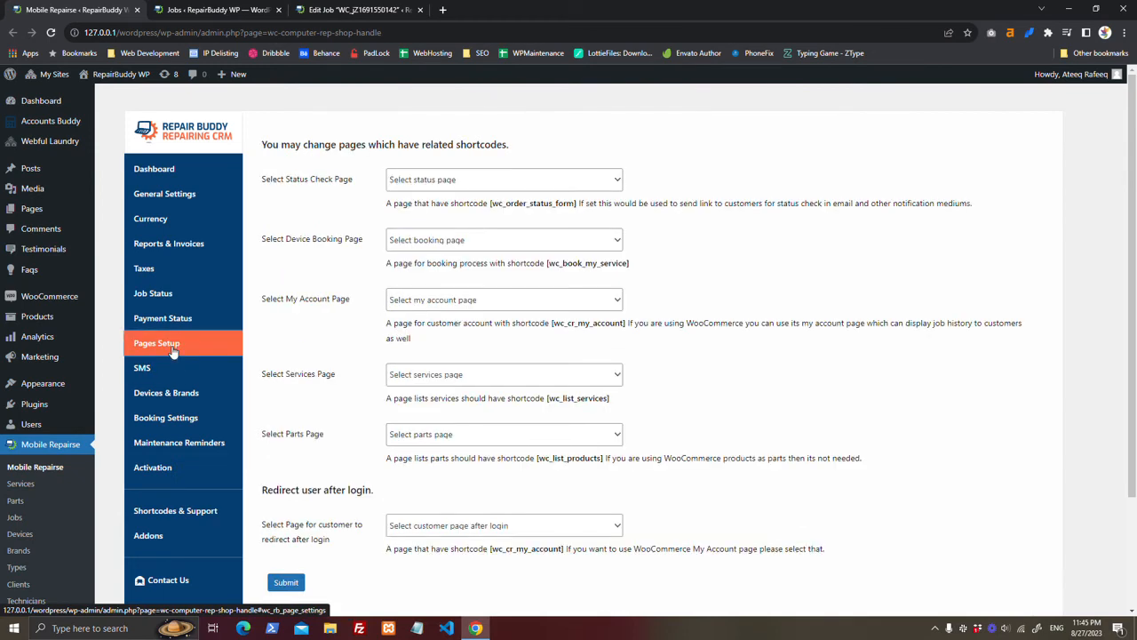
left_click(164, 316)
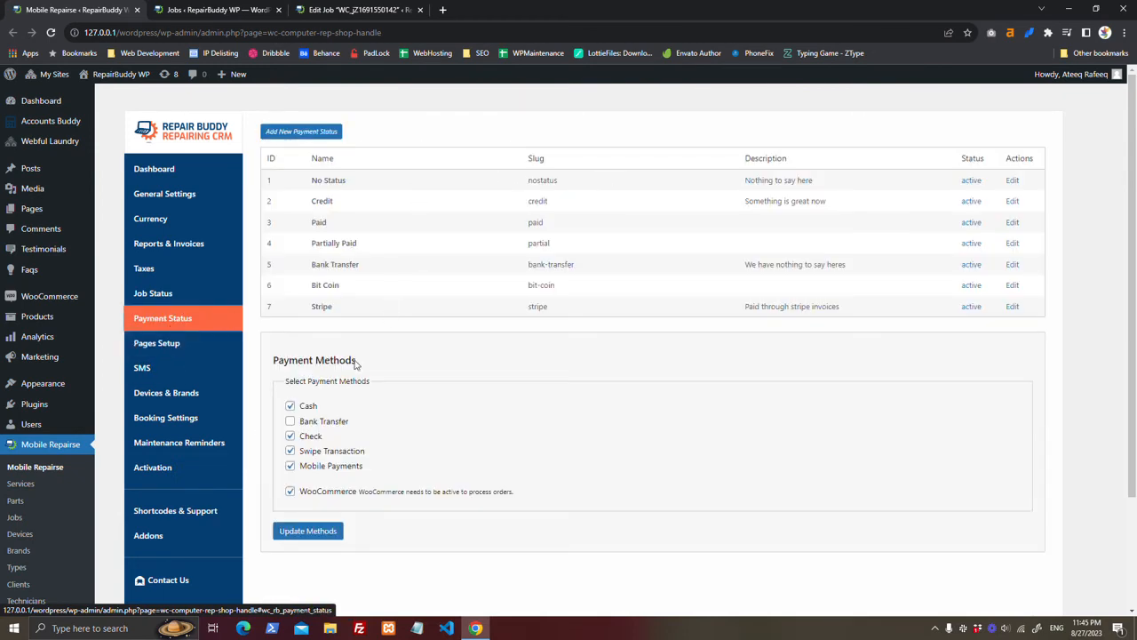
left_click(153, 291)
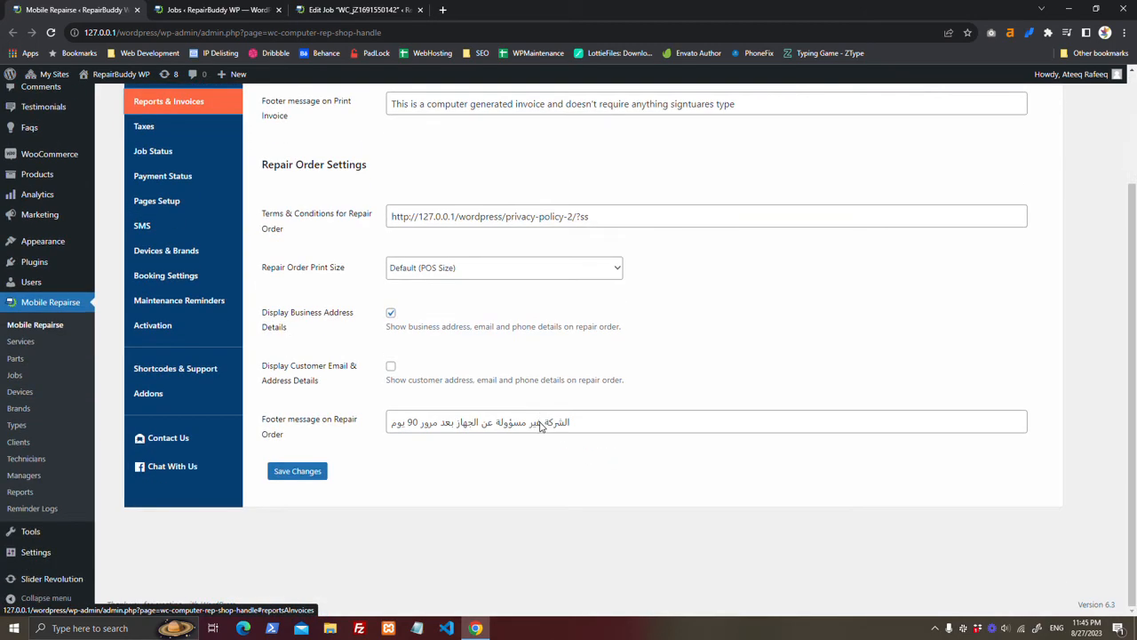
left_click(164, 193)
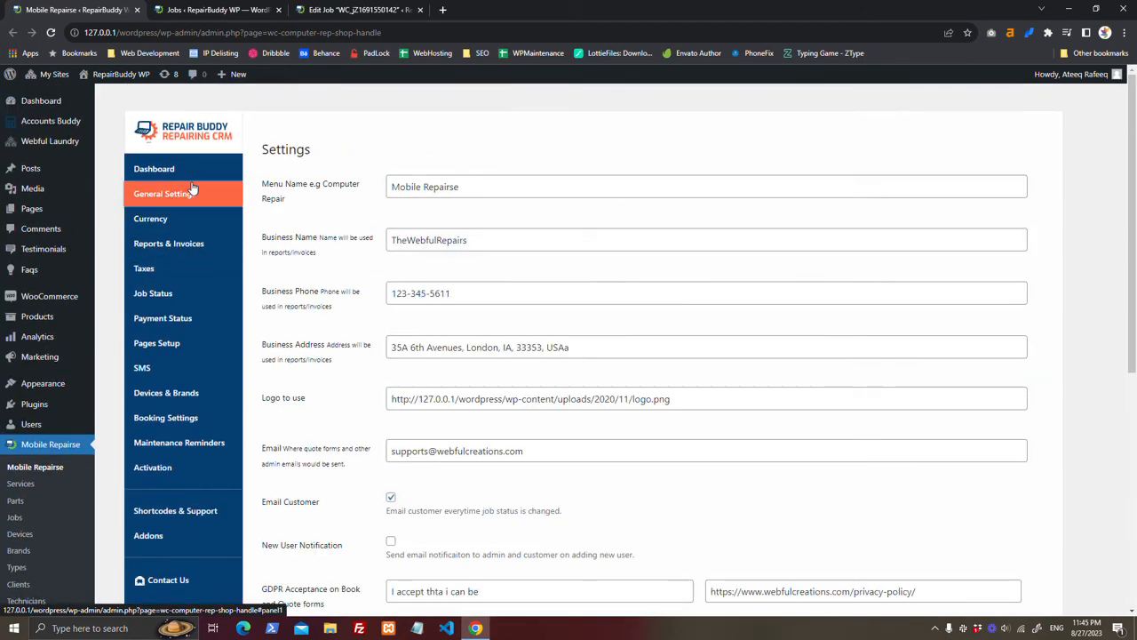
scroll("down", 3)
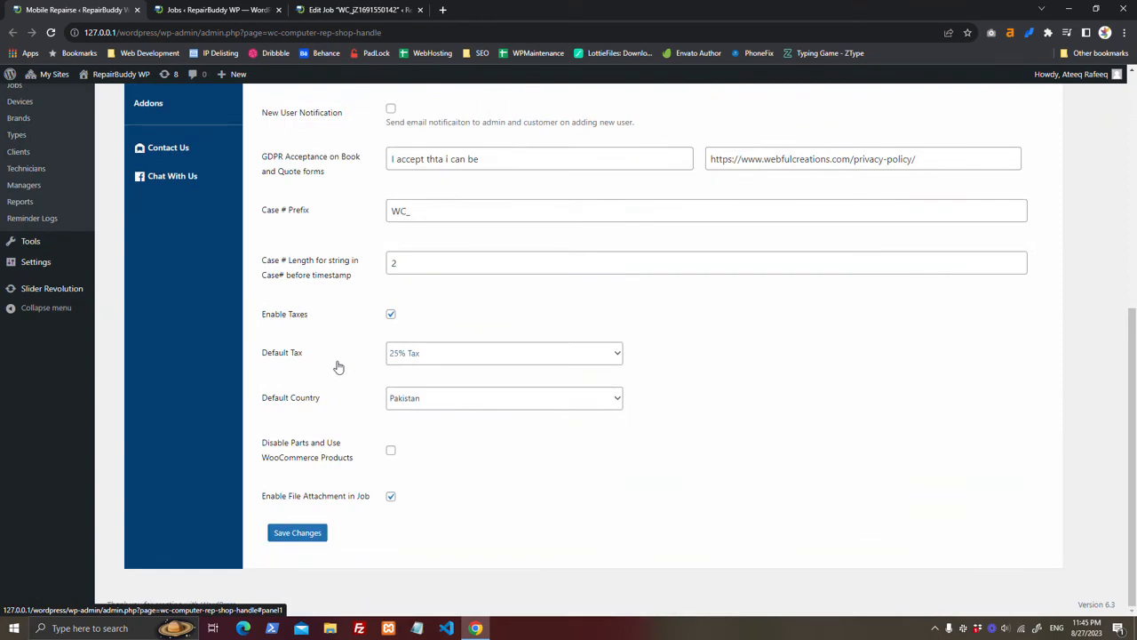
left_click(164, 192)
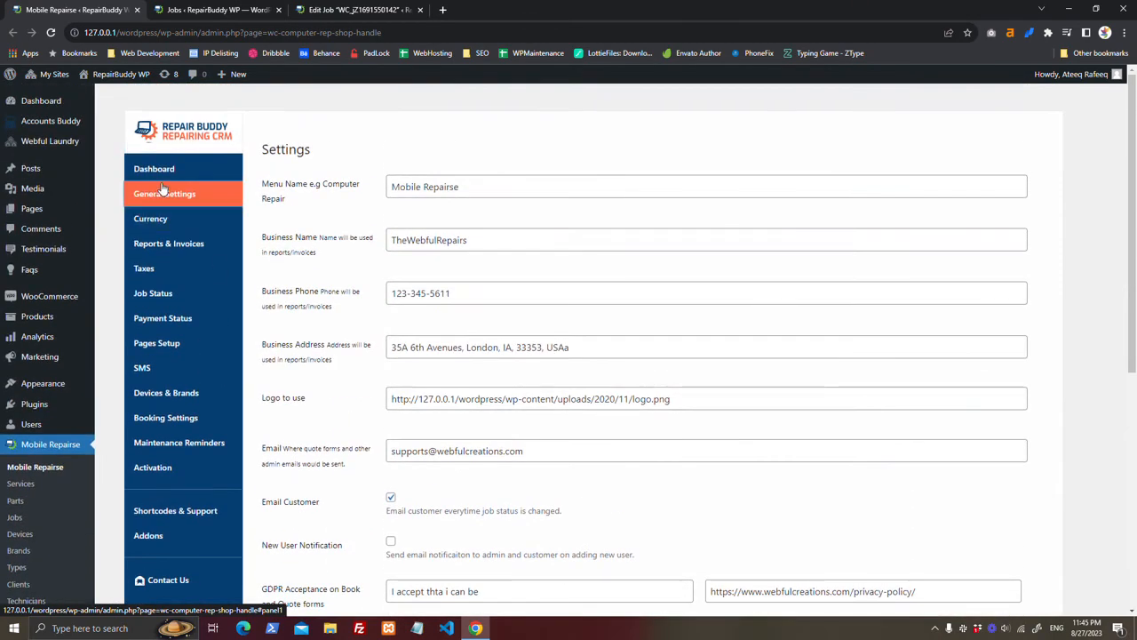
left_click(152, 168)
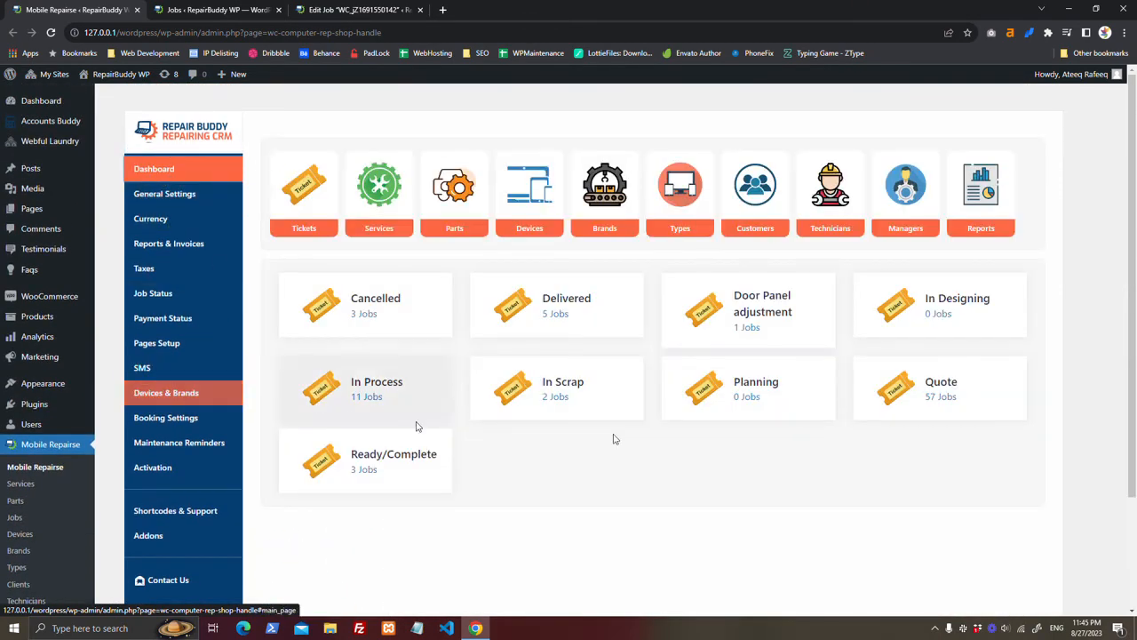
mouse_move(178, 441)
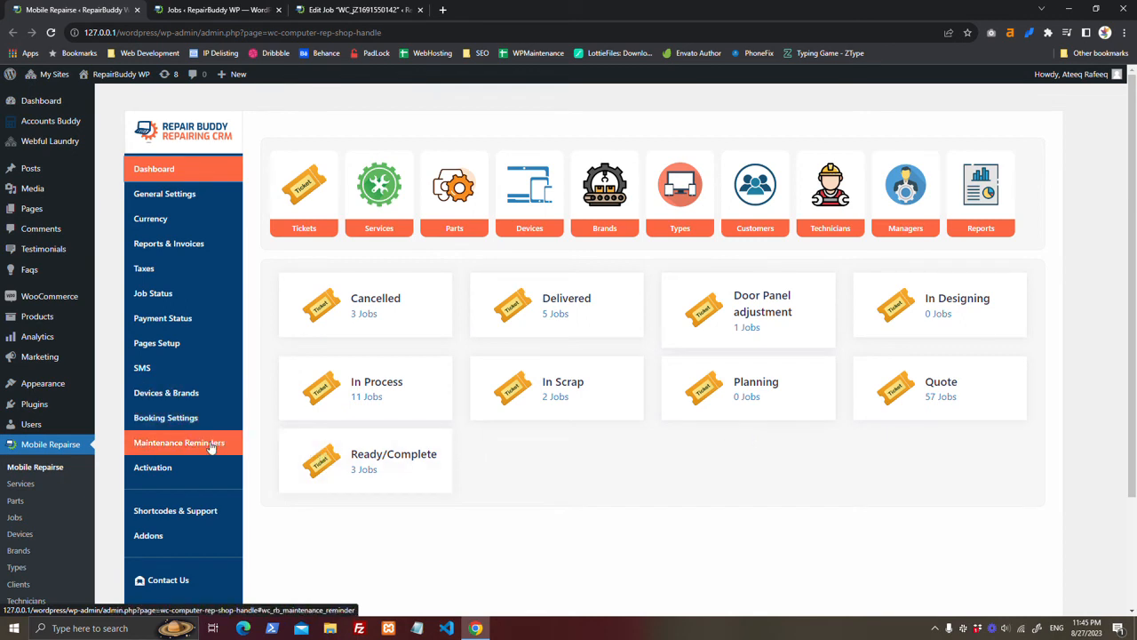
left_click(178, 442)
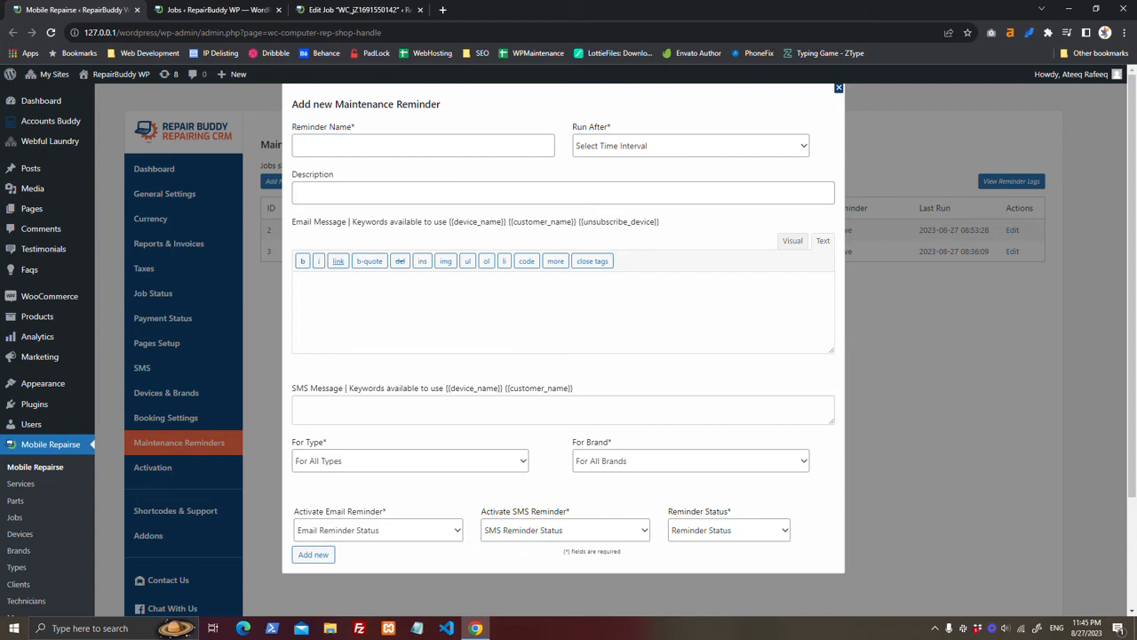
In the new reminder form, pick a run interval and set email reminders Active, SMS Inactive.
left_click(689, 145)
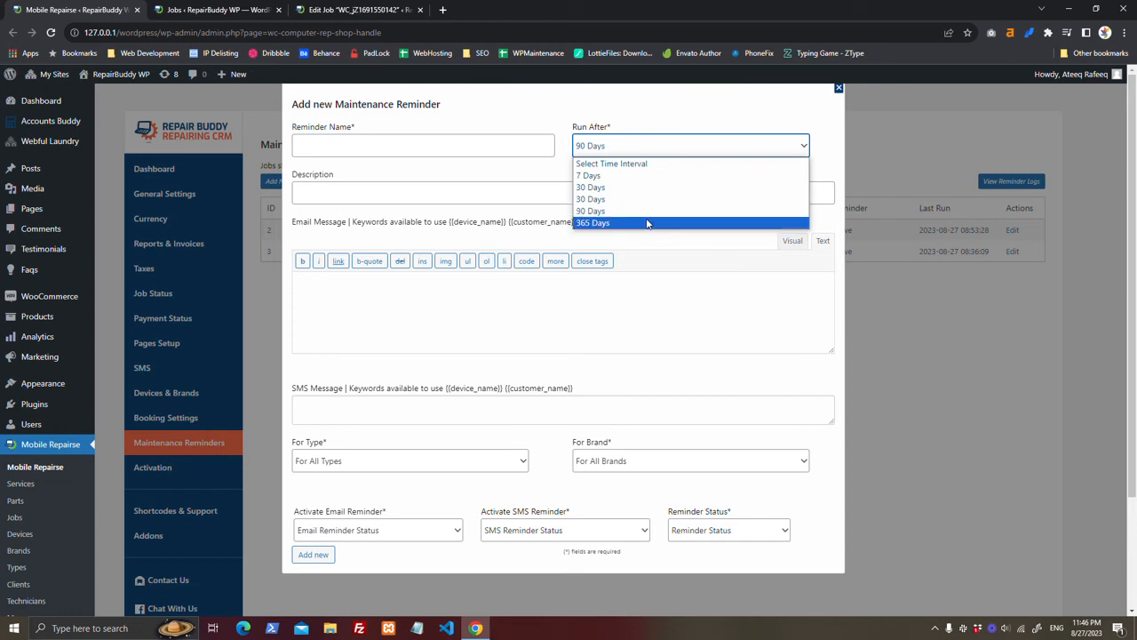
left_click(594, 224)
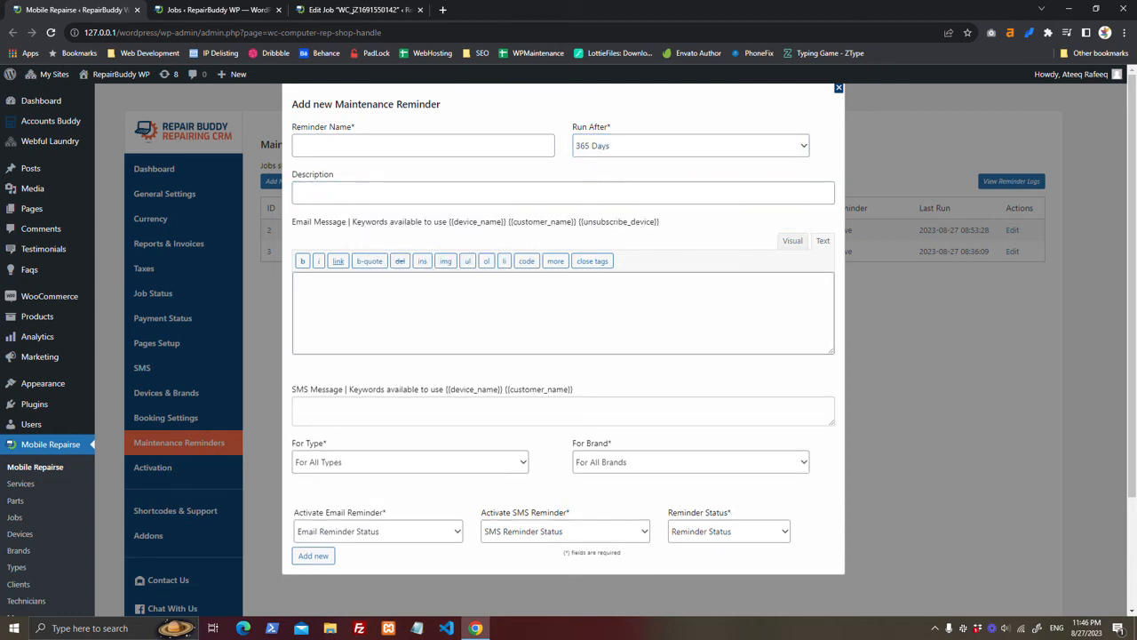
left_click(563, 311)
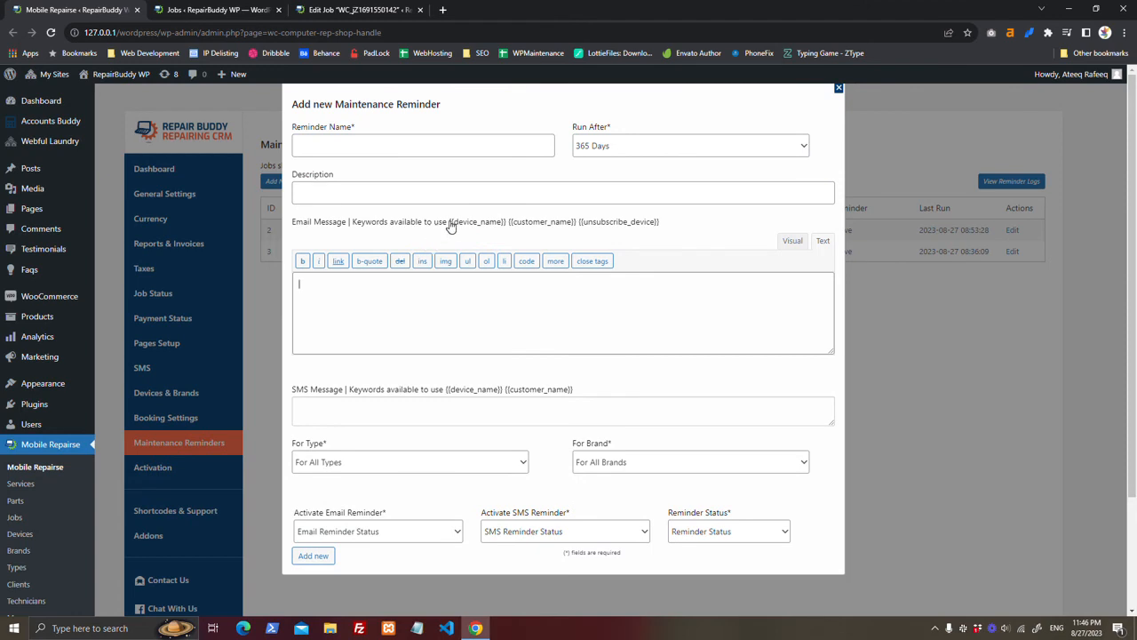
mouse_move(451, 224)
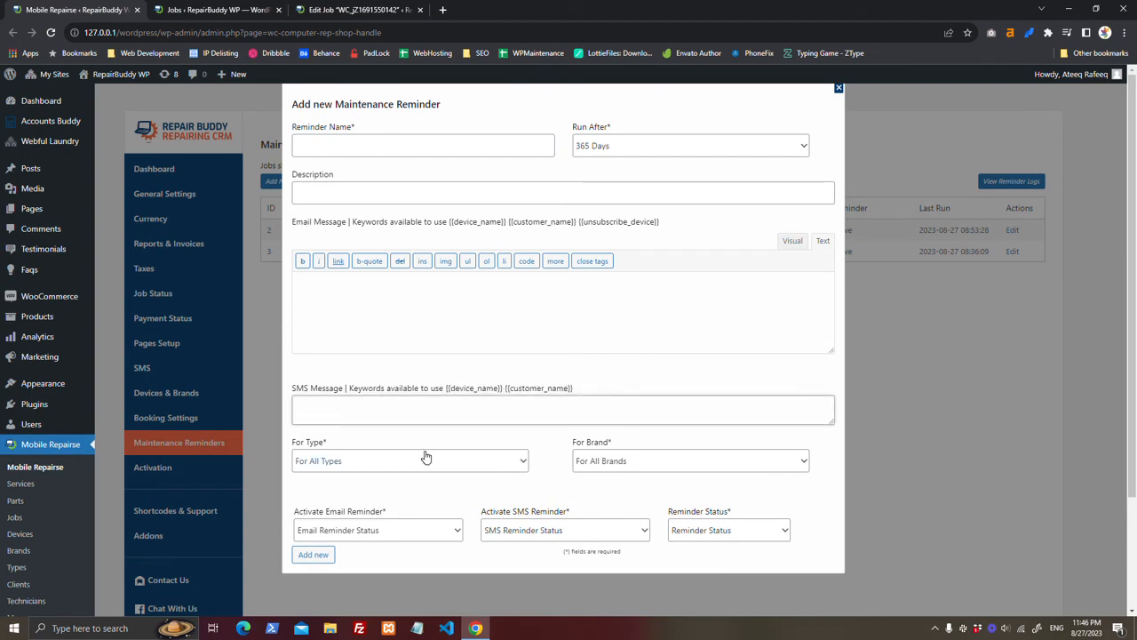
left_click(561, 408)
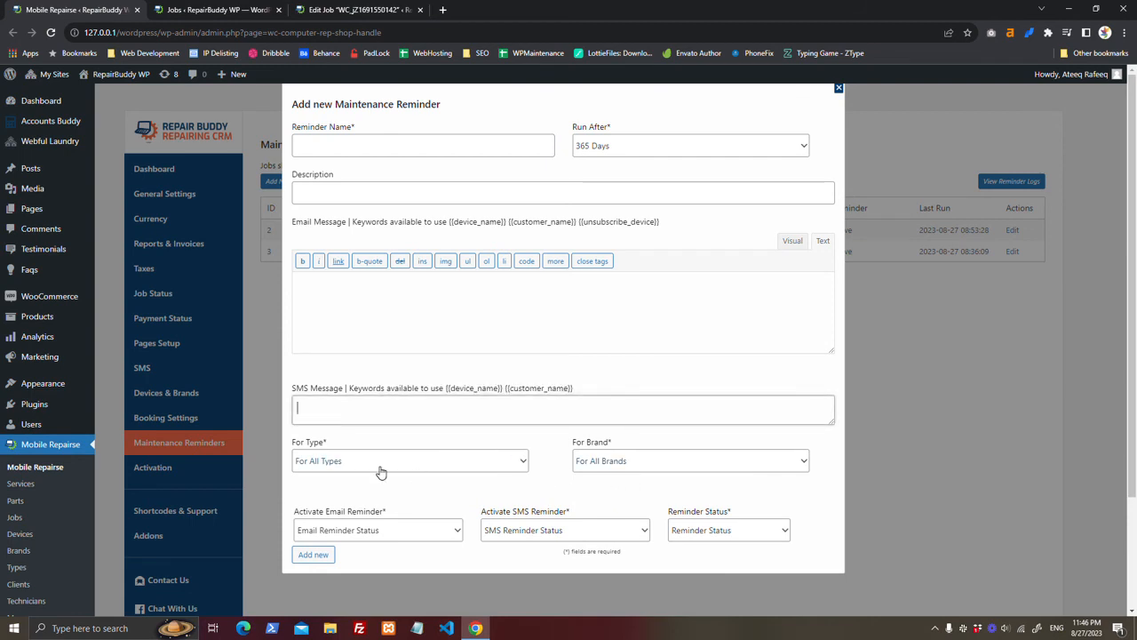
left_click(377, 530)
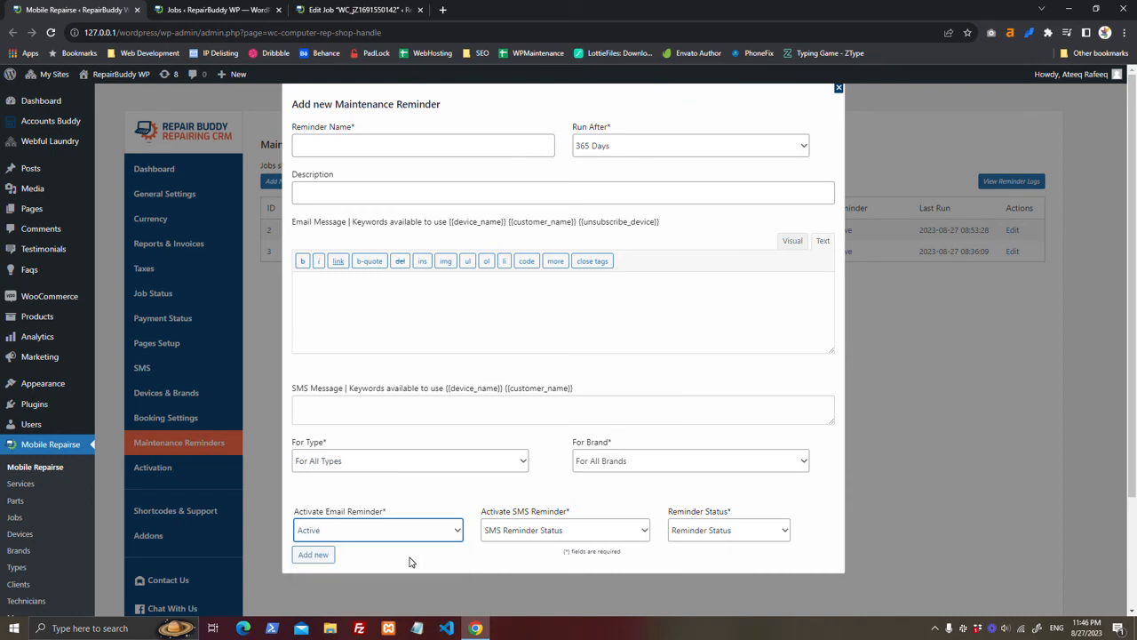
left_click(565, 530)
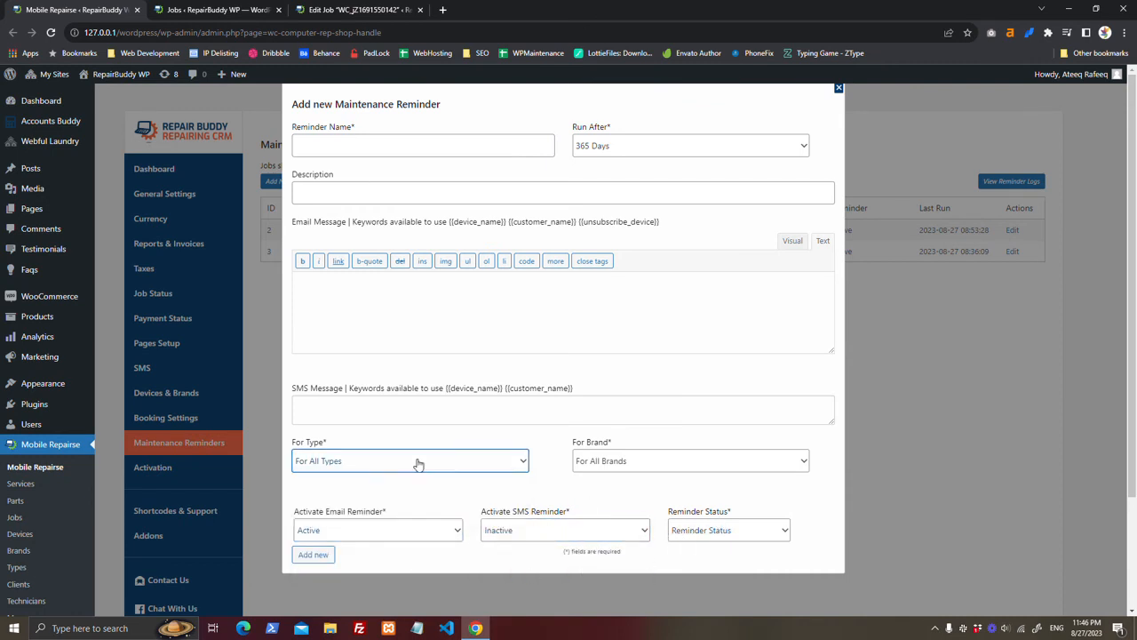
Try limiting the reminder to Dell, reset it to For All Brands, and dismiss the form.
left_click(689, 460)
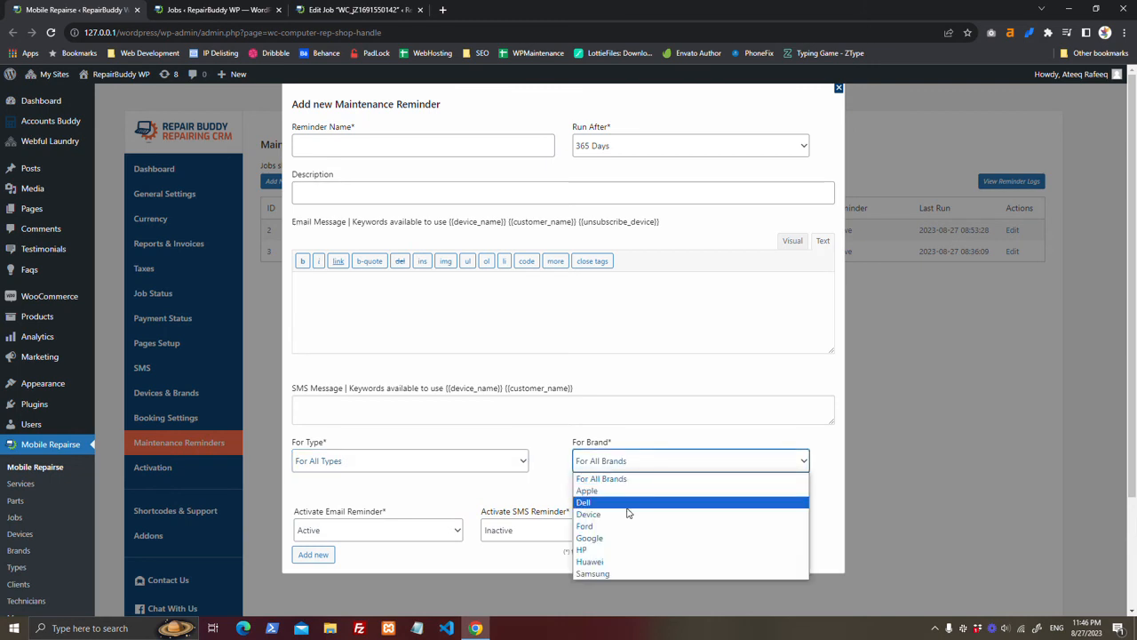
left_click(583, 501)
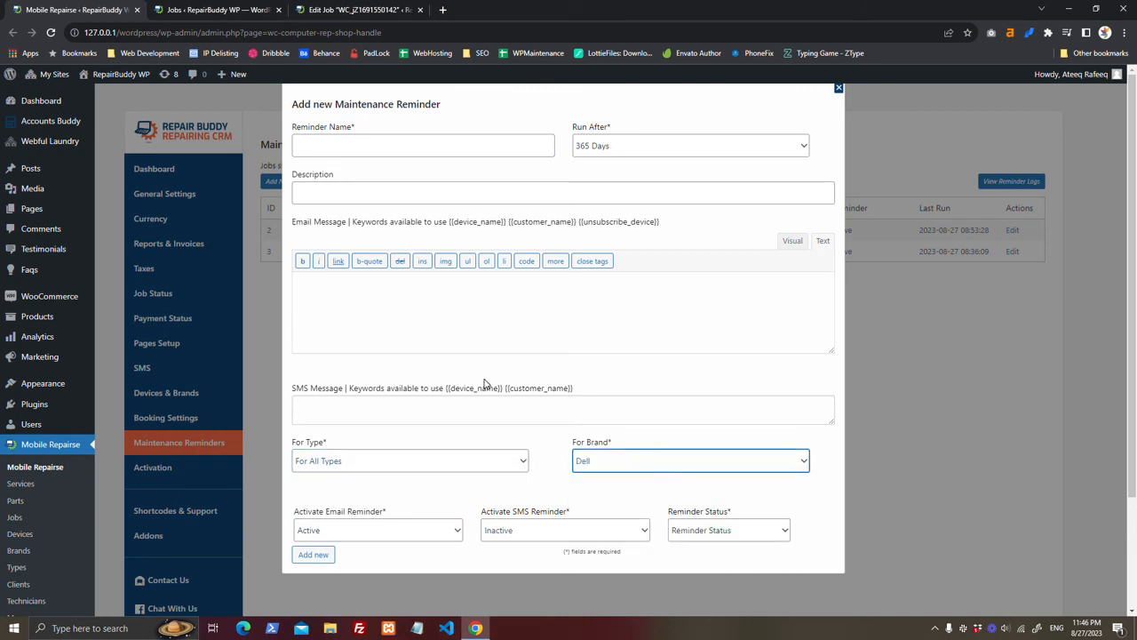
left_click(690, 460)
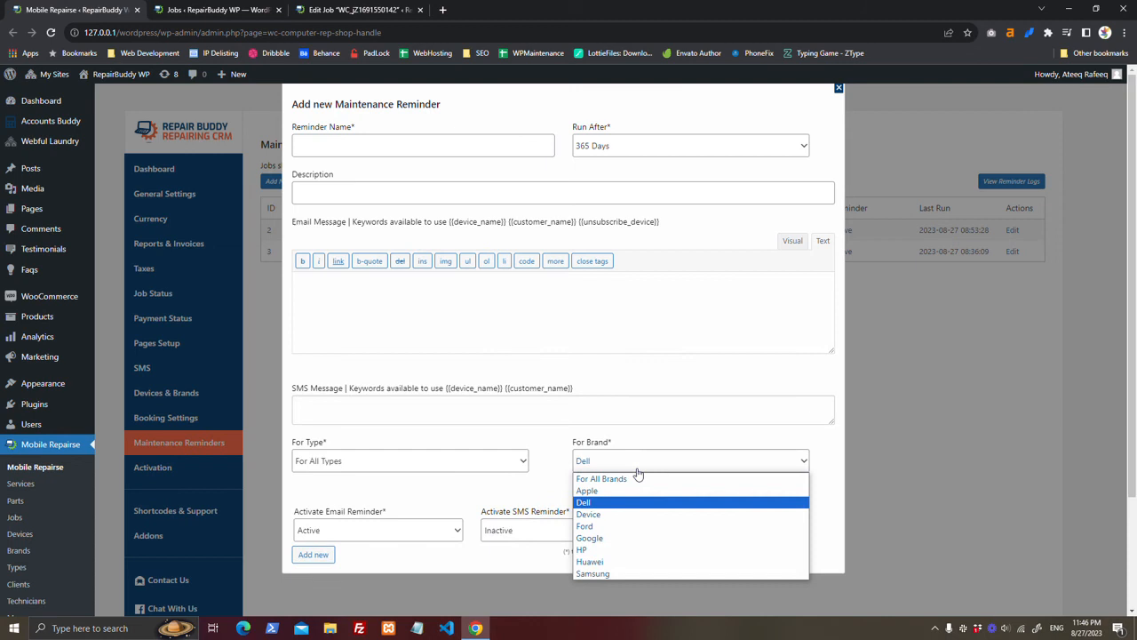
left_click(583, 501)
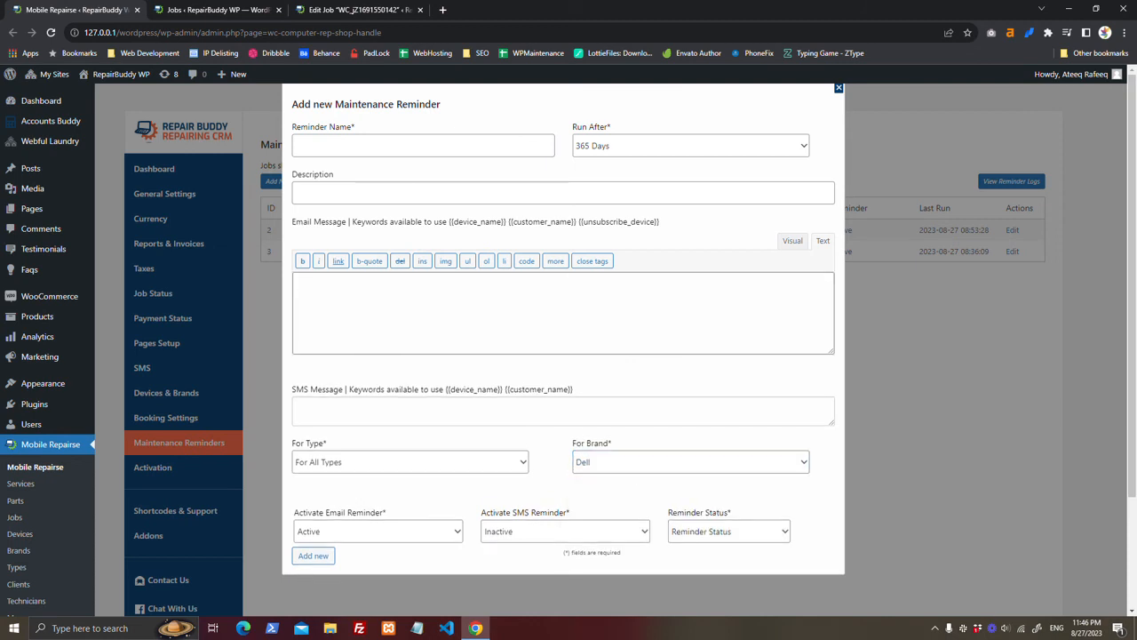
left_click(689, 461)
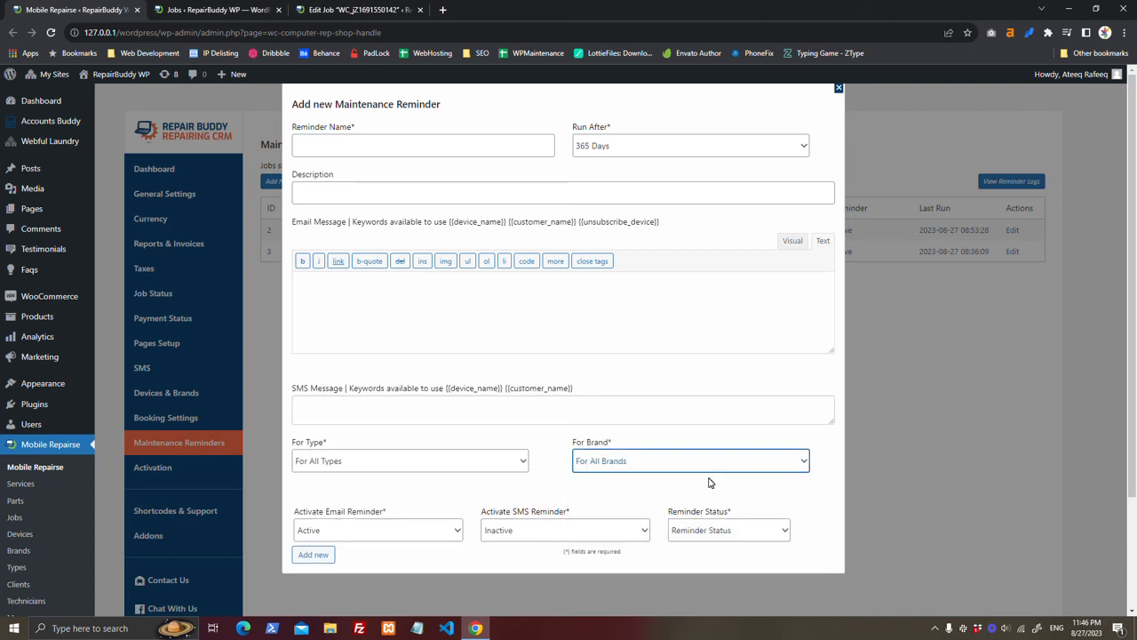
left_click(839, 87)
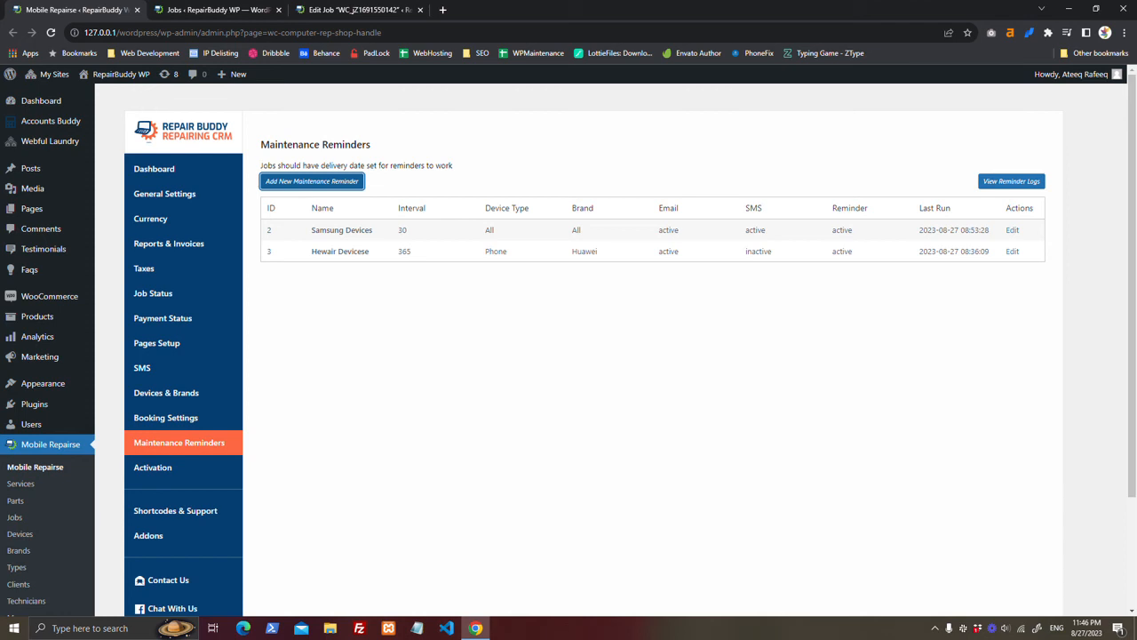
mouse_move(1011, 182)
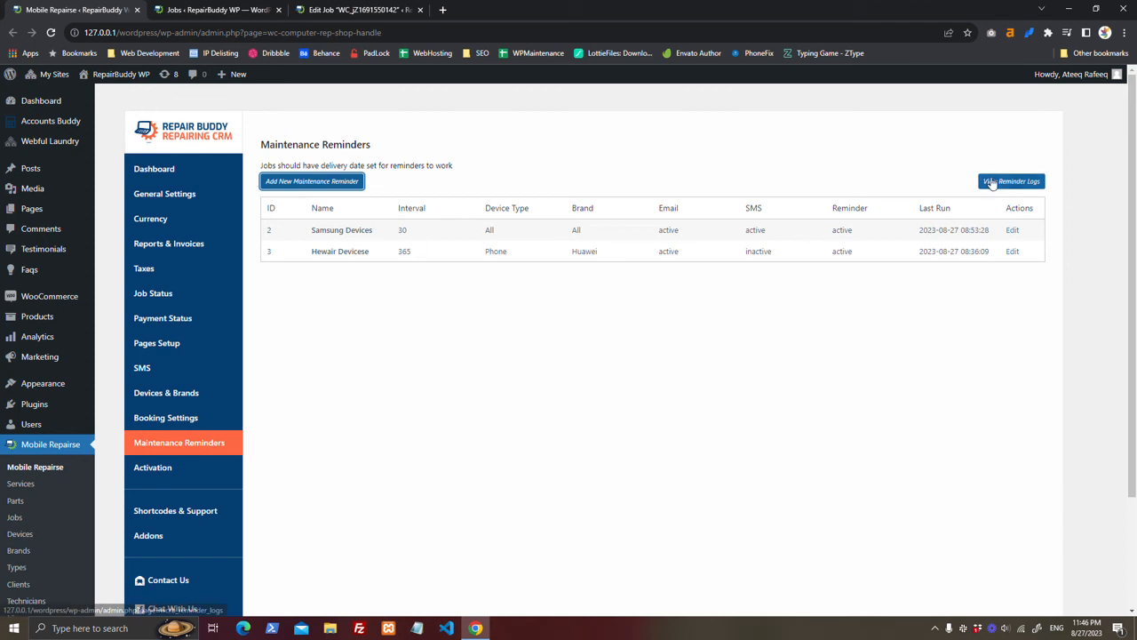
Review the sent-reminder logs and return to the Maintenance Reminders list.
left_click(1011, 181)
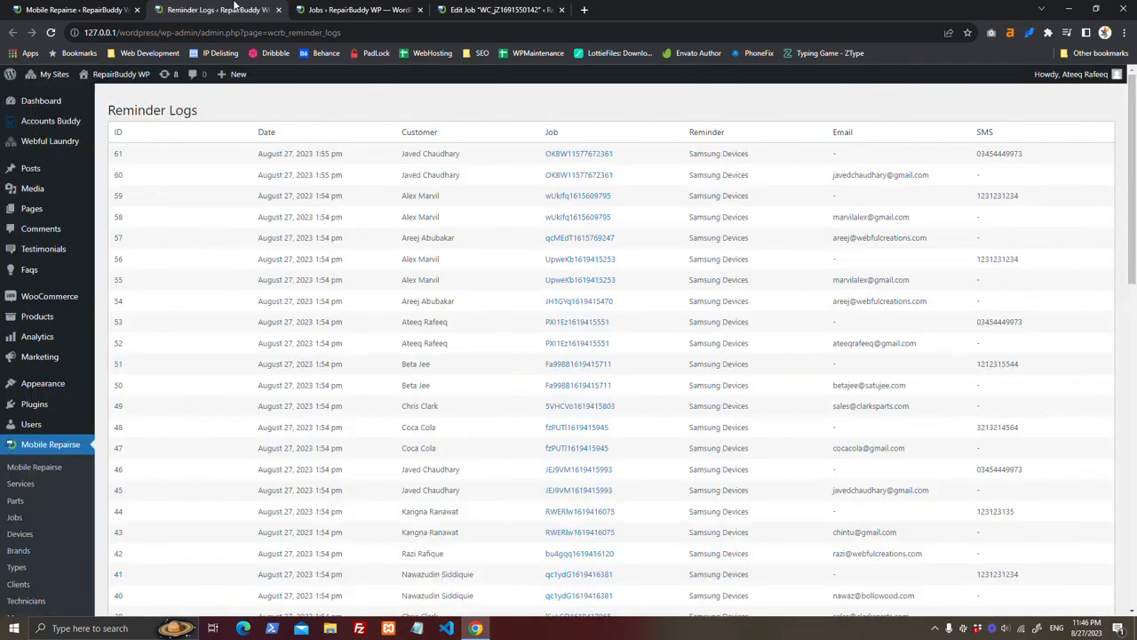
scroll("down", 3)
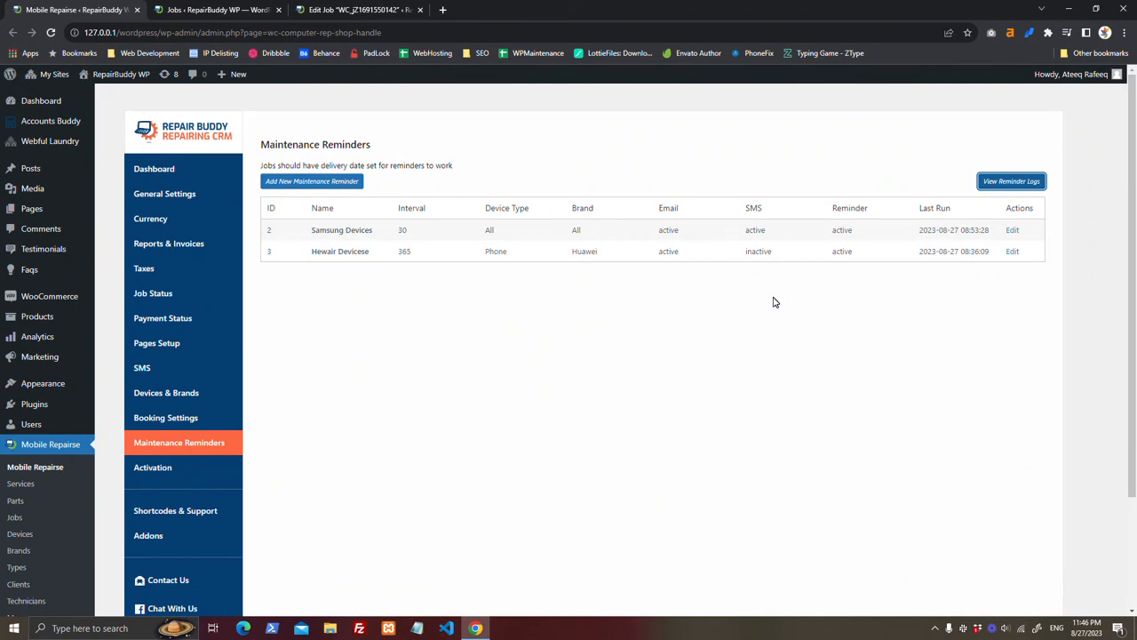
scroll("down", 3)
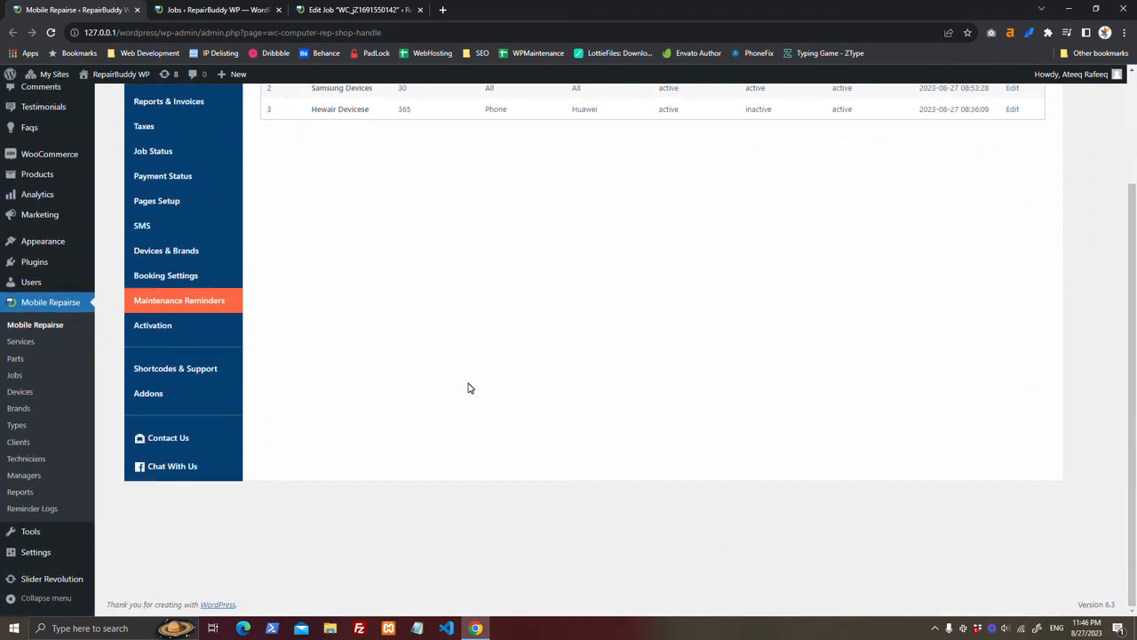
mouse_move(85, 432)
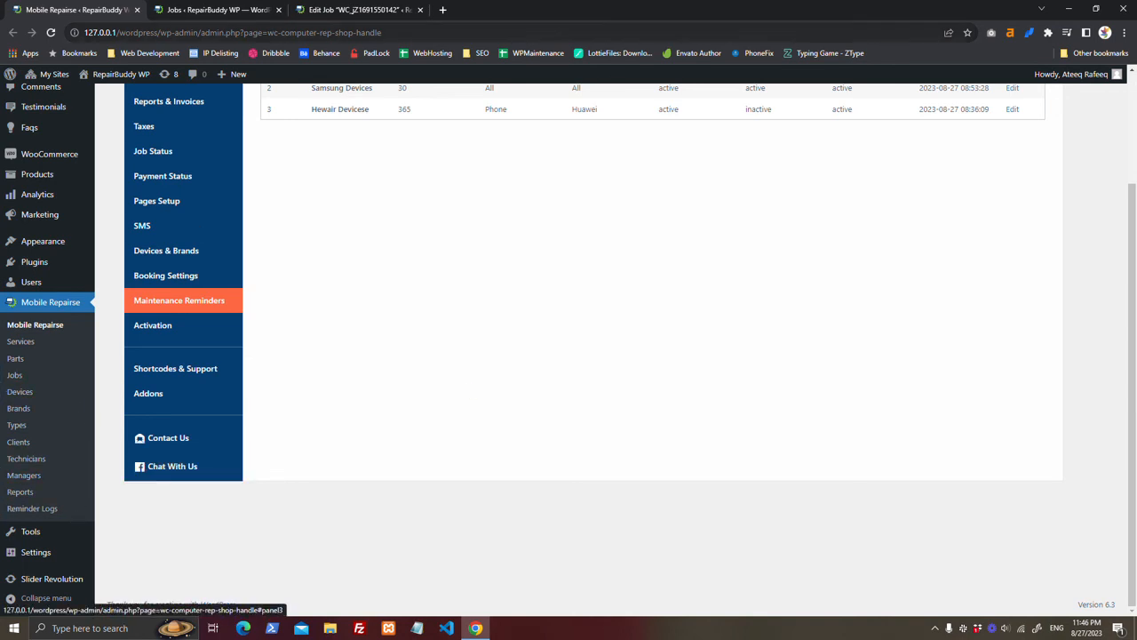
left_click(14, 515)
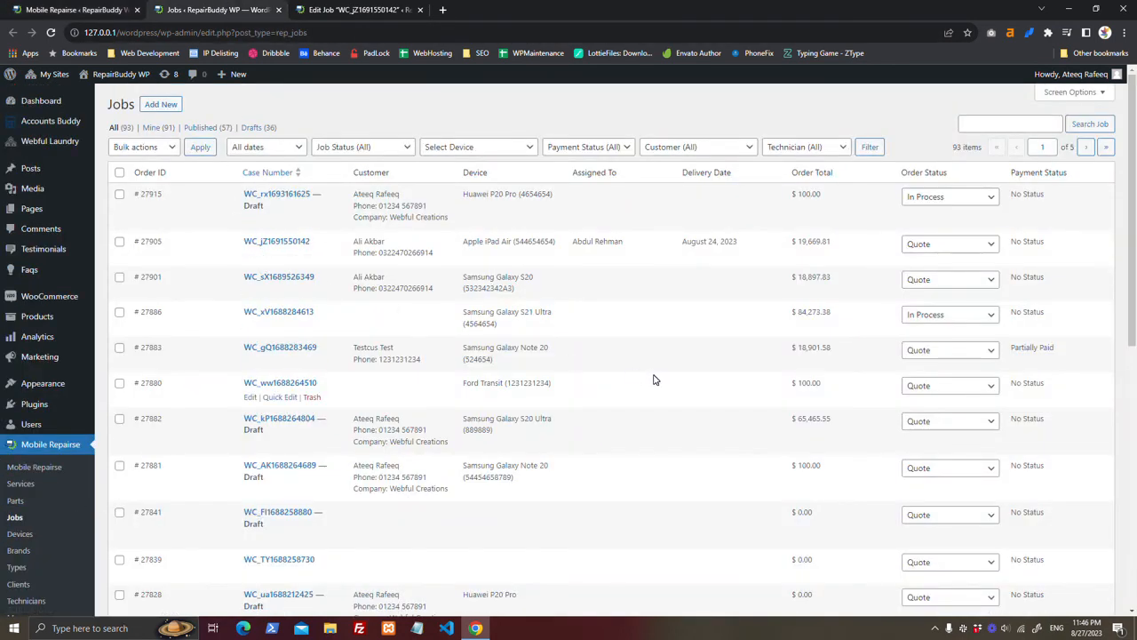
left_click(178, 300)
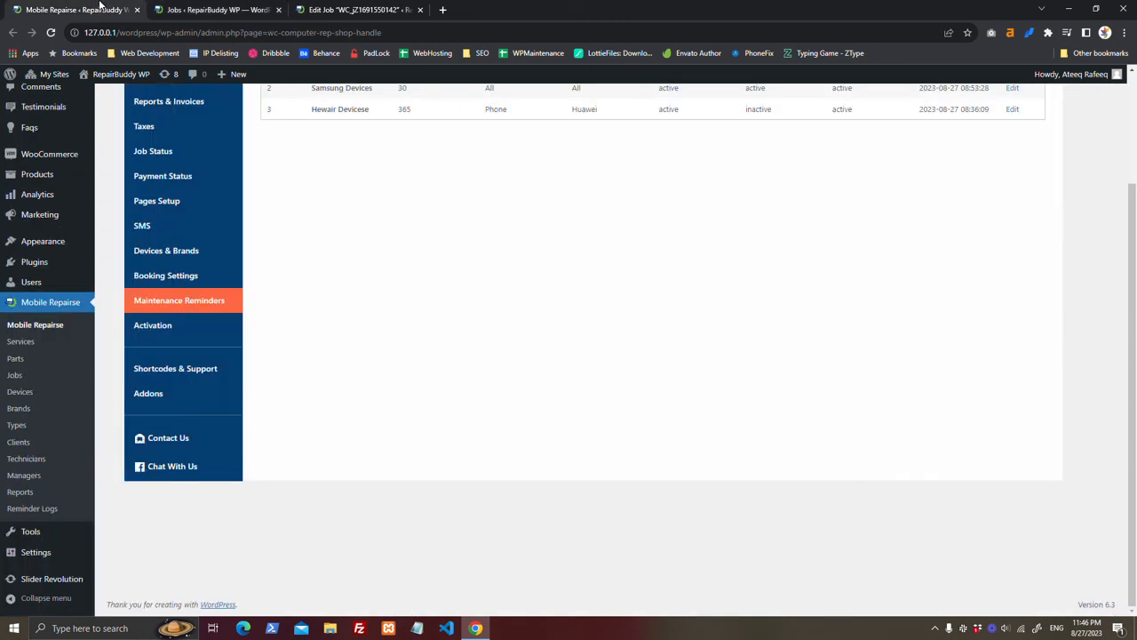
scroll("up", 3)
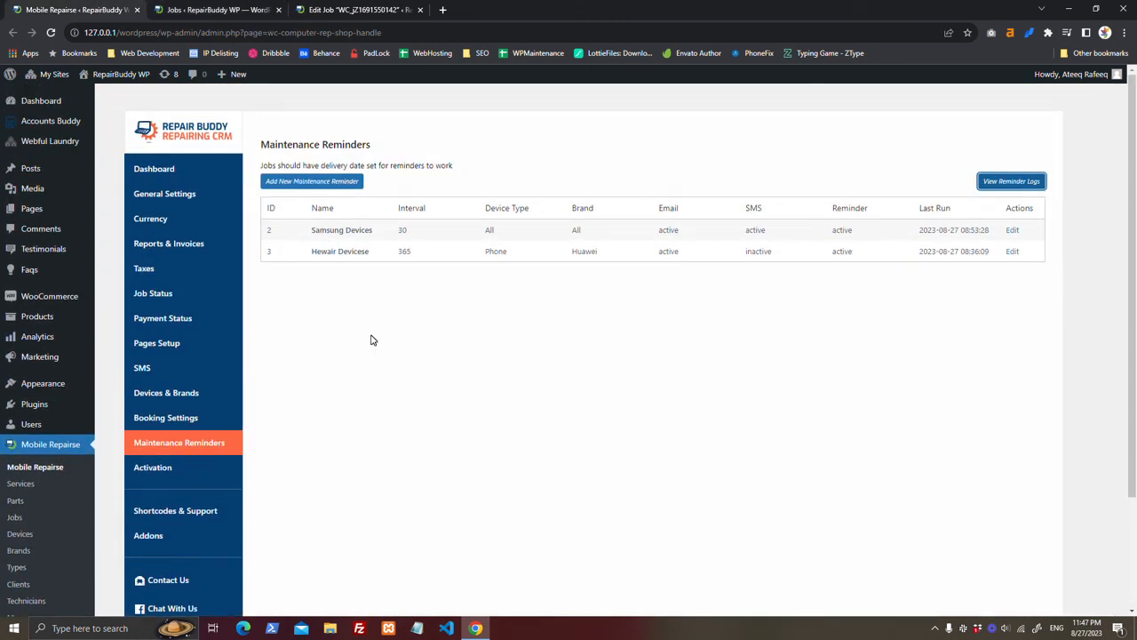
left_click(14, 515)
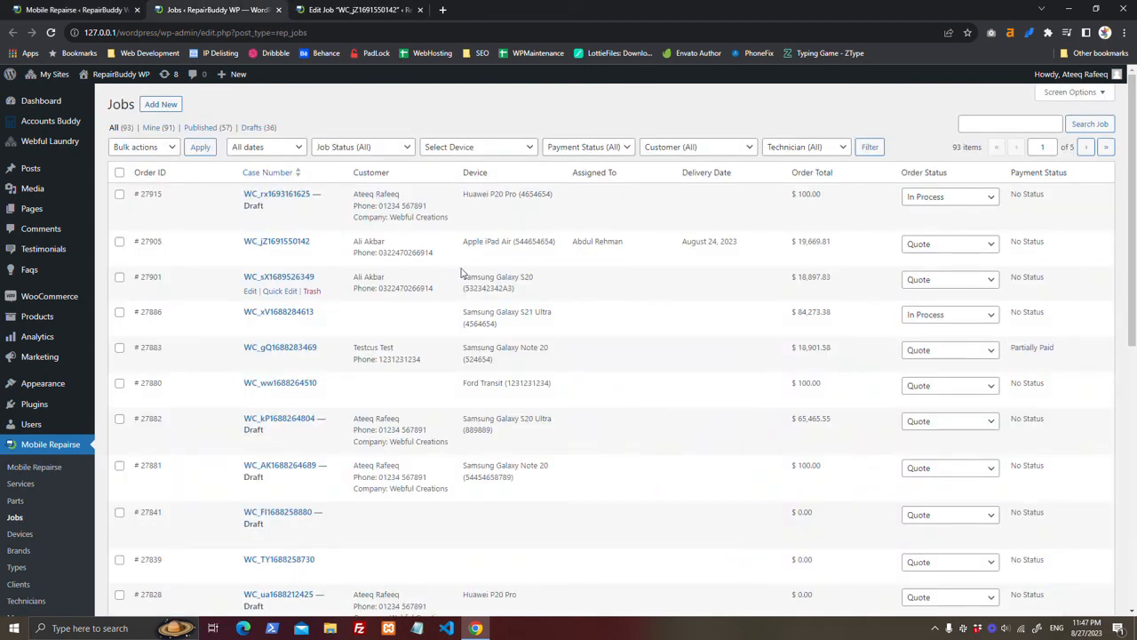
left_click(277, 277)
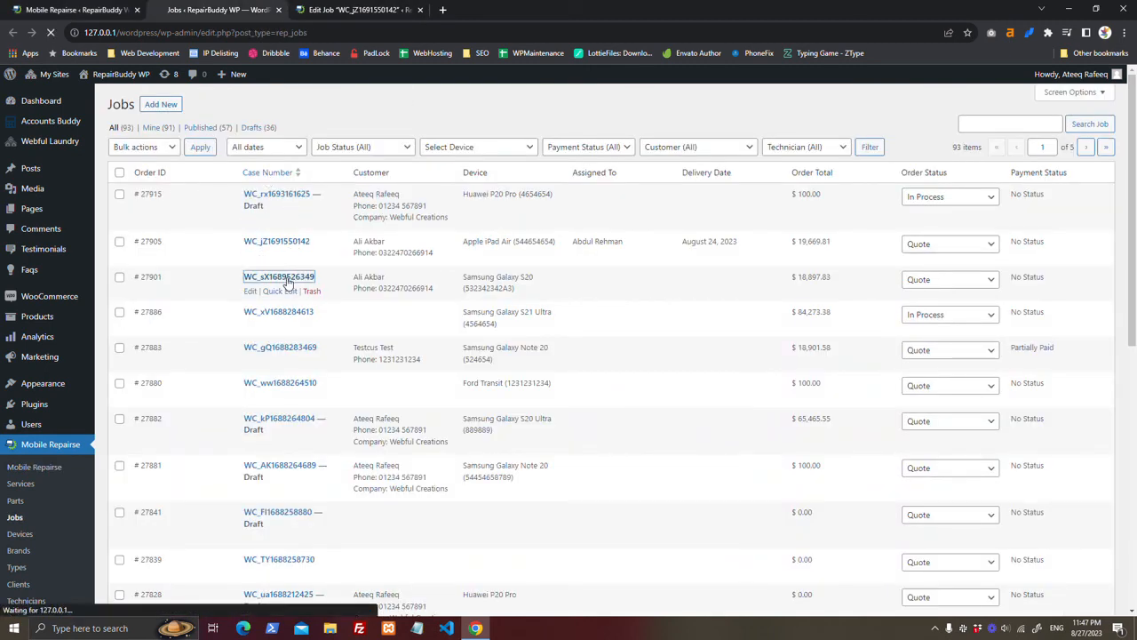
left_click(277, 277)
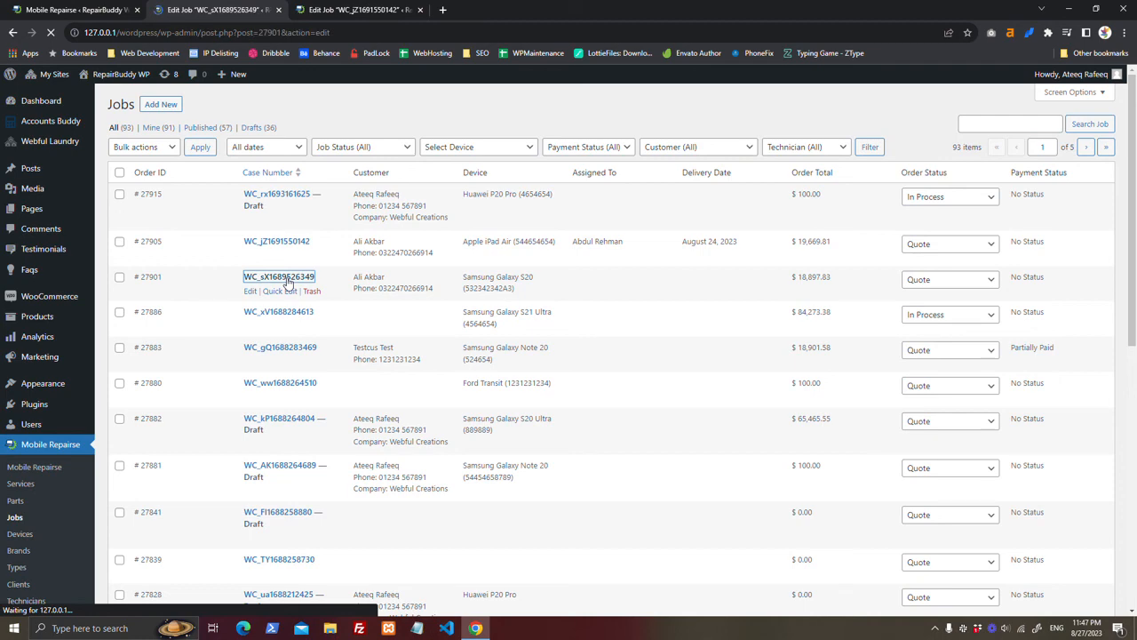
left_click(277, 278)
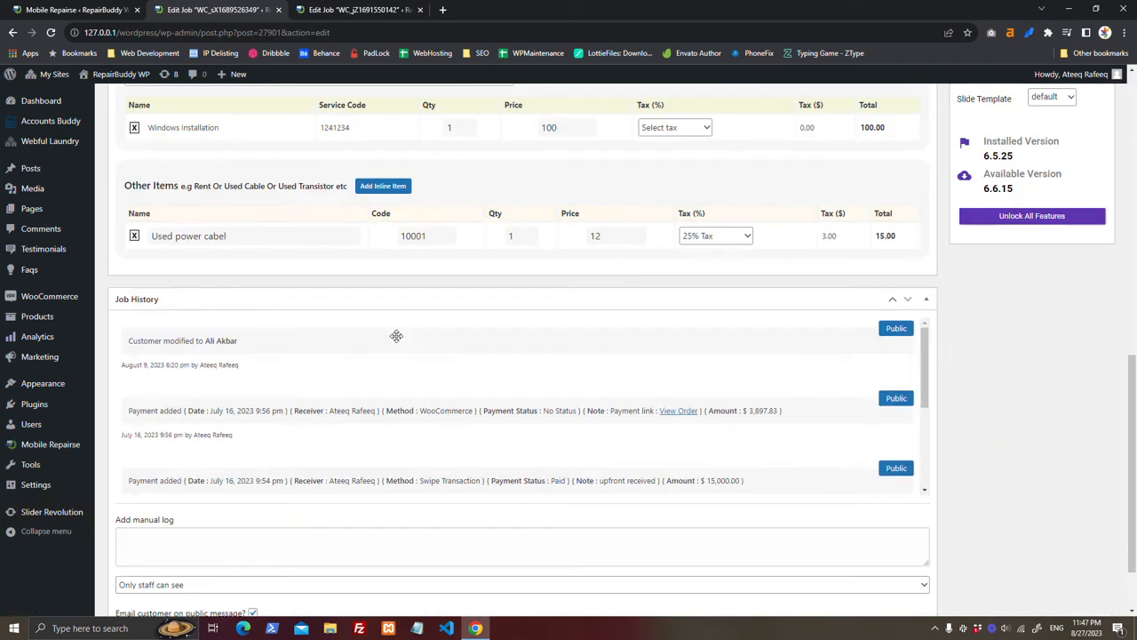
scroll("down", 3)
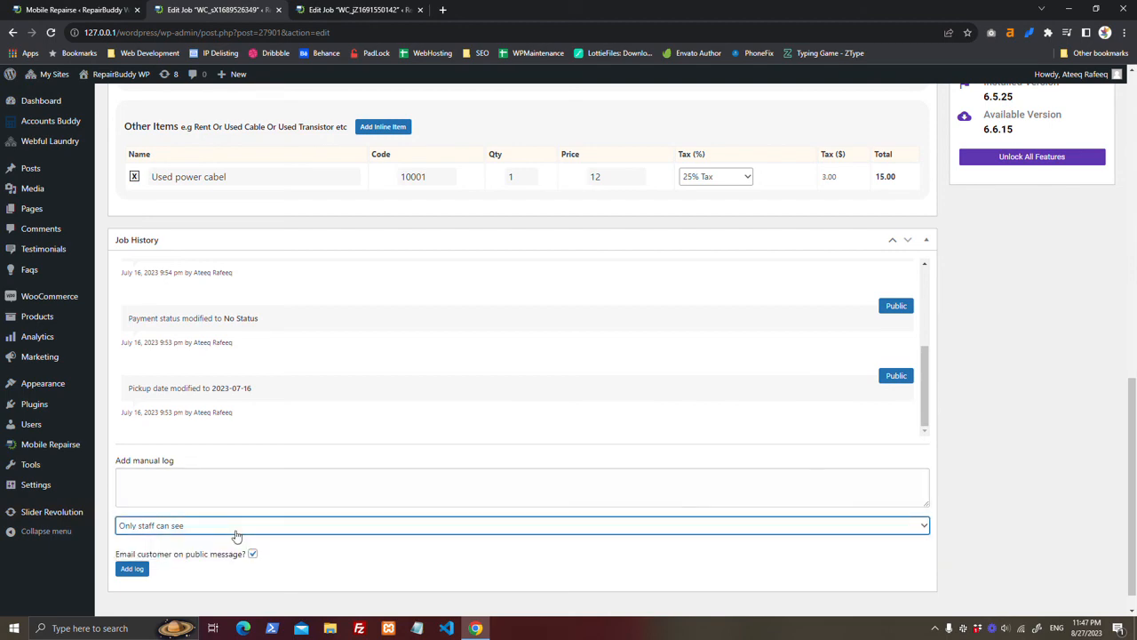
left_click(522, 487)
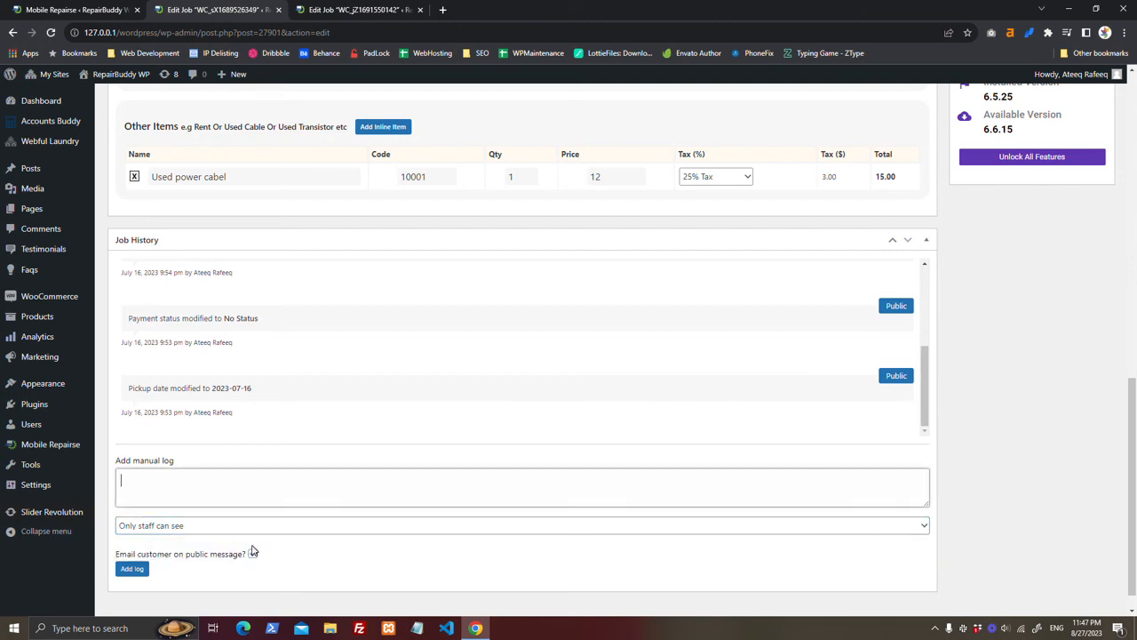
scroll("up", 3)
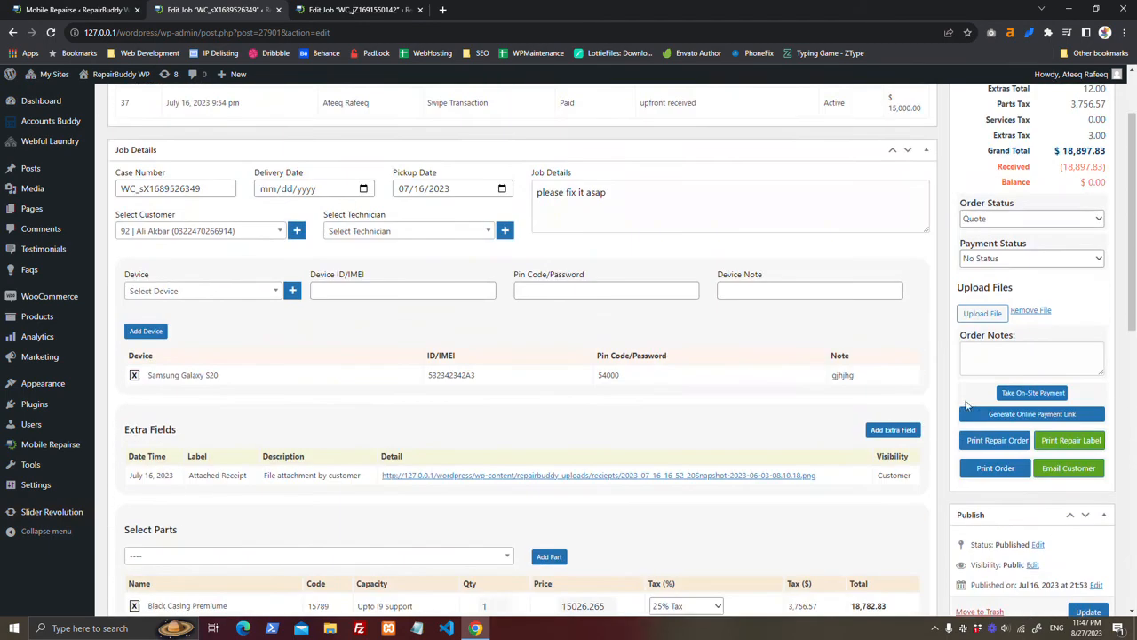
Keep the order status as Quote and open the Add Extra Field form.
left_click(1031, 258)
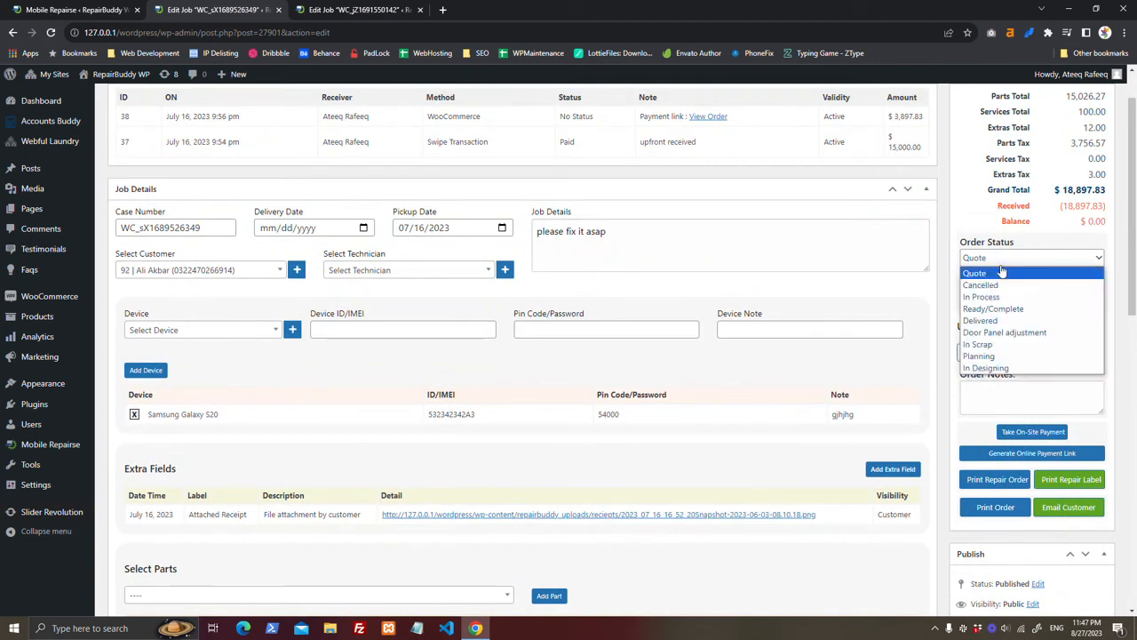
left_click(974, 273)
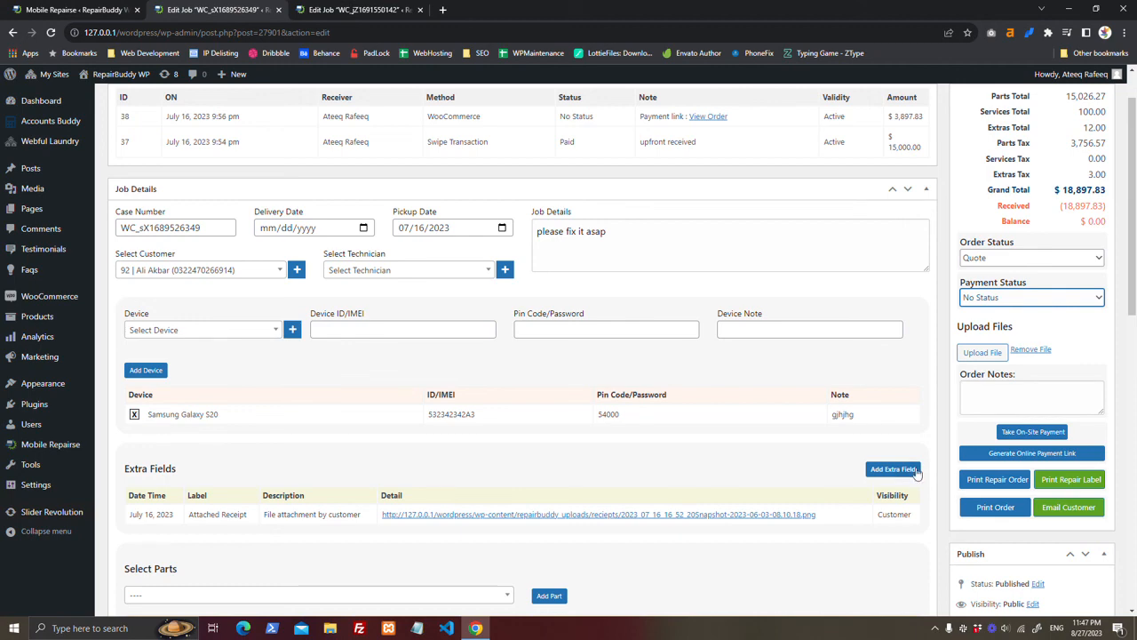
left_click(892, 469)
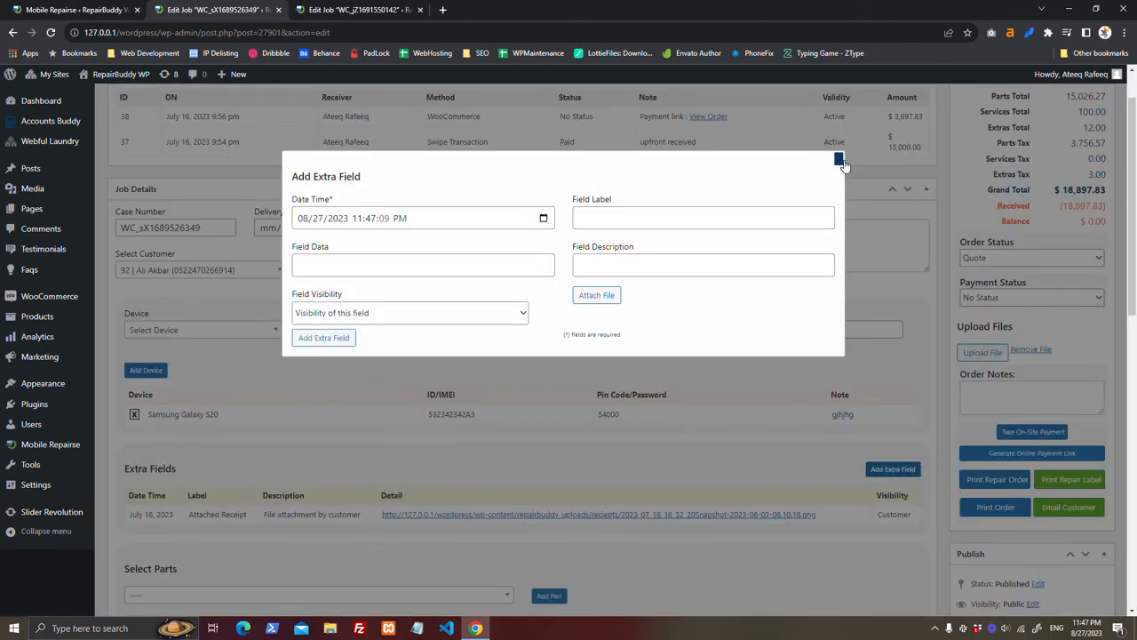